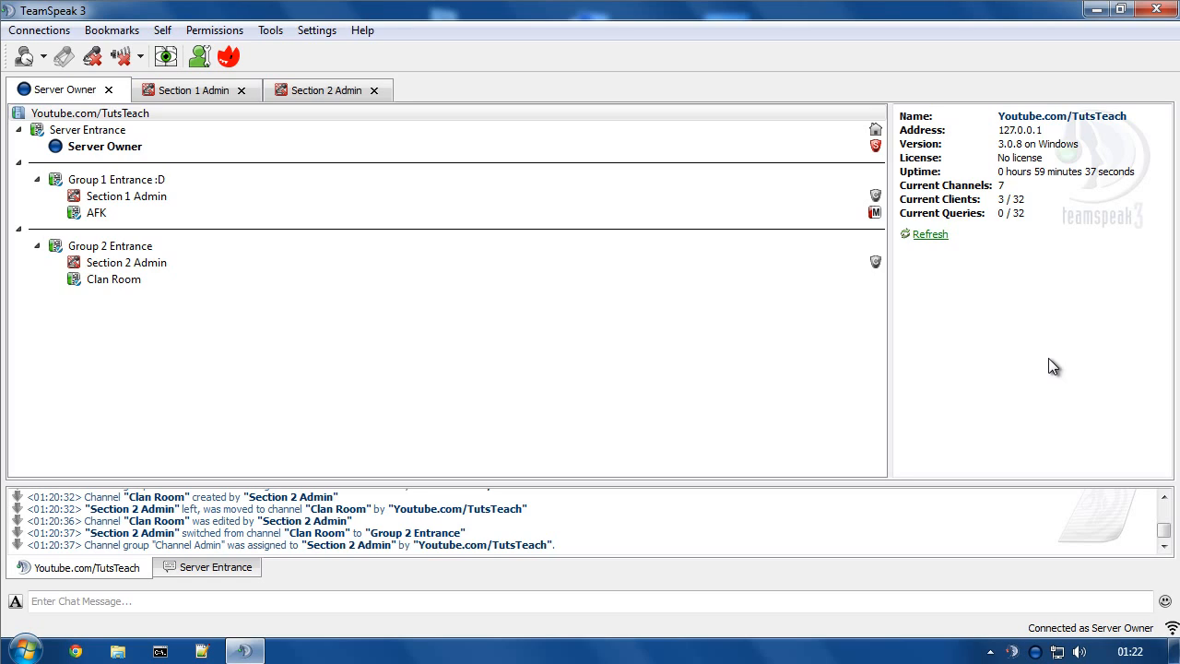
{"action": "mouse_move", "coordinate": [1029, 368]}
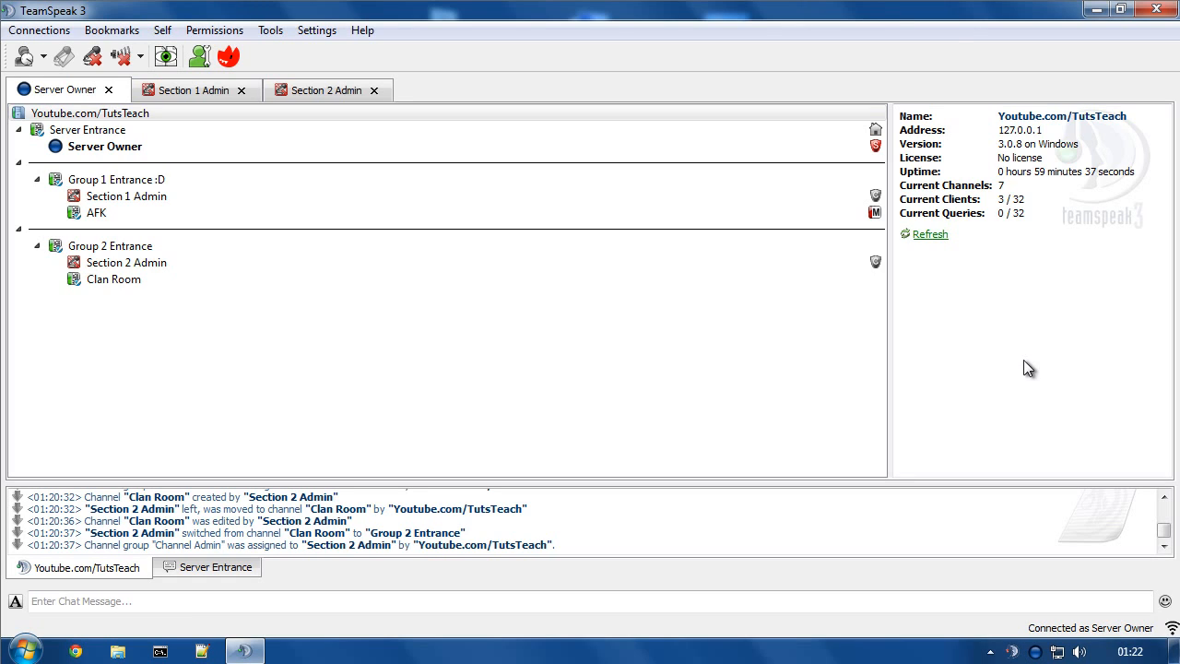
{"action": "mouse_move", "coordinate": [992, 348]}
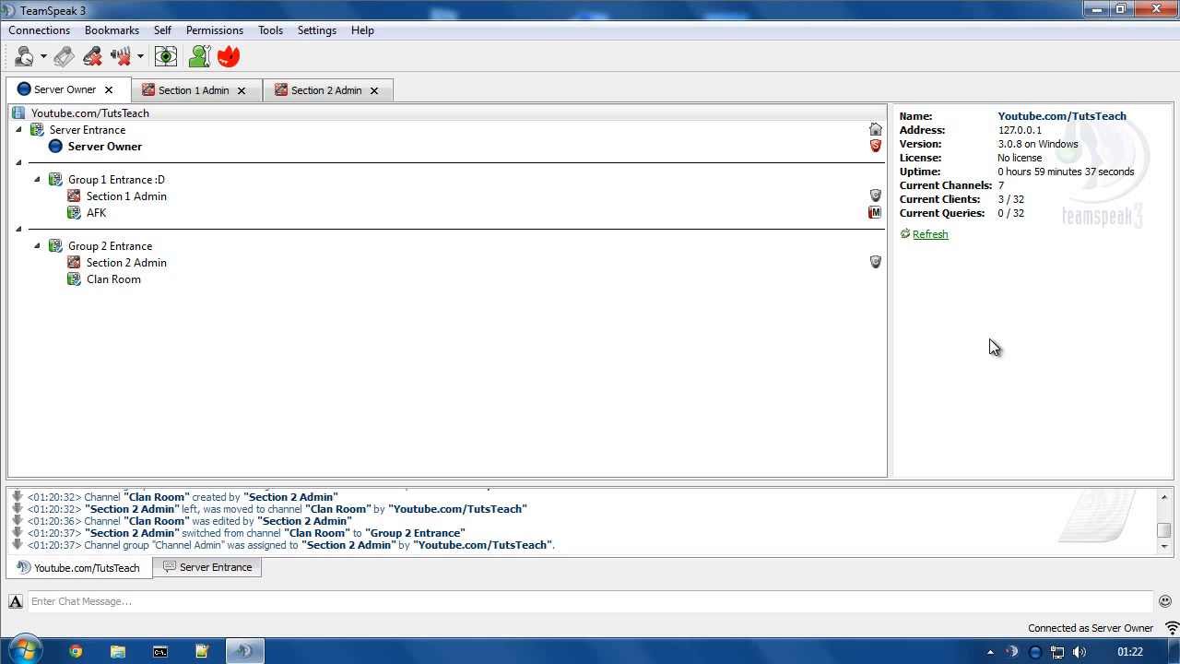
Step: Draft a permanent spacer with unlimited channel-family users, then discard it unsaved
{"action": "left_click", "coordinate": [88, 113]}
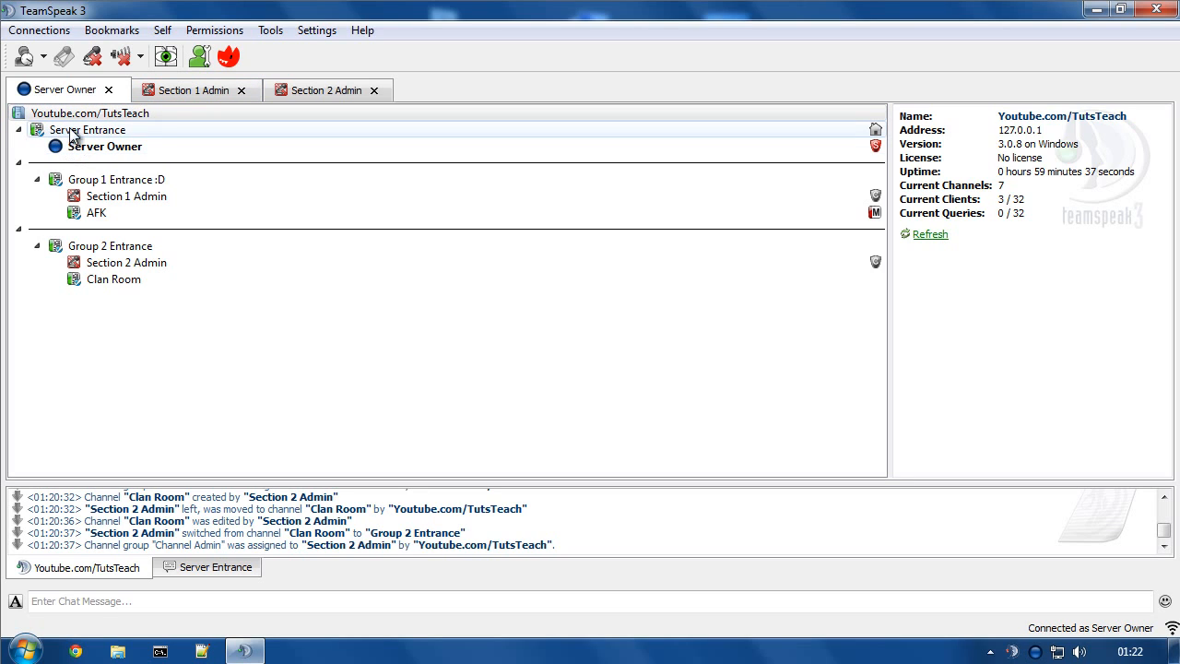
{"action": "left_click", "coordinate": [105, 146]}
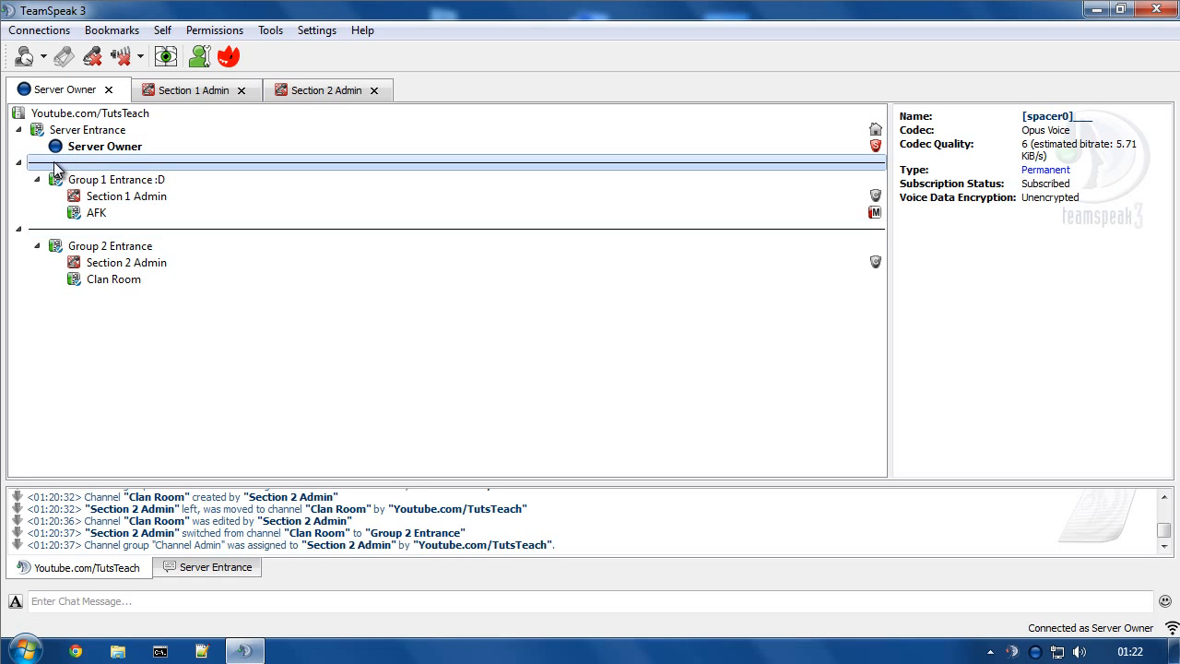
{"action": "right_click", "coordinate": [74, 166]}
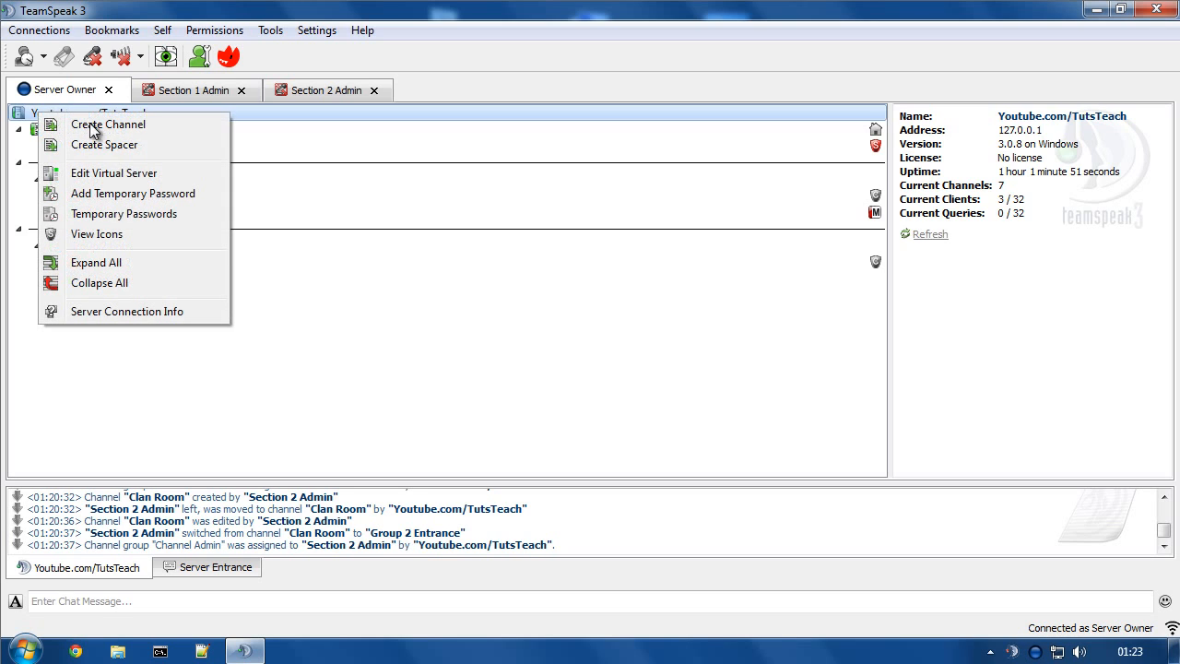
{"action": "mouse_move", "coordinate": [103, 144]}
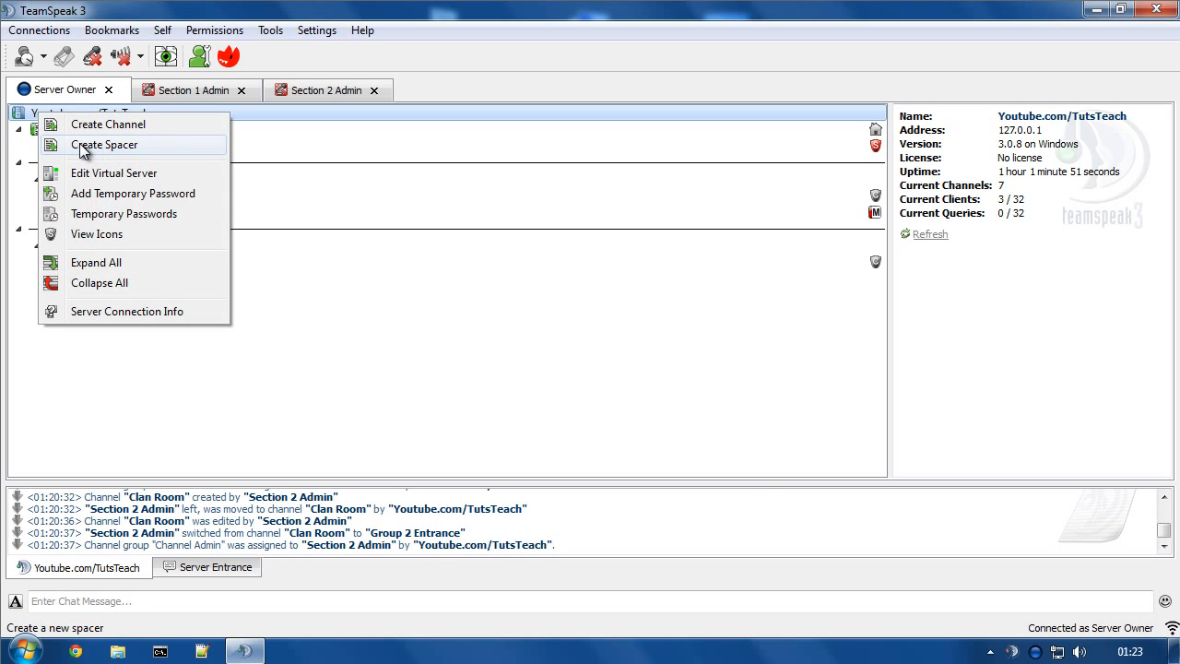
{"action": "left_click", "coordinate": [103, 143]}
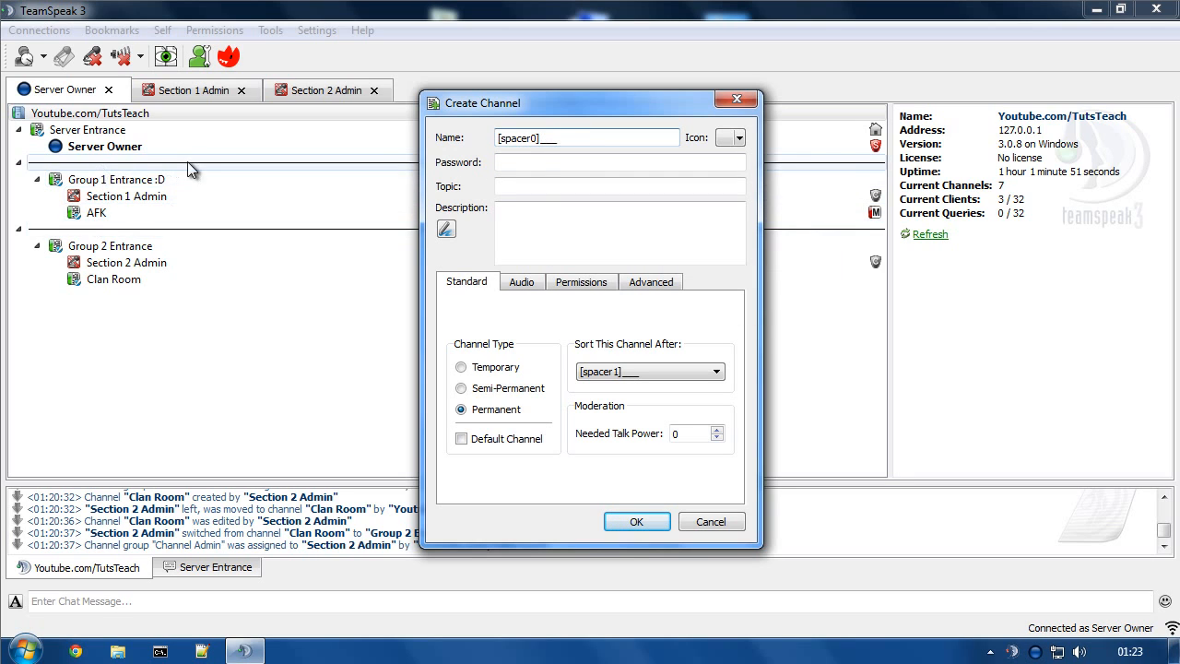
{"action": "mouse_move", "coordinate": [882, 170]}
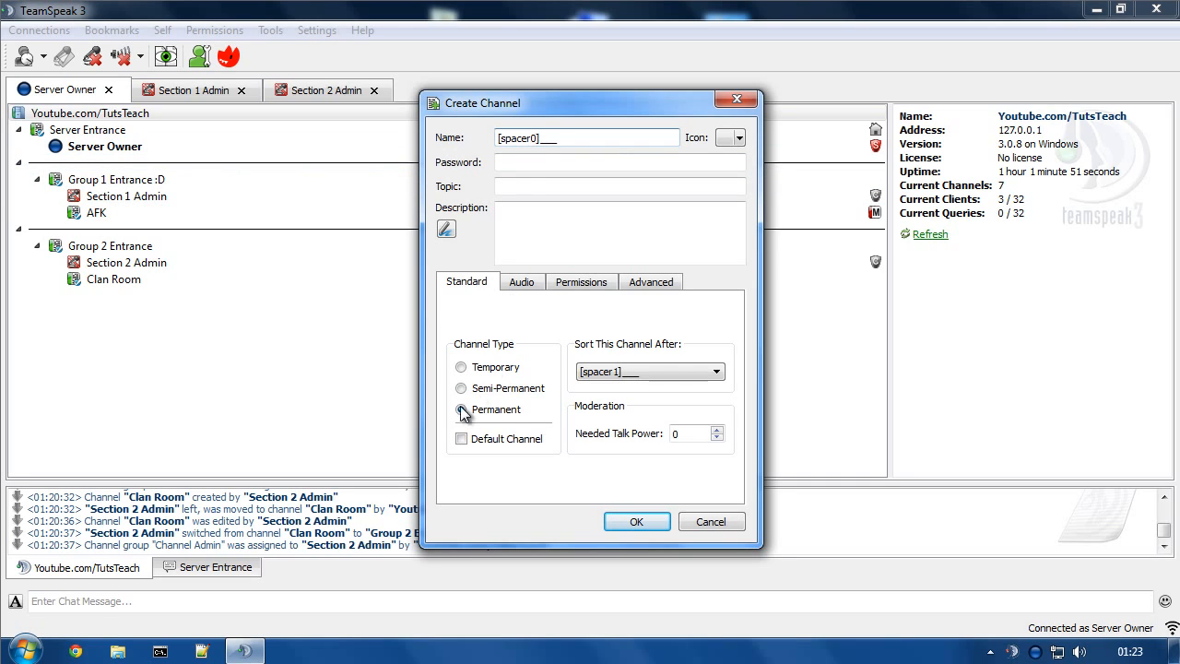
{"action": "left_click", "coordinate": [461, 409]}
{"action": "type", "text": "1"}
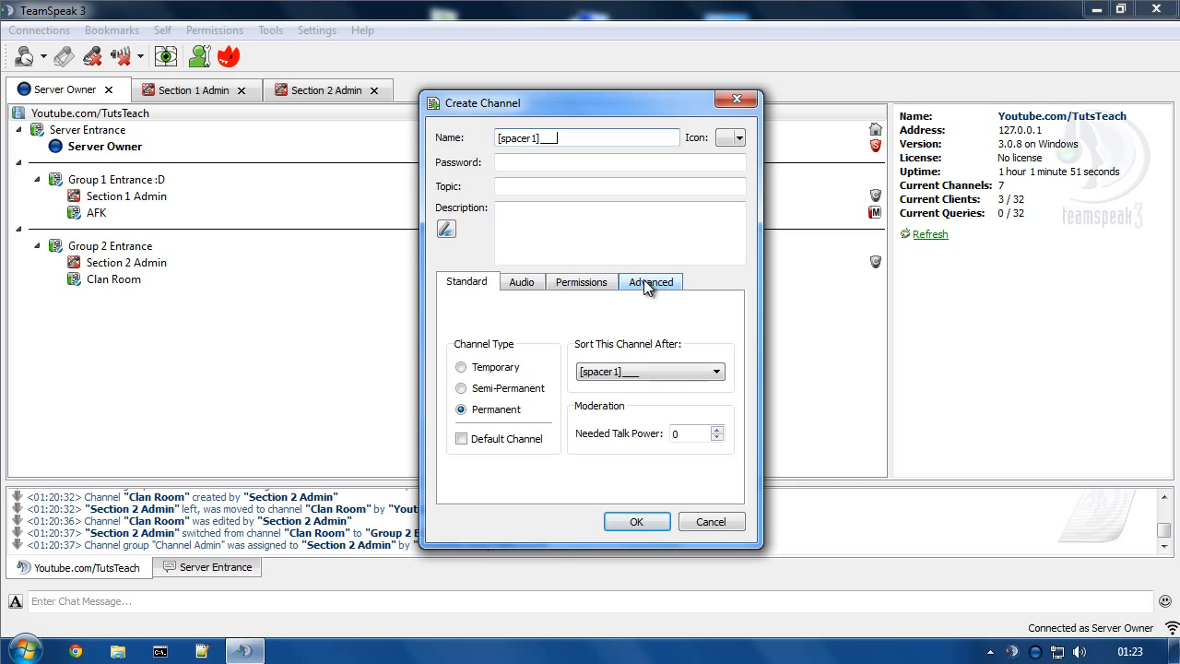
{"action": "left_click", "coordinate": [650, 280]}
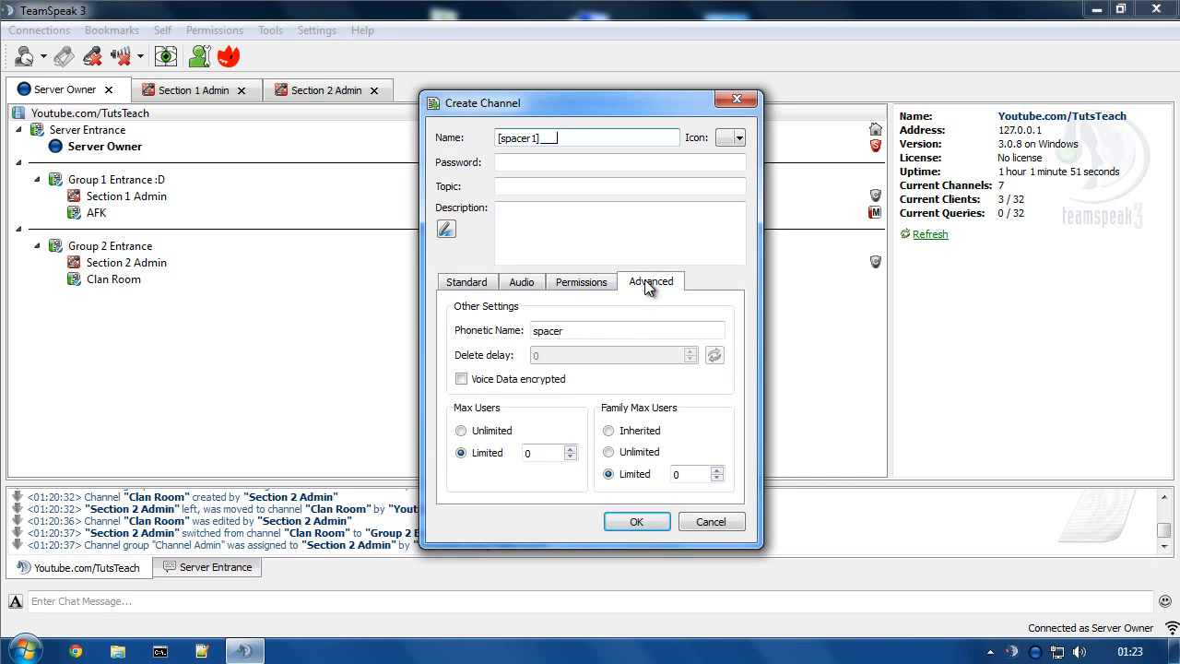
{"action": "left_click", "coordinate": [609, 452]}
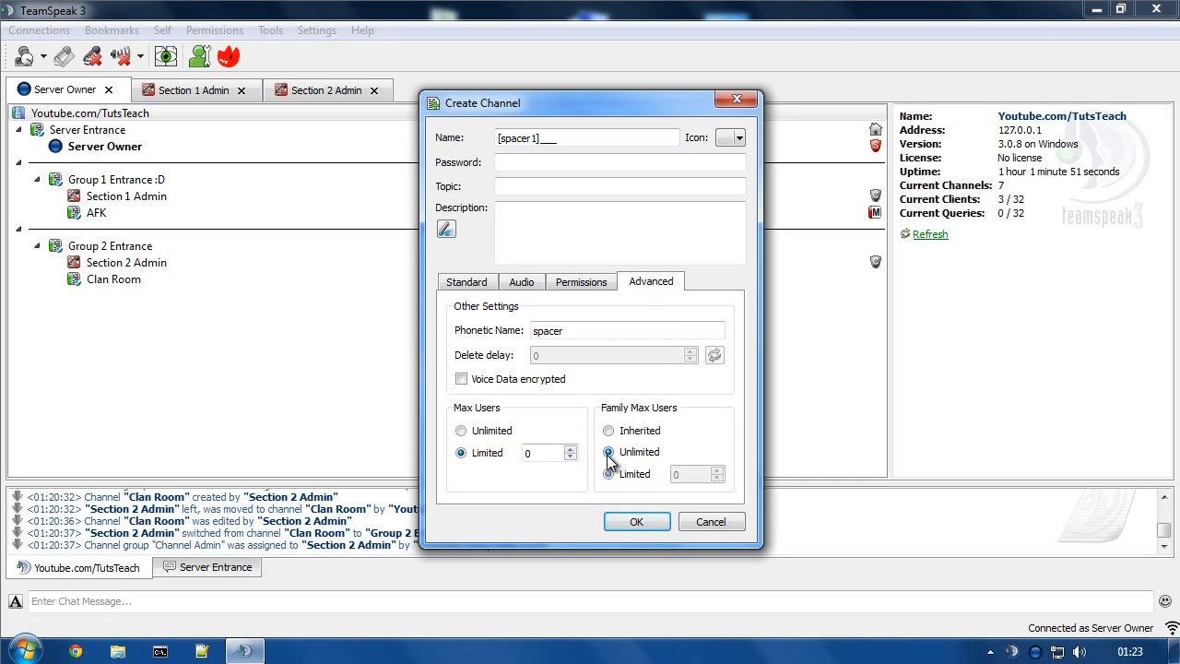
{"action": "left_click", "coordinate": [609, 451]}
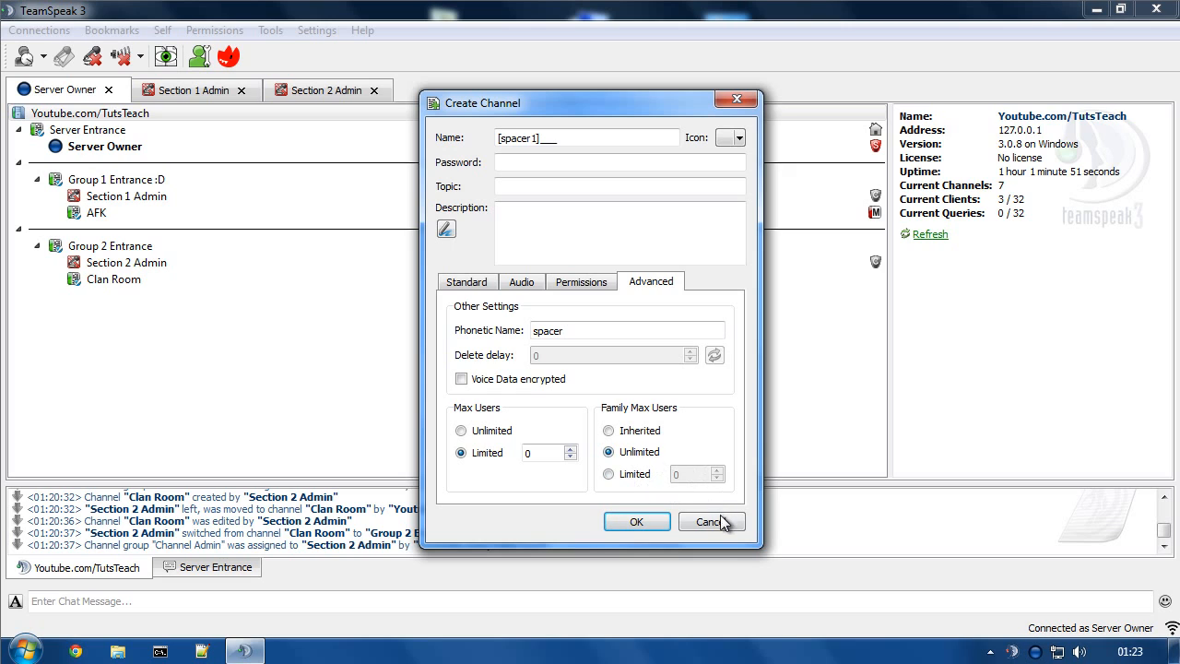
{"action": "left_click", "coordinate": [709, 522]}
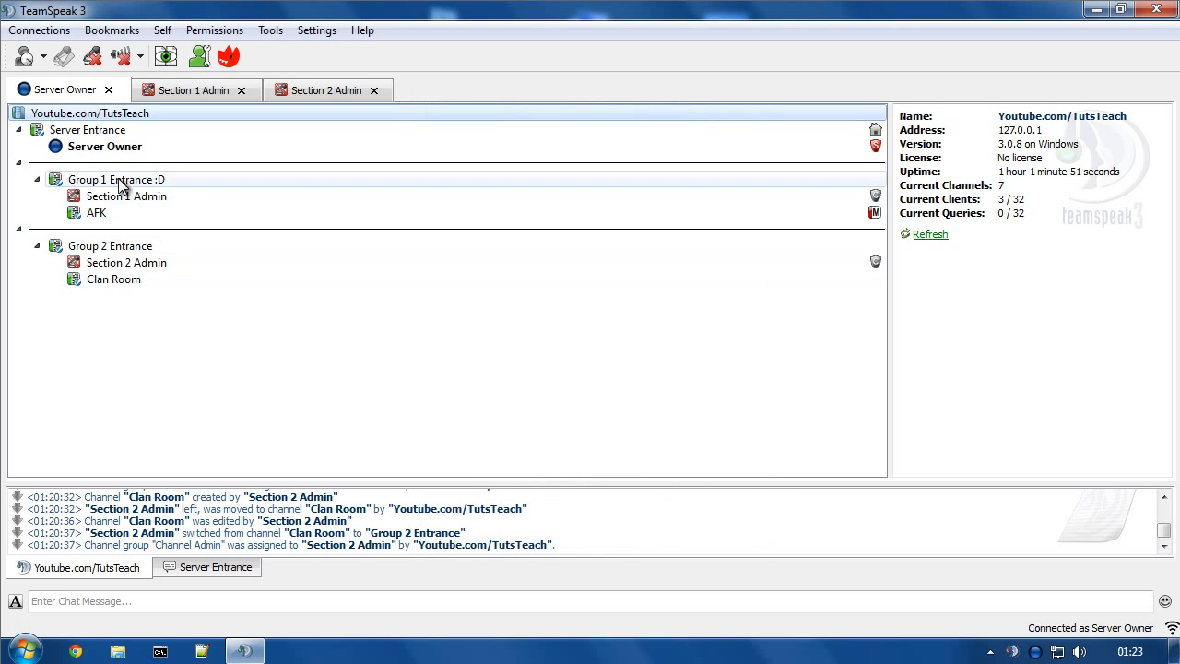
Step: Set Group 1 Entrance :D's needed modify power to 50 in its channel permissions
{"action": "left_click", "coordinate": [126, 196]}
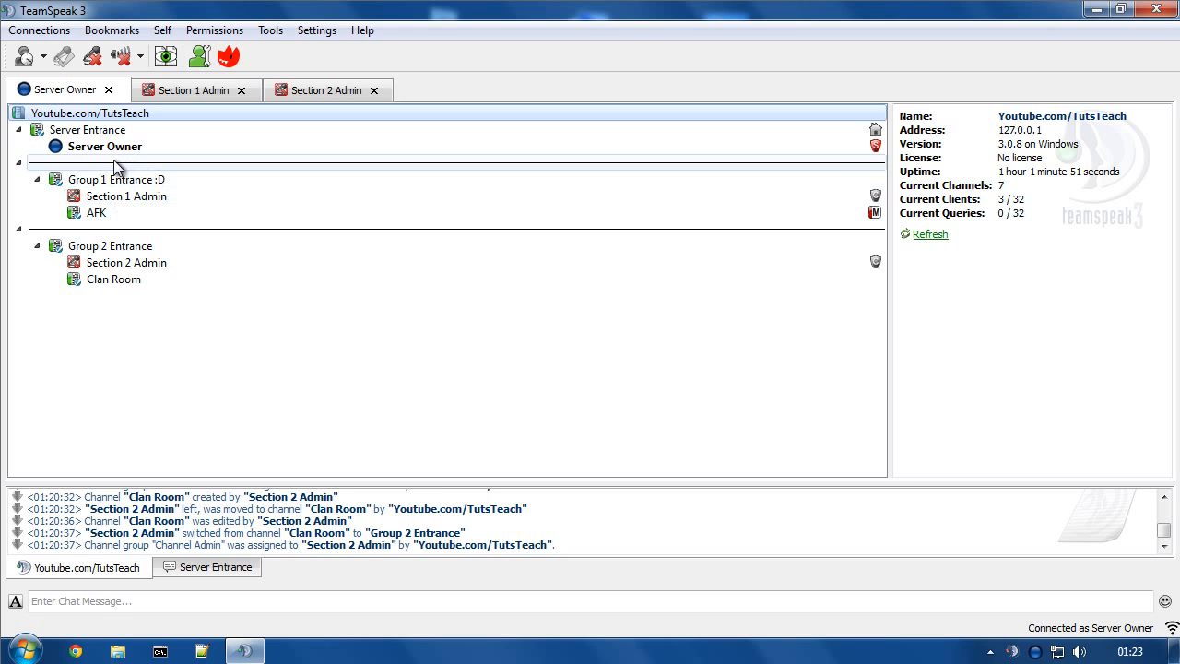
{"action": "right_click", "coordinate": [110, 162]}
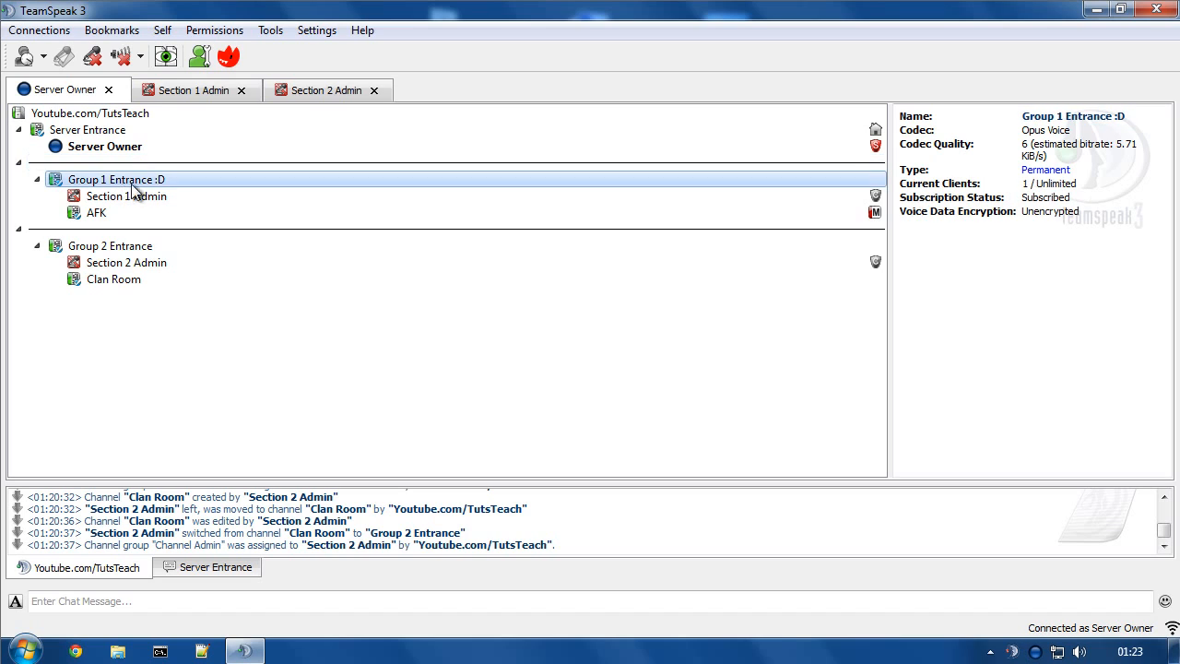
{"action": "mouse_move", "coordinate": [140, 222]}
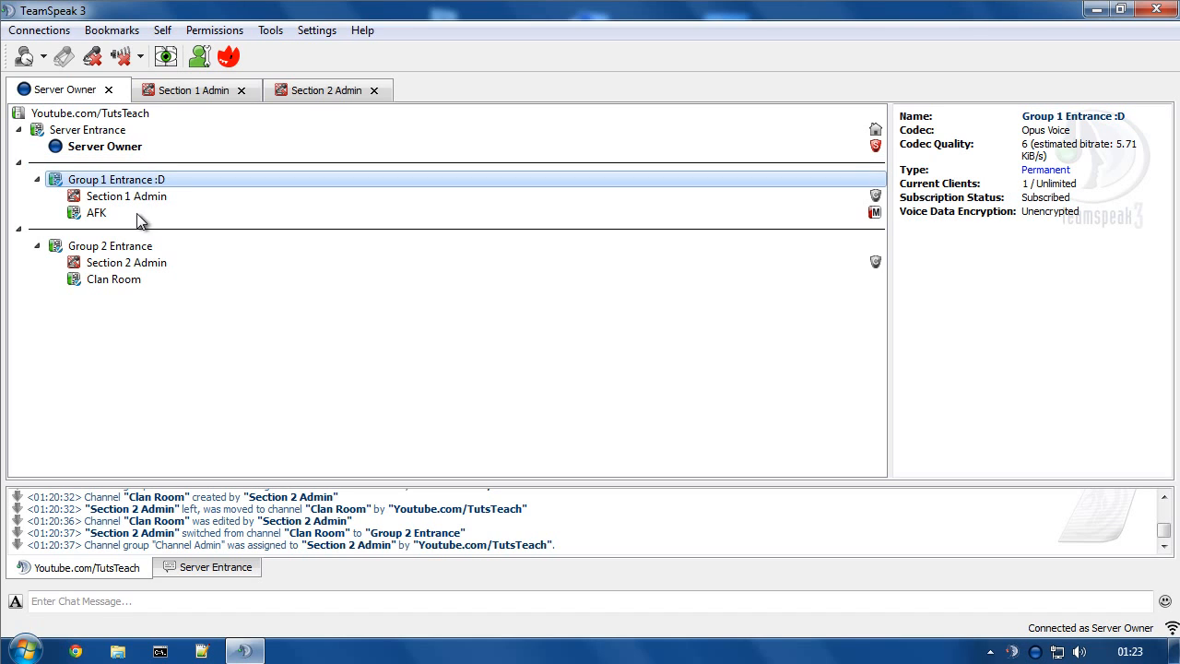
{"action": "left_click", "coordinate": [110, 246]}
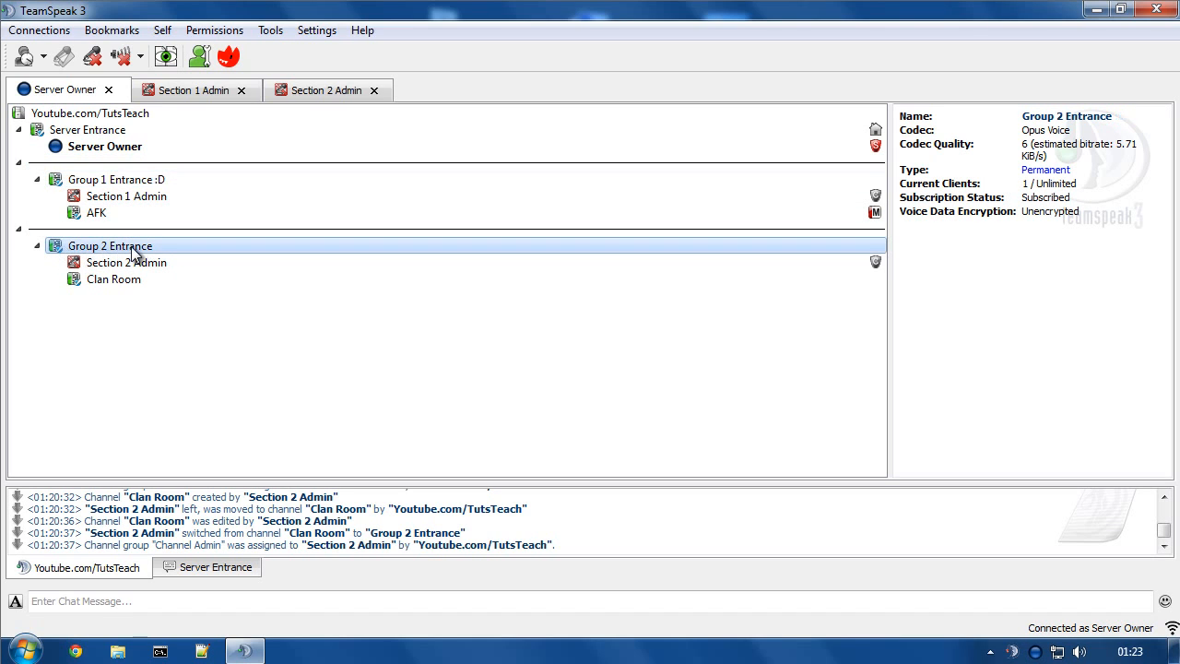
{"action": "left_click", "coordinate": [116, 179]}
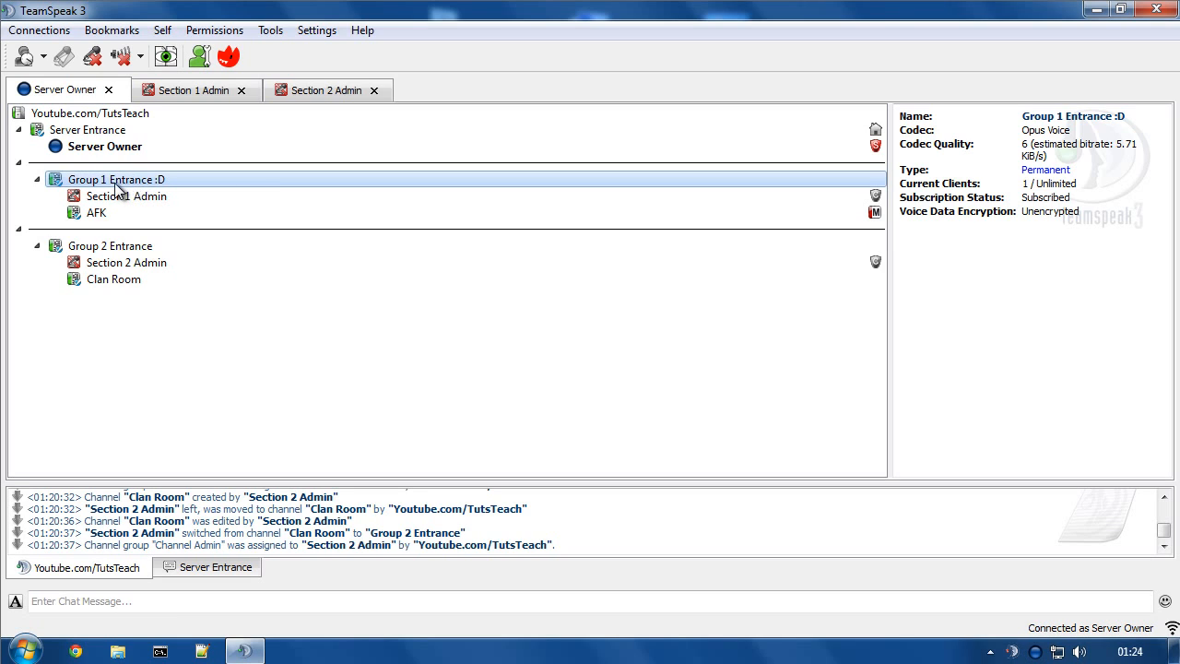
{"action": "left_click", "coordinate": [96, 212]}
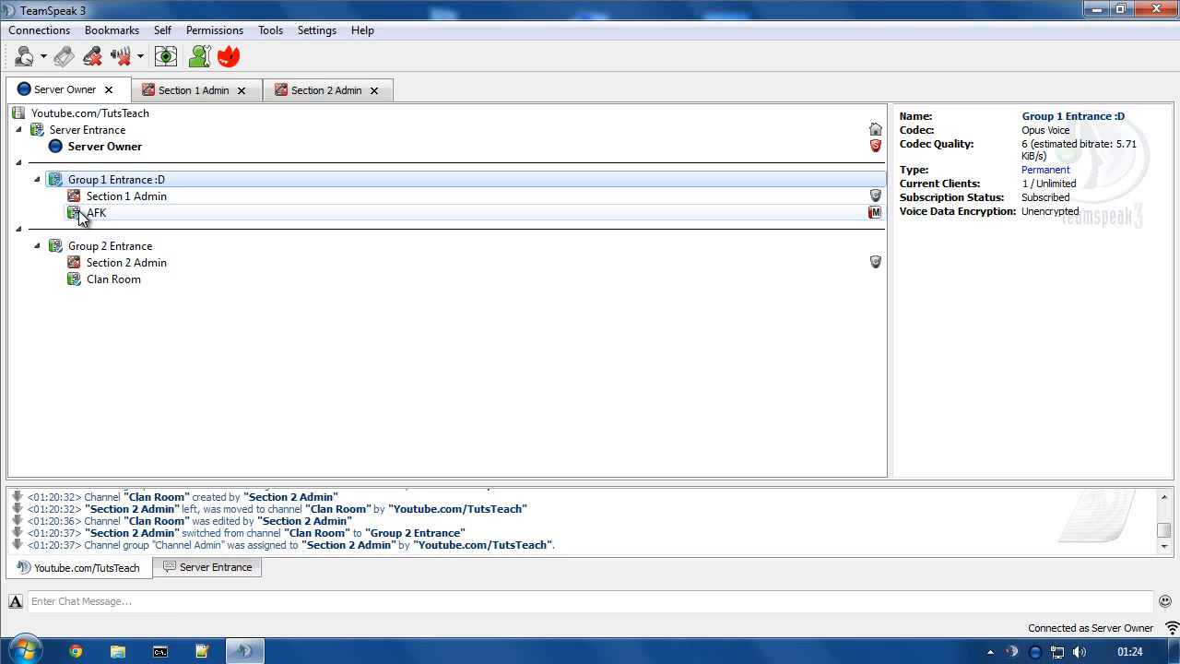
{"action": "left_click", "coordinate": [117, 179]}
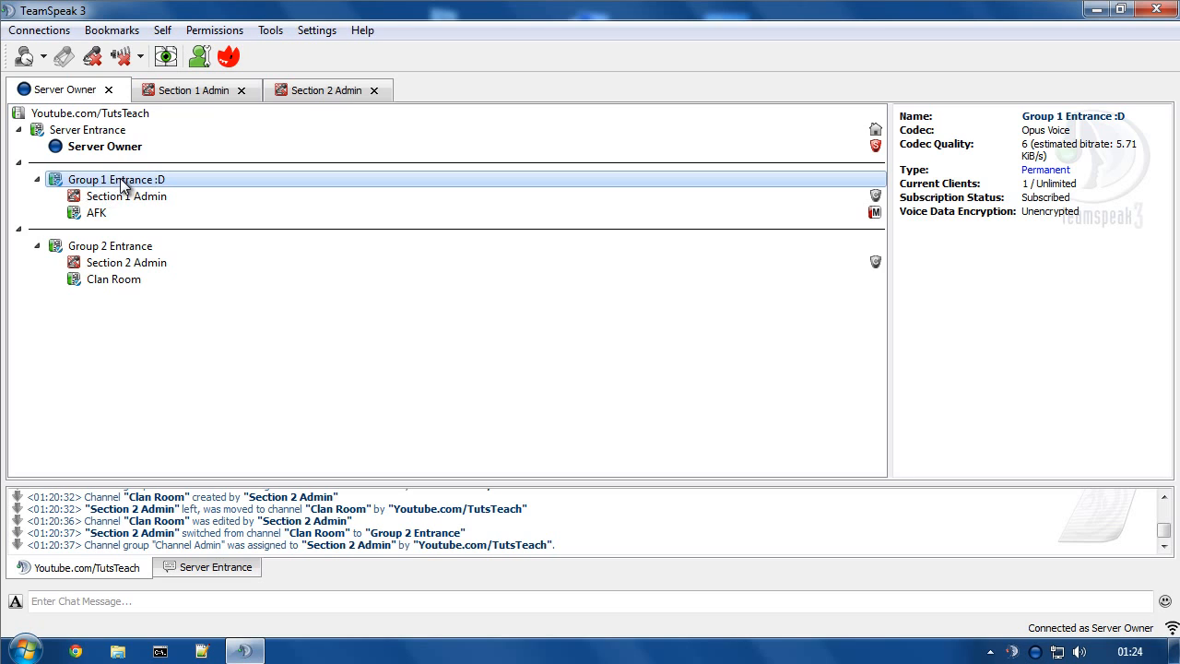
{"action": "right_click", "coordinate": [118, 179]}
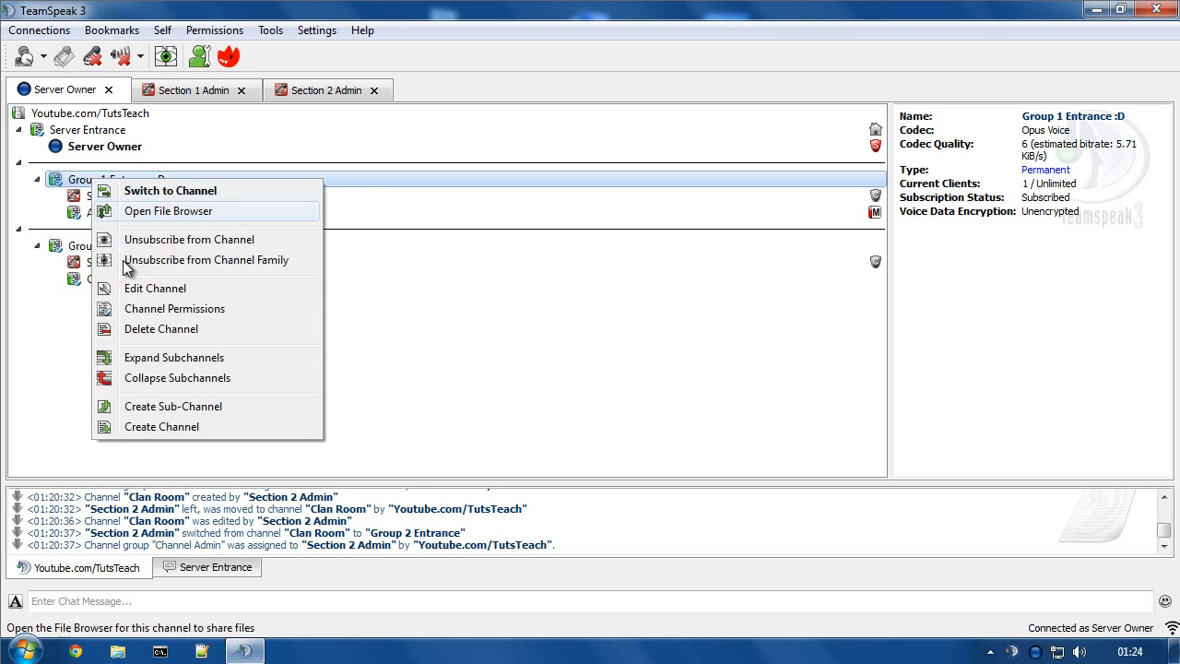
{"action": "left_click", "coordinate": [155, 287]}
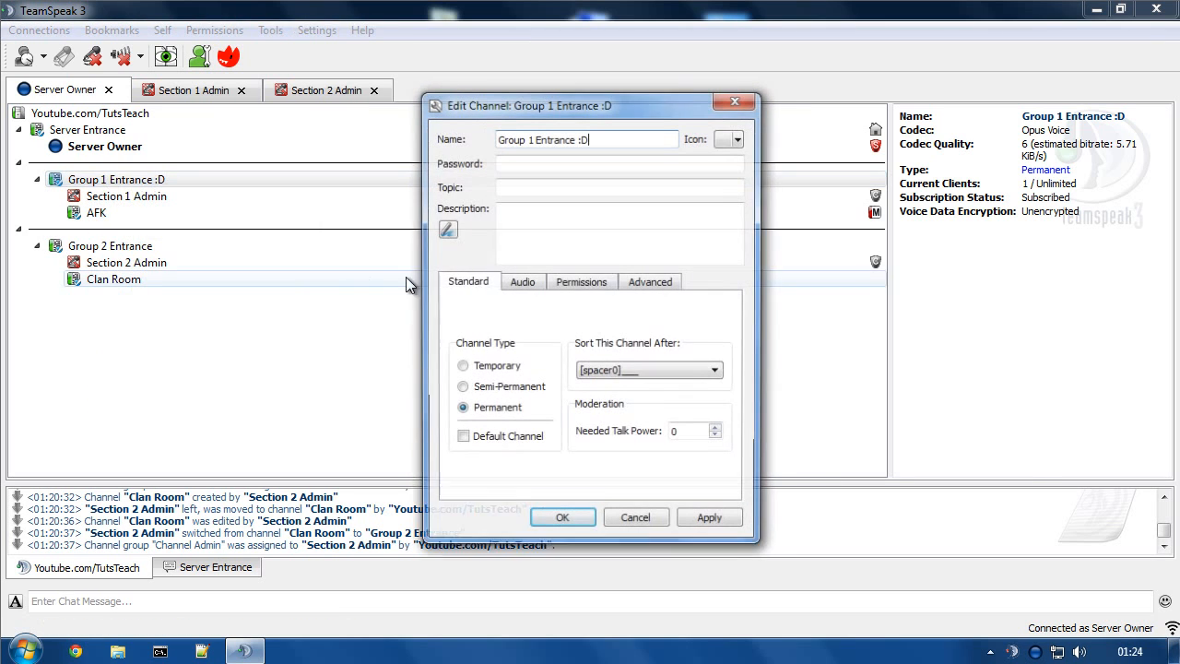
{"action": "left_click", "coordinate": [581, 280]}
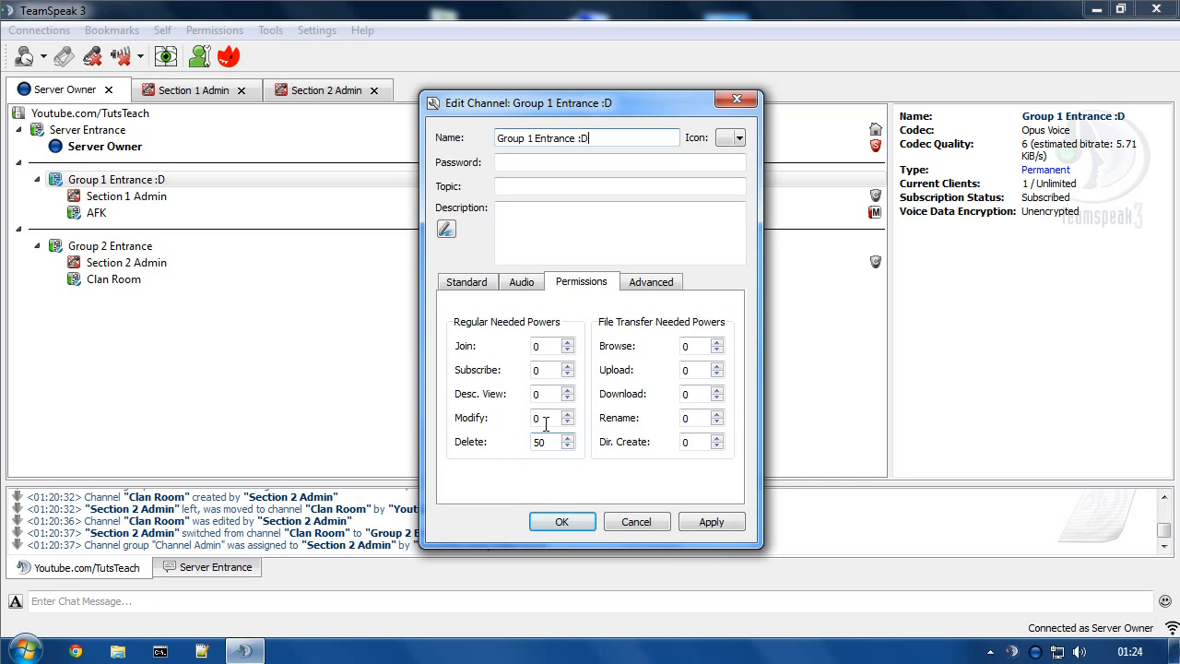
{"action": "type", "text": "50"}
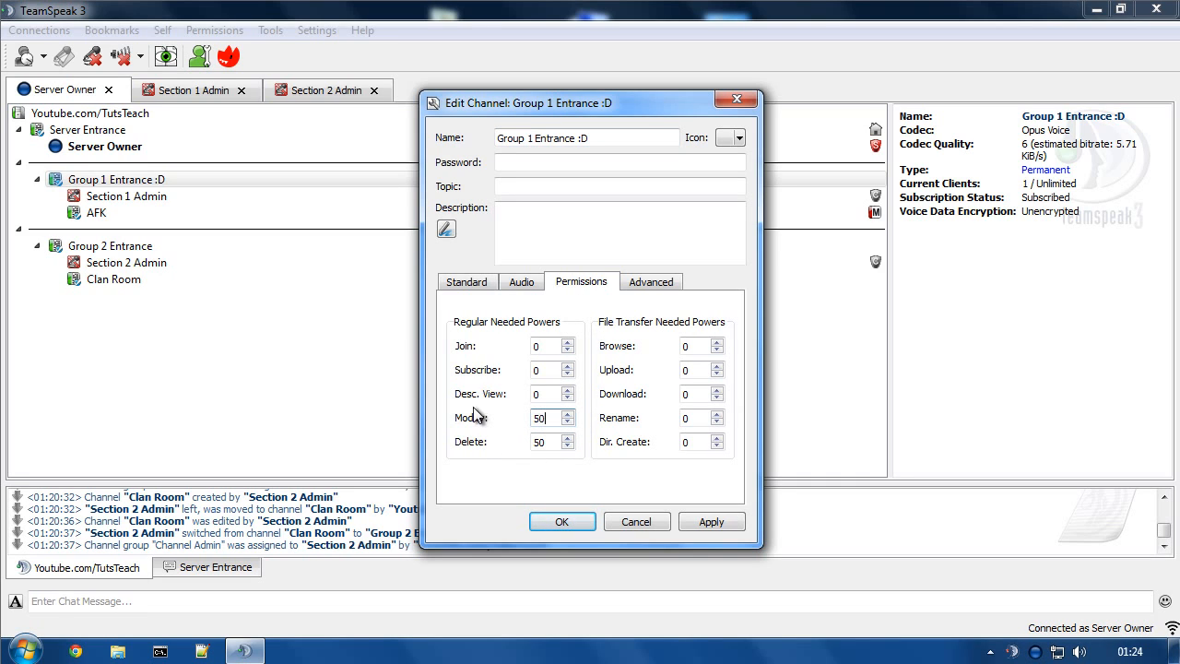
{"action": "left_click", "coordinate": [561, 520]}
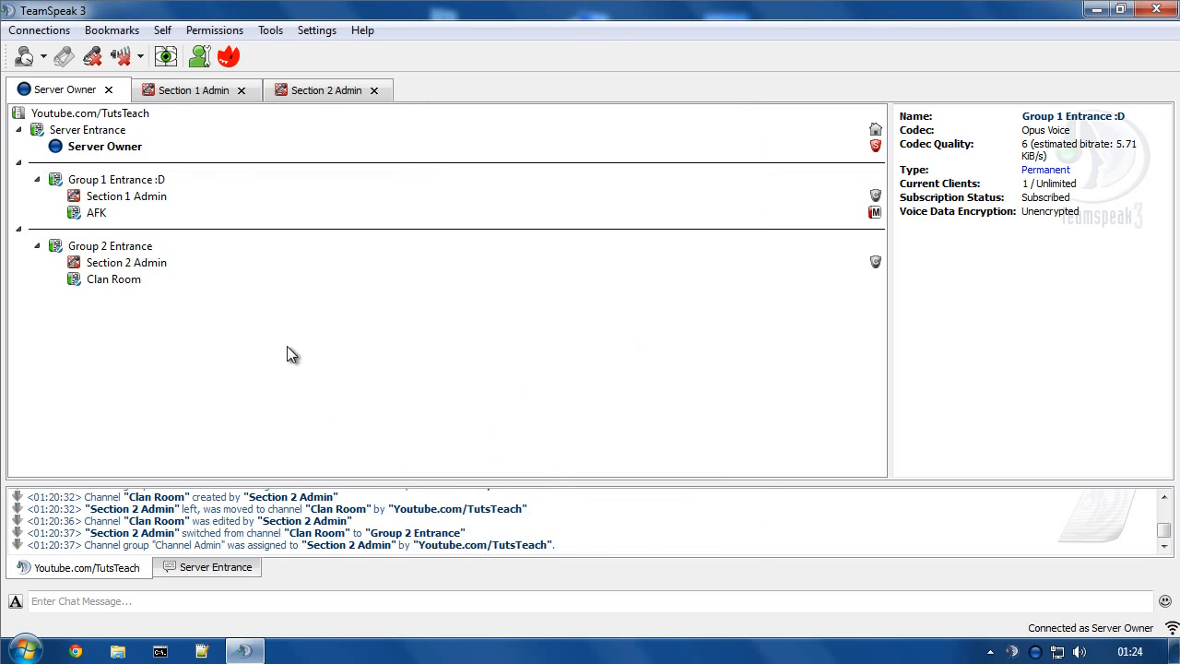
Step: Confirm Group 1 Entrance :D needs delete and permission-modify power 50, then close the overview
{"action": "right_click", "coordinate": [110, 245]}
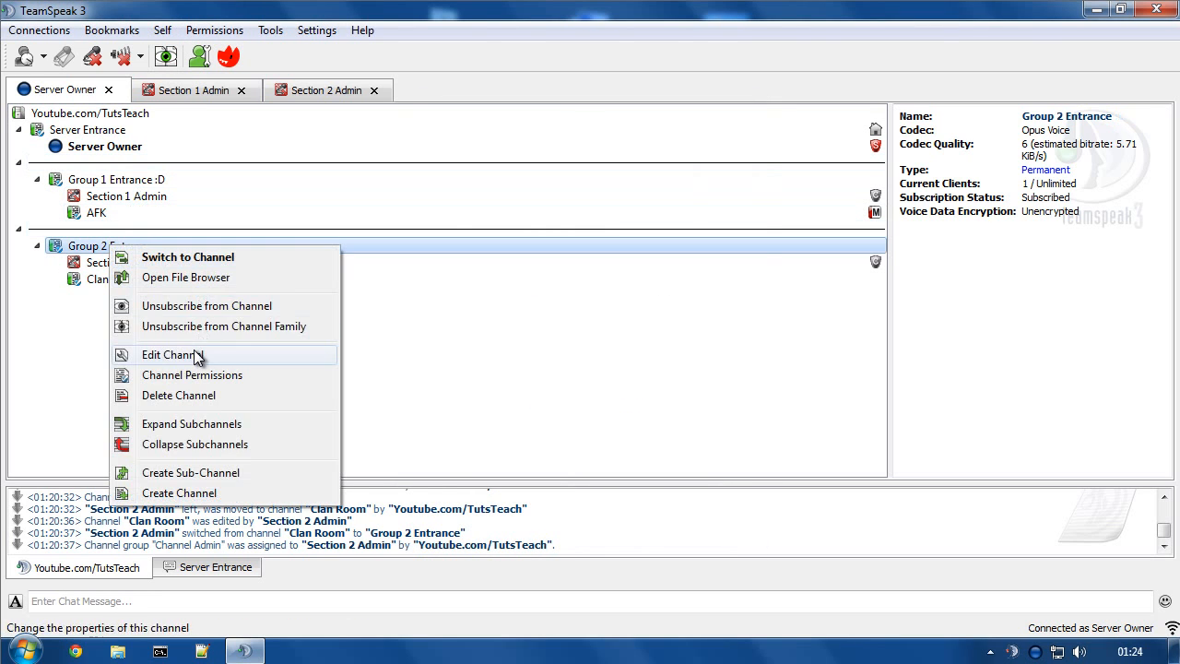
{"action": "left_click", "coordinate": [170, 354]}
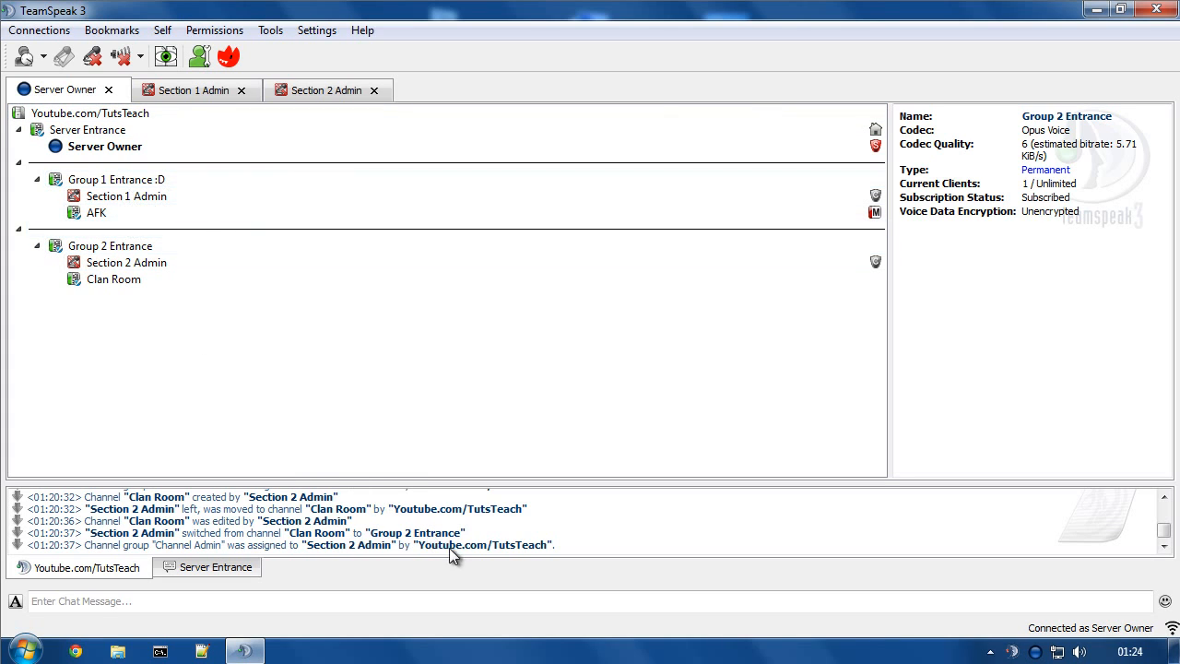
{"action": "right_click", "coordinate": [118, 179]}
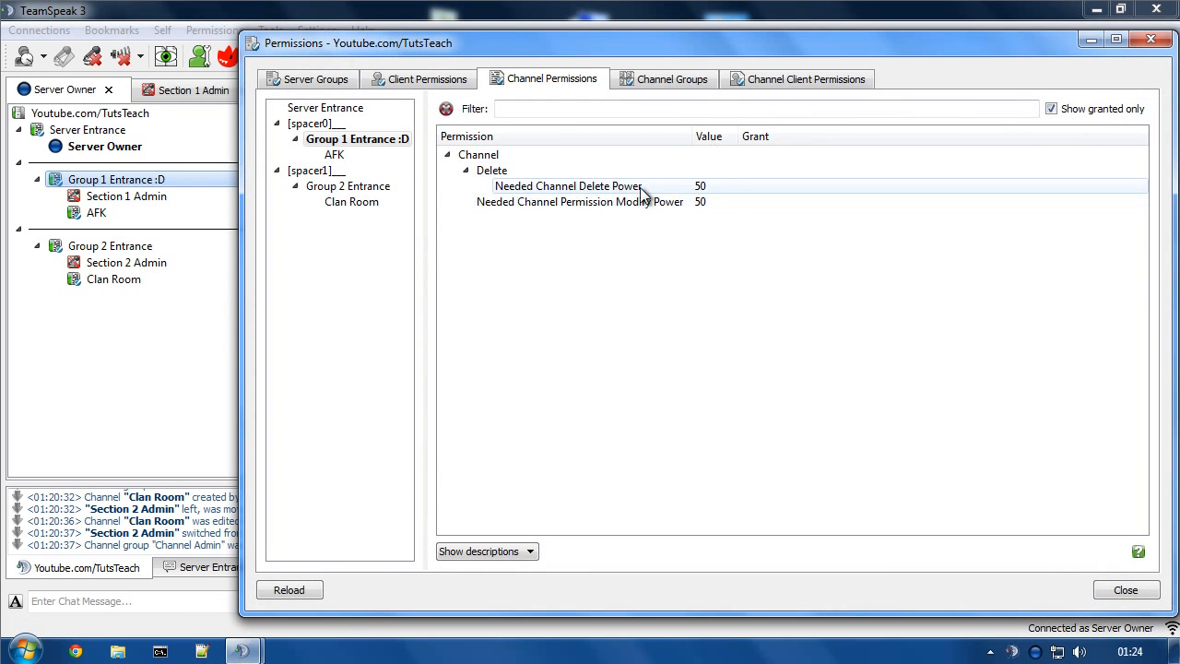
{"action": "left_click", "coordinate": [566, 185]}
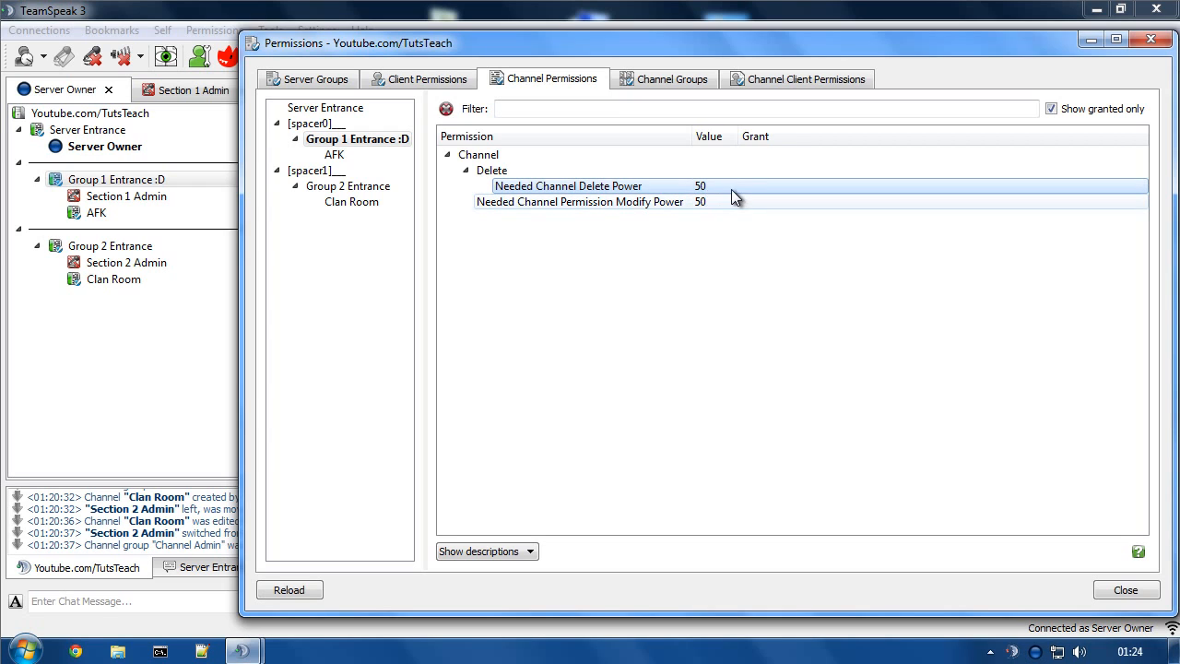
{"action": "left_click", "coordinate": [1125, 590]}
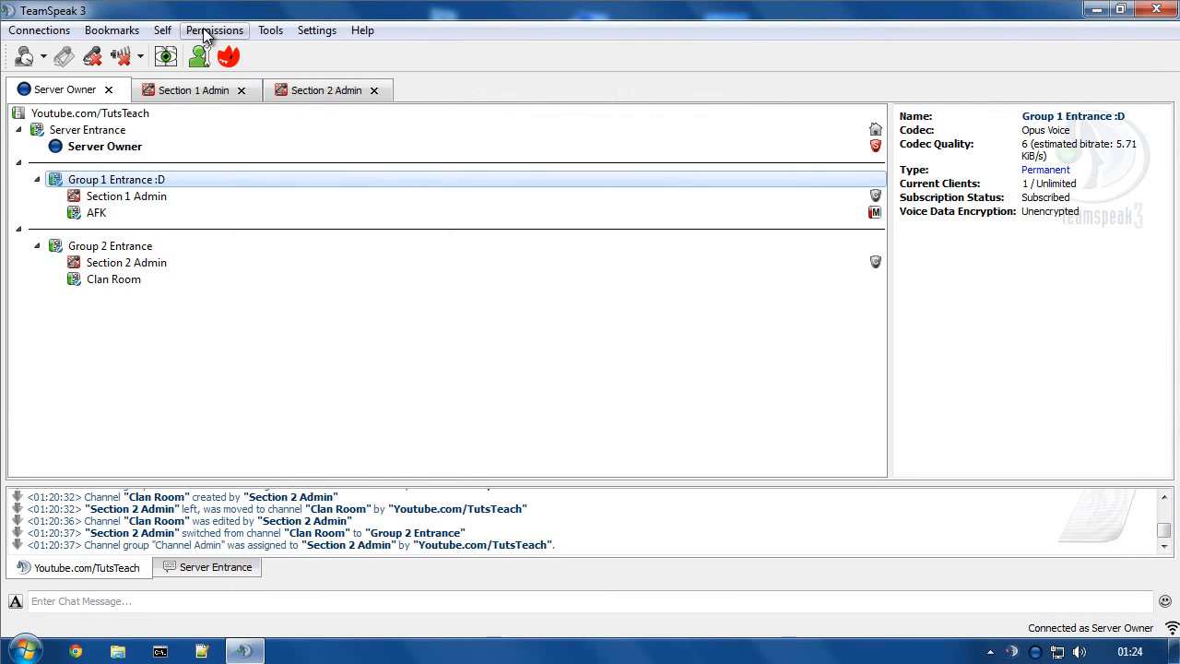
{"action": "left_click", "coordinate": [214, 30]}
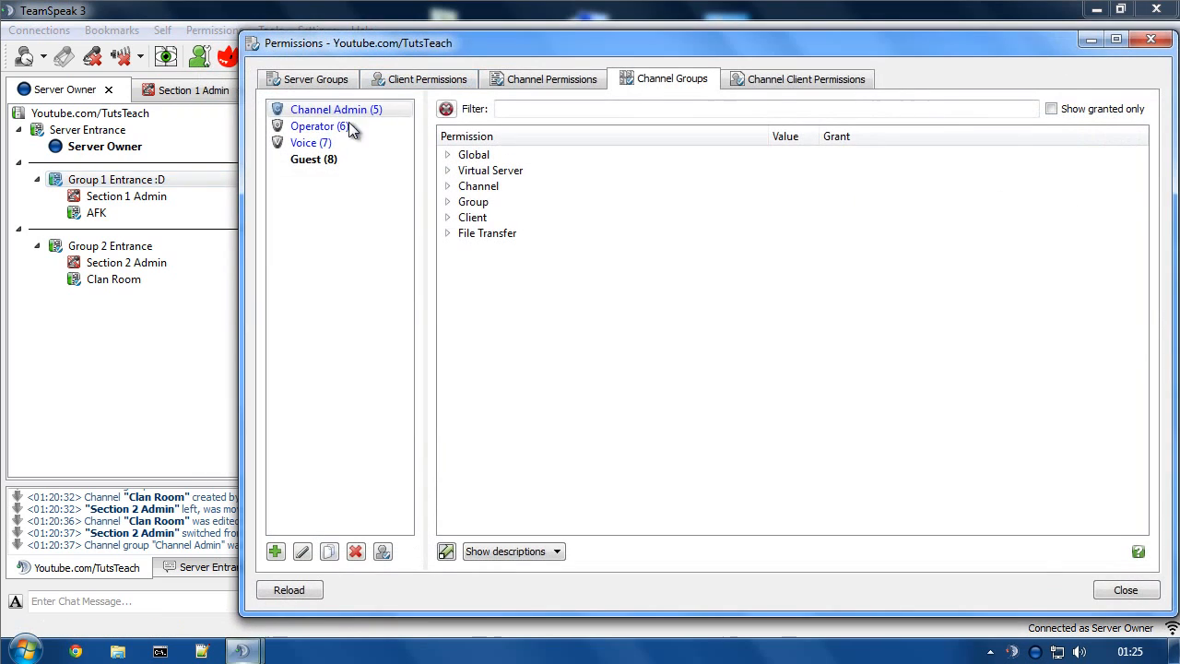
{"action": "left_click", "coordinate": [336, 109]}
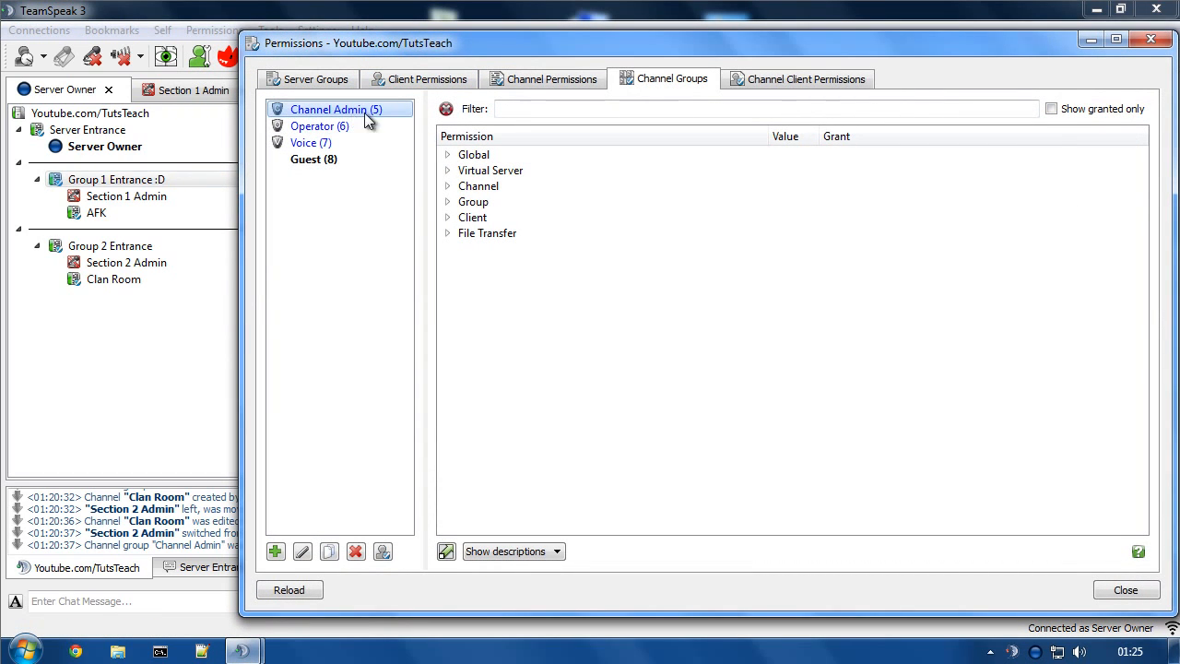
{"action": "mouse_move", "coordinate": [369, 120]}
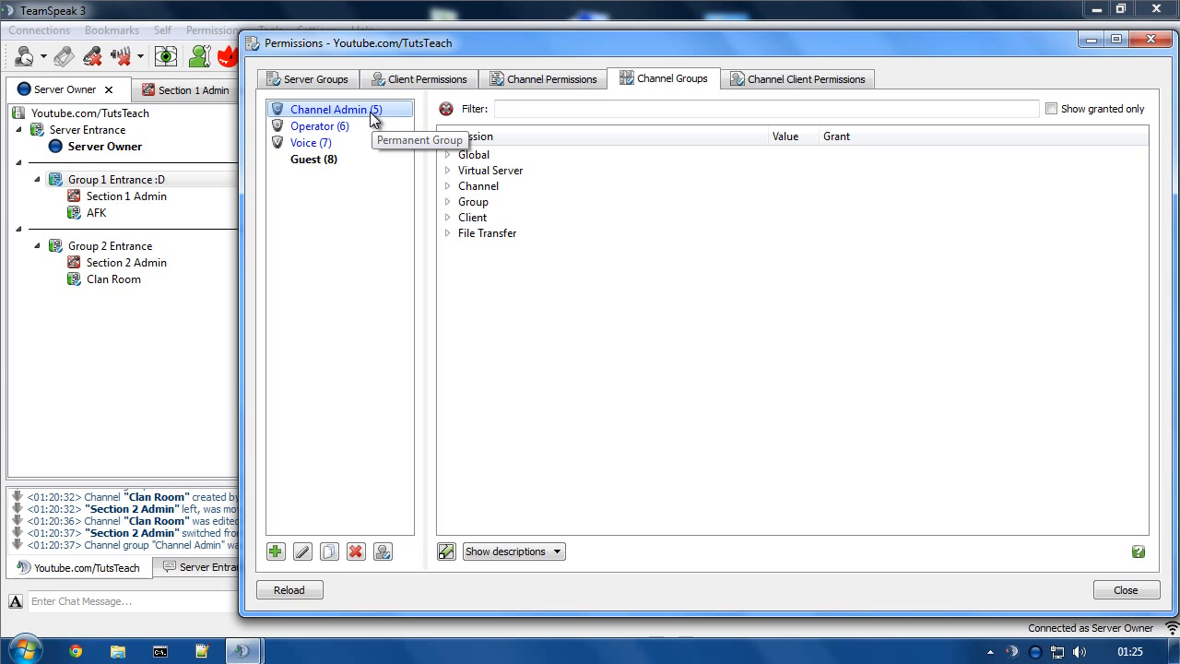
{"action": "mouse_move", "coordinate": [391, 129]}
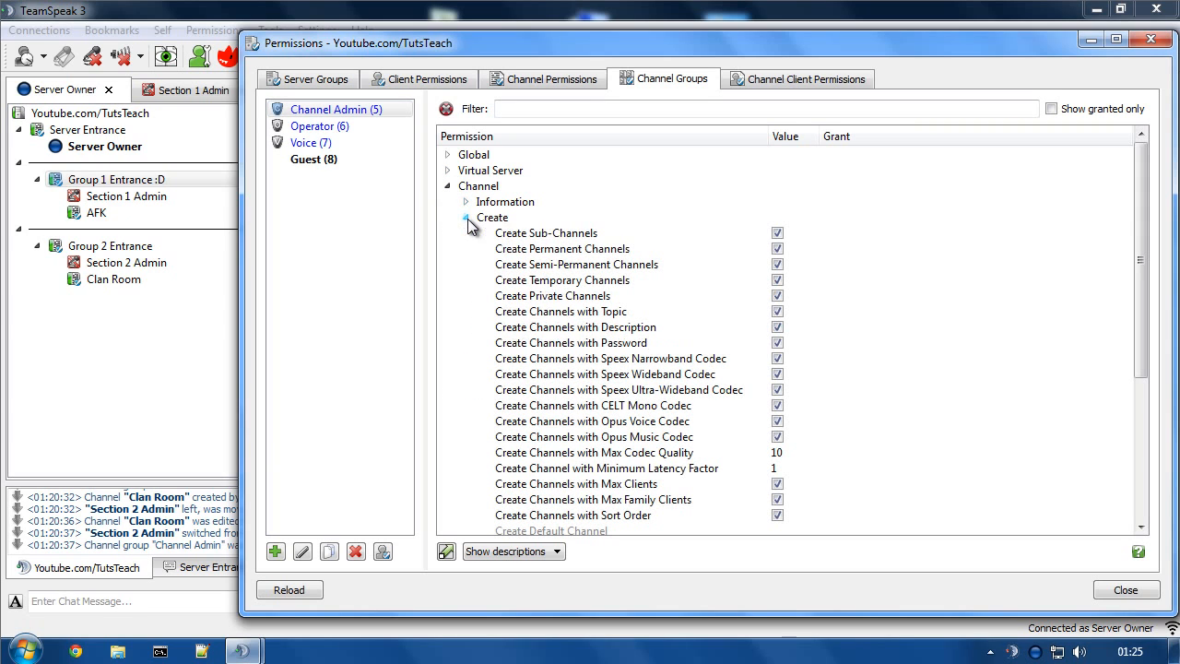
{"action": "left_click", "coordinate": [546, 232]}
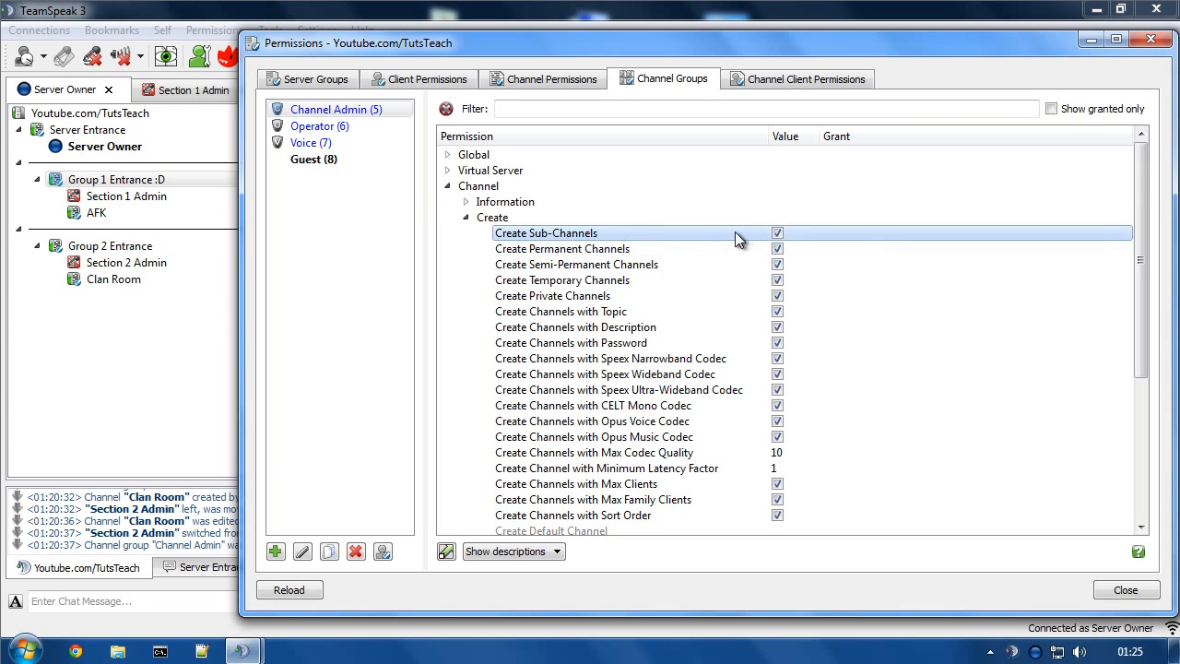
{"action": "scroll", "scroll_direction": "down", "scroll_amount": 3}
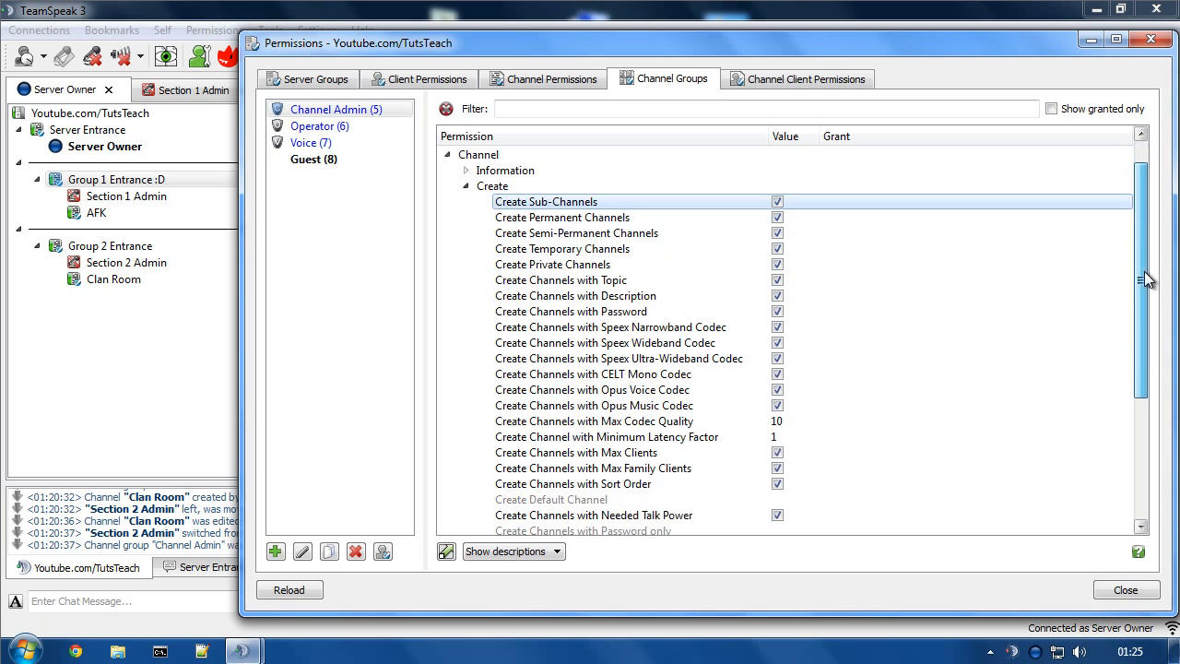
{"action": "scroll", "scroll_direction": "down", "scroll_amount": 3}
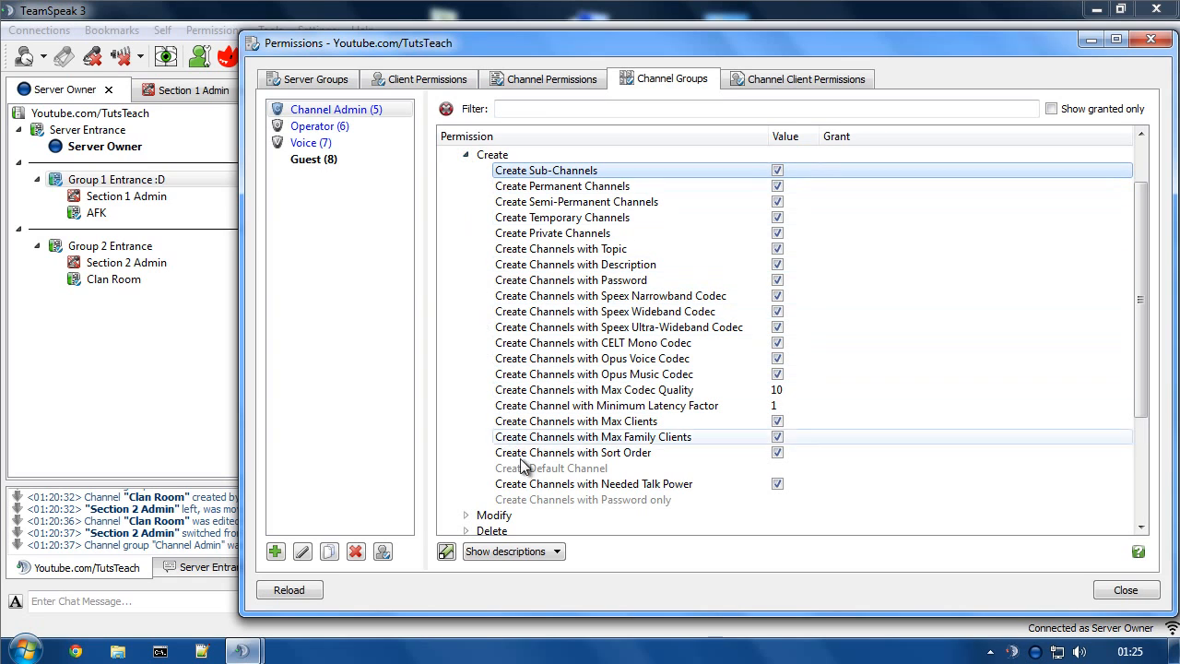
{"action": "left_click", "coordinate": [467, 155]}
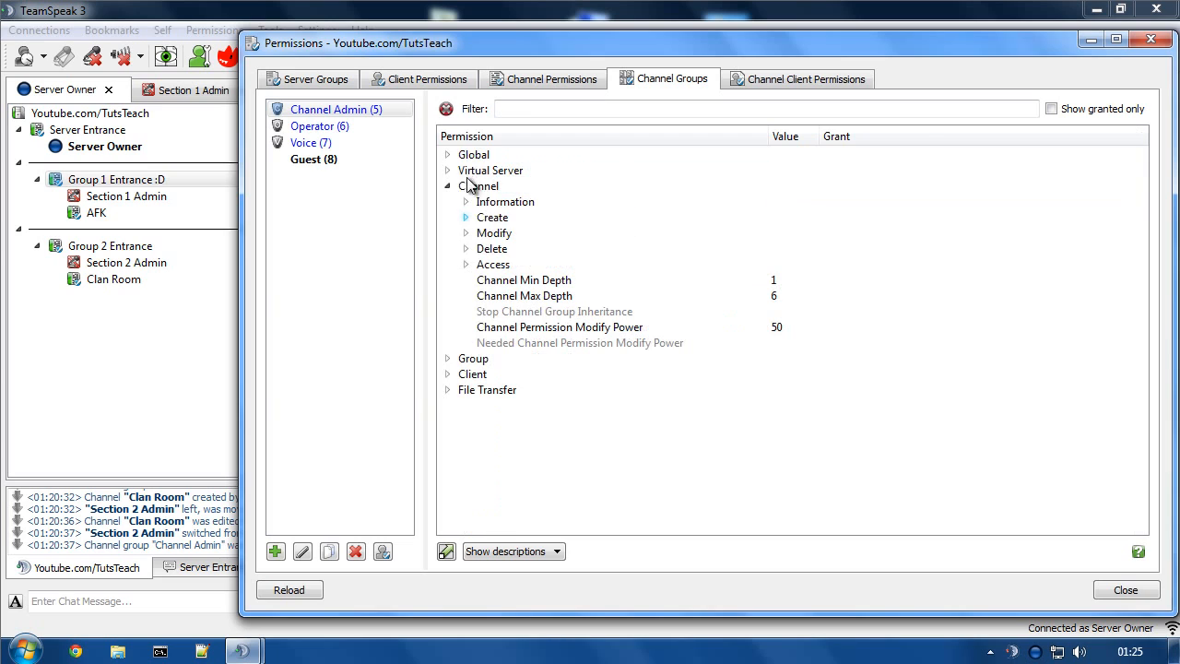
Step: Check Channel Admin's modify and needed modify powers of 50, then expand Access permissions
{"action": "left_click", "coordinate": [467, 232]}
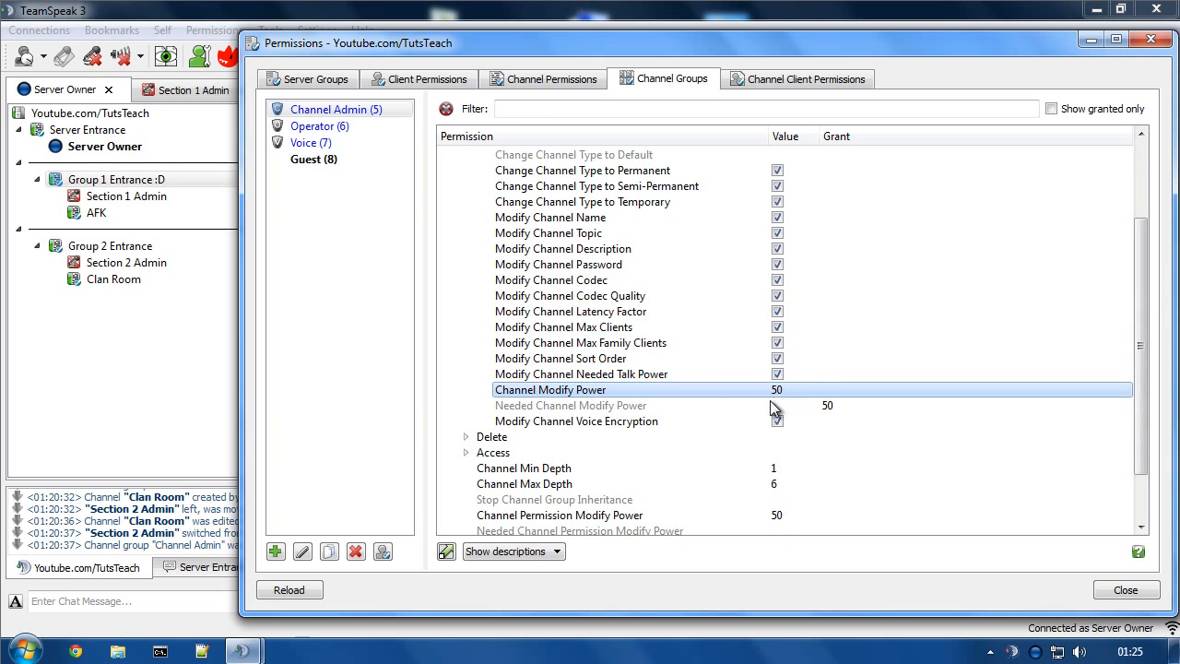
{"action": "left_click", "coordinate": [572, 405]}
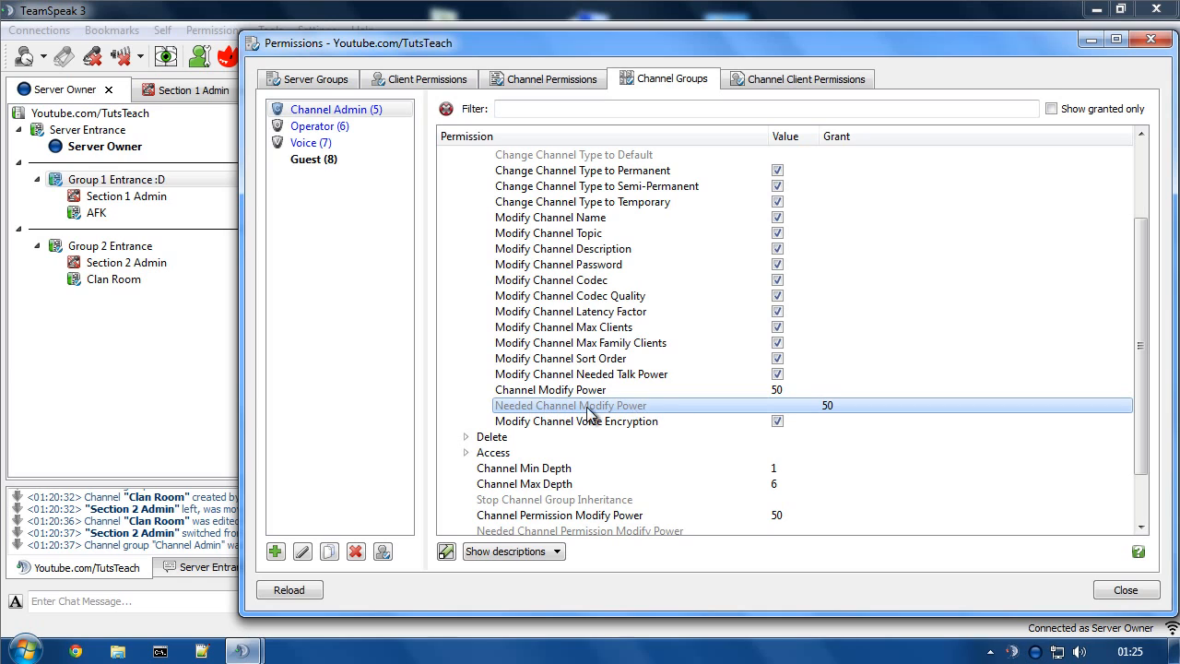
{"action": "mouse_move", "coordinate": [871, 415]}
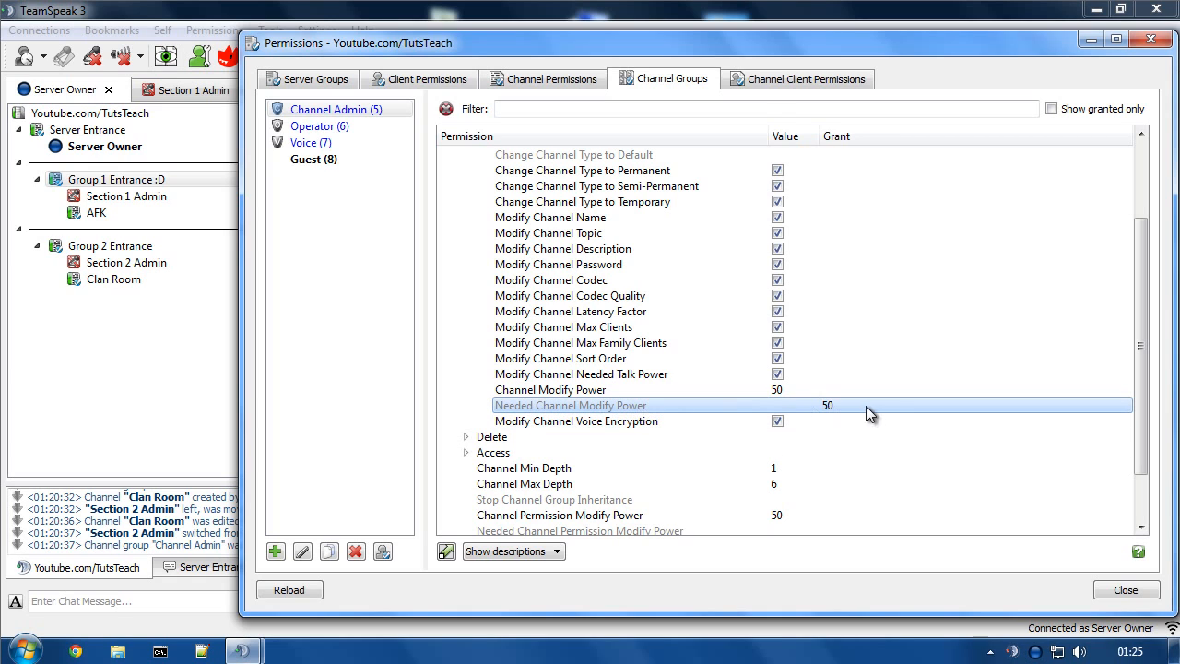
{"action": "mouse_move", "coordinate": [837, 415]}
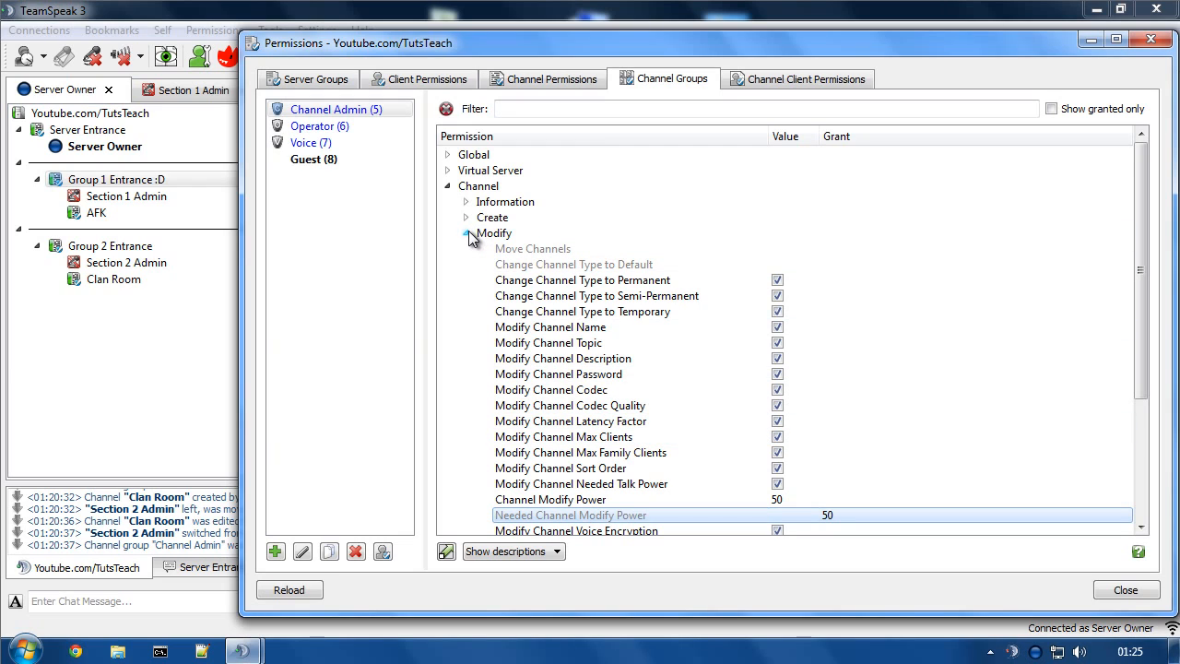
{"action": "left_click", "coordinate": [467, 232]}
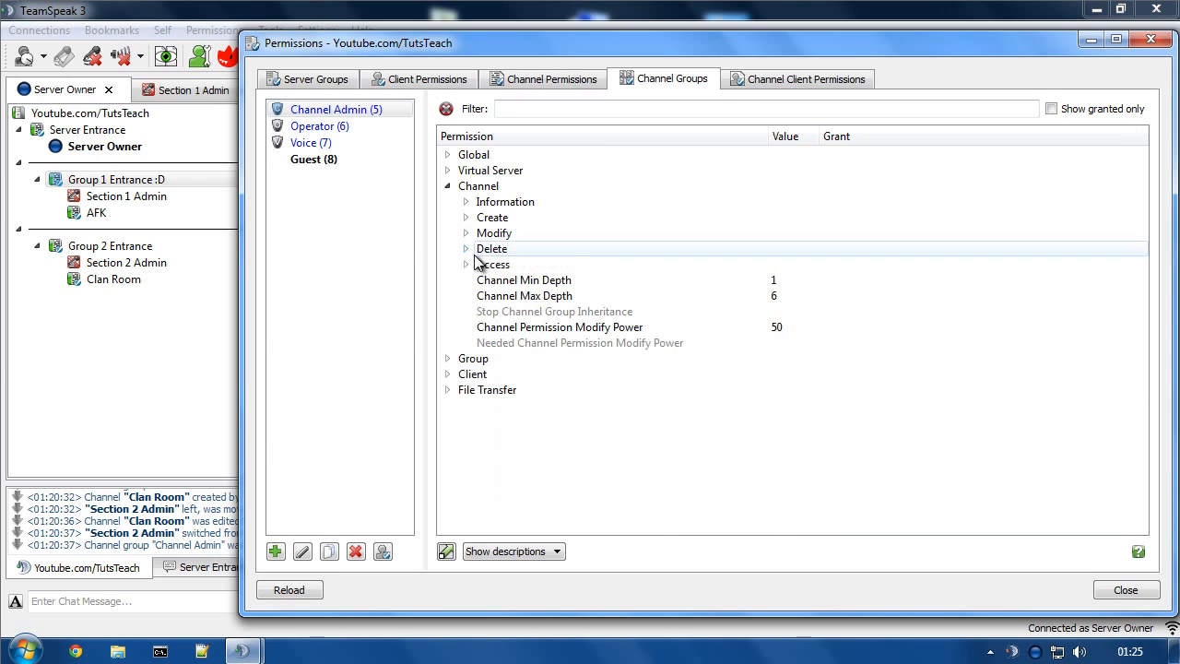
{"action": "left_click", "coordinate": [467, 266]}
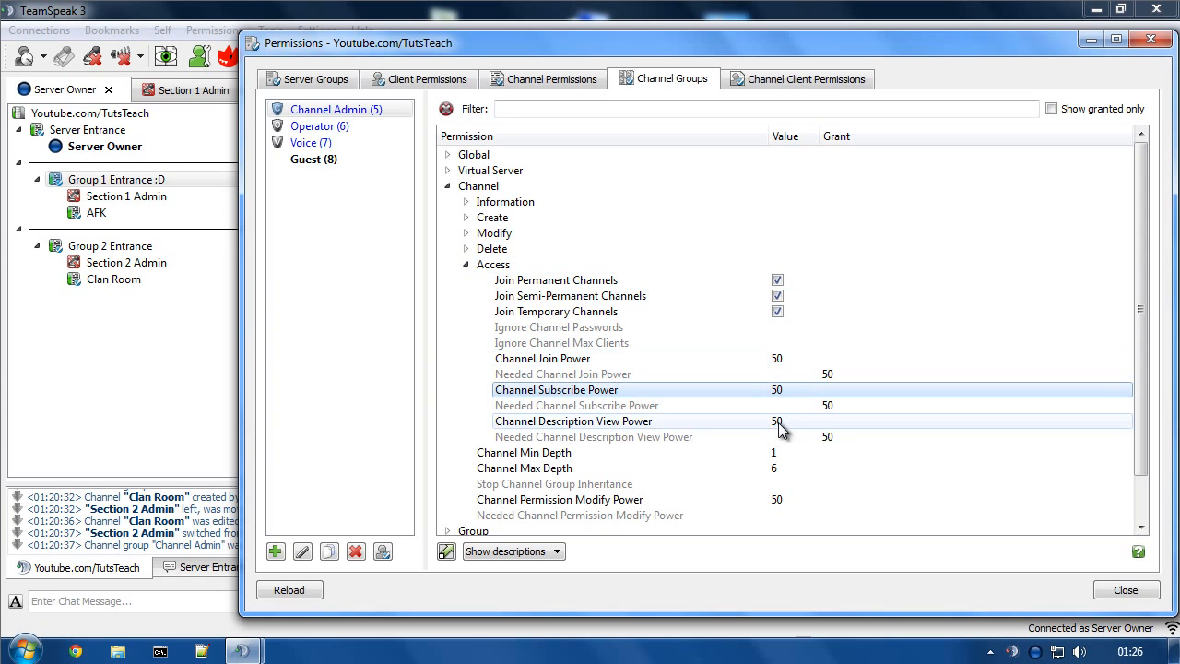
{"action": "left_click", "coordinate": [572, 421]}
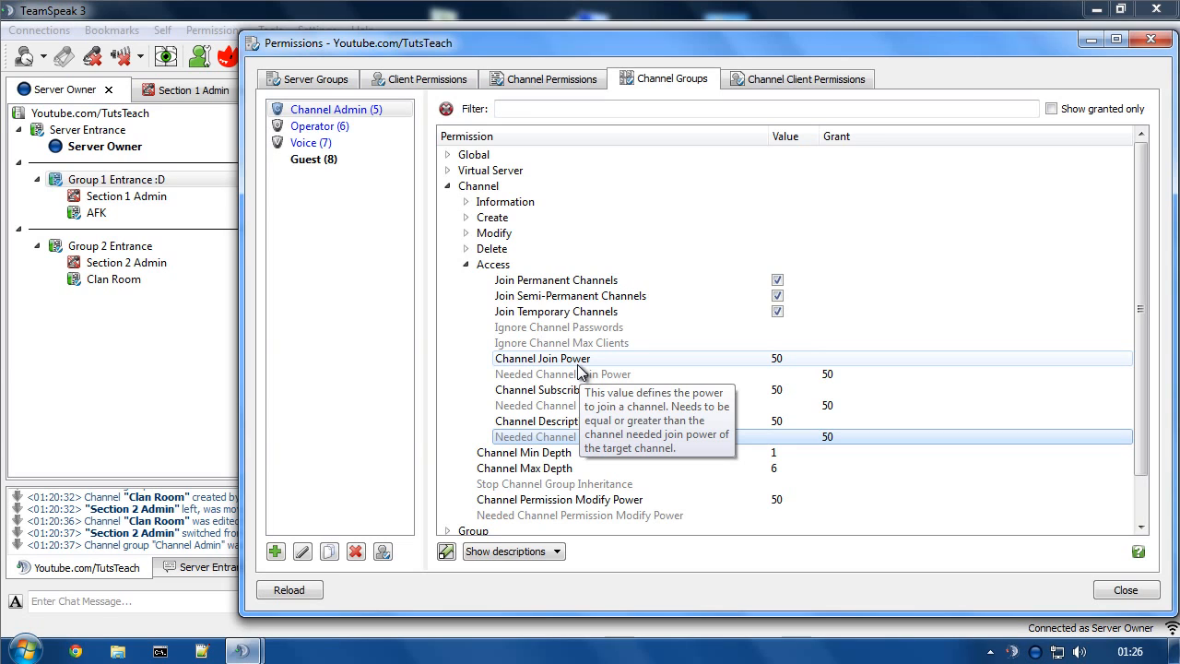
{"action": "mouse_move", "coordinate": [391, 294]}
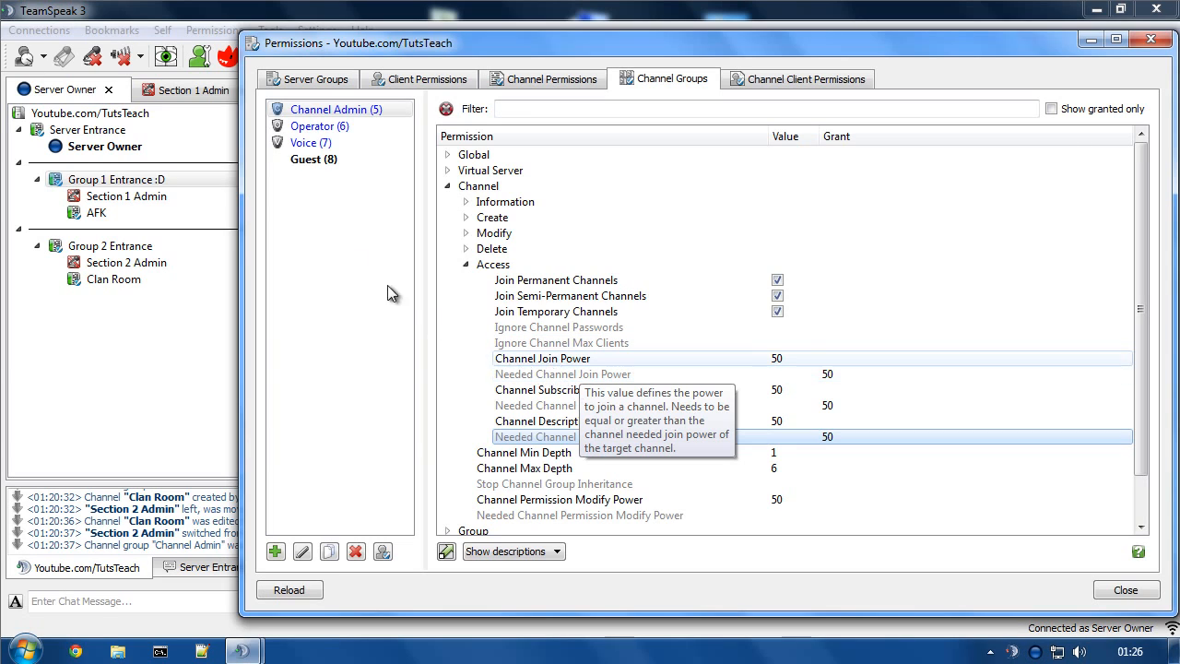
{"action": "left_click", "coordinate": [321, 125]}
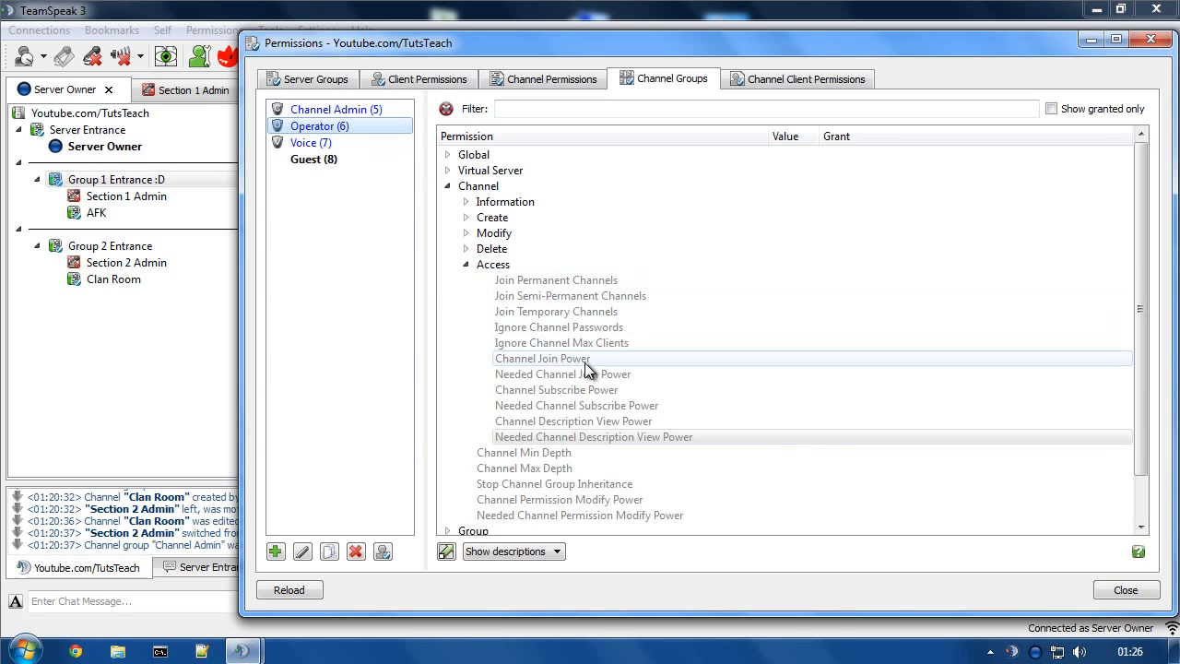
{"action": "mouse_move", "coordinate": [716, 361]}
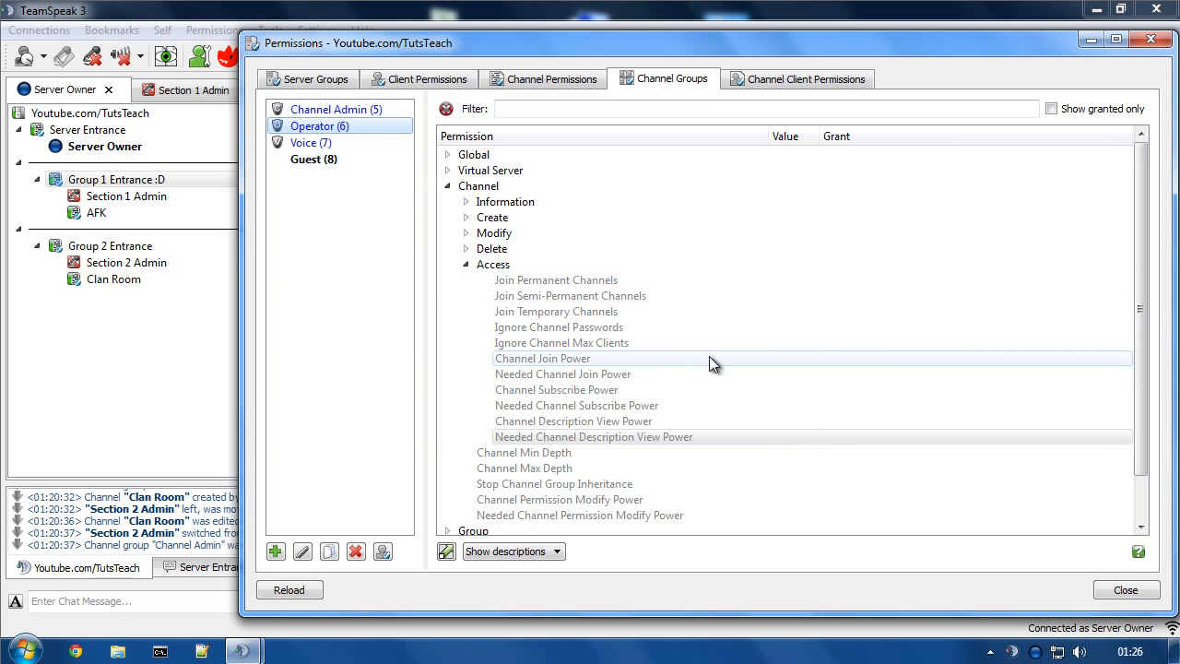
{"action": "left_click", "coordinate": [336, 109]}
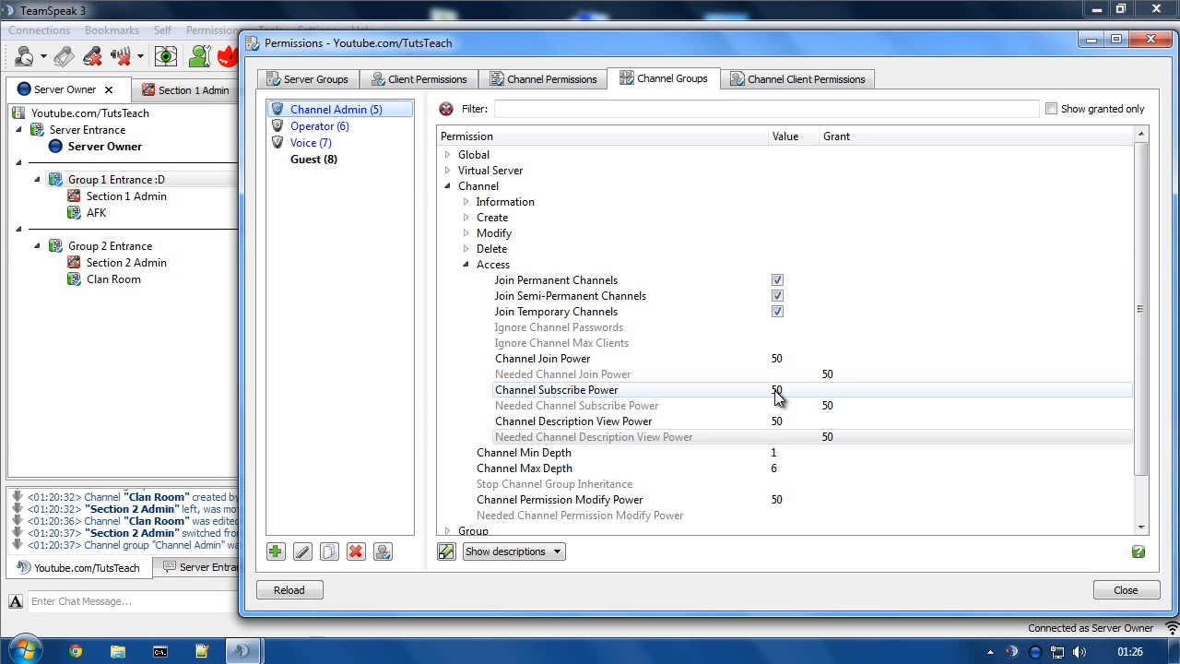
{"action": "mouse_move", "coordinate": [782, 397]}
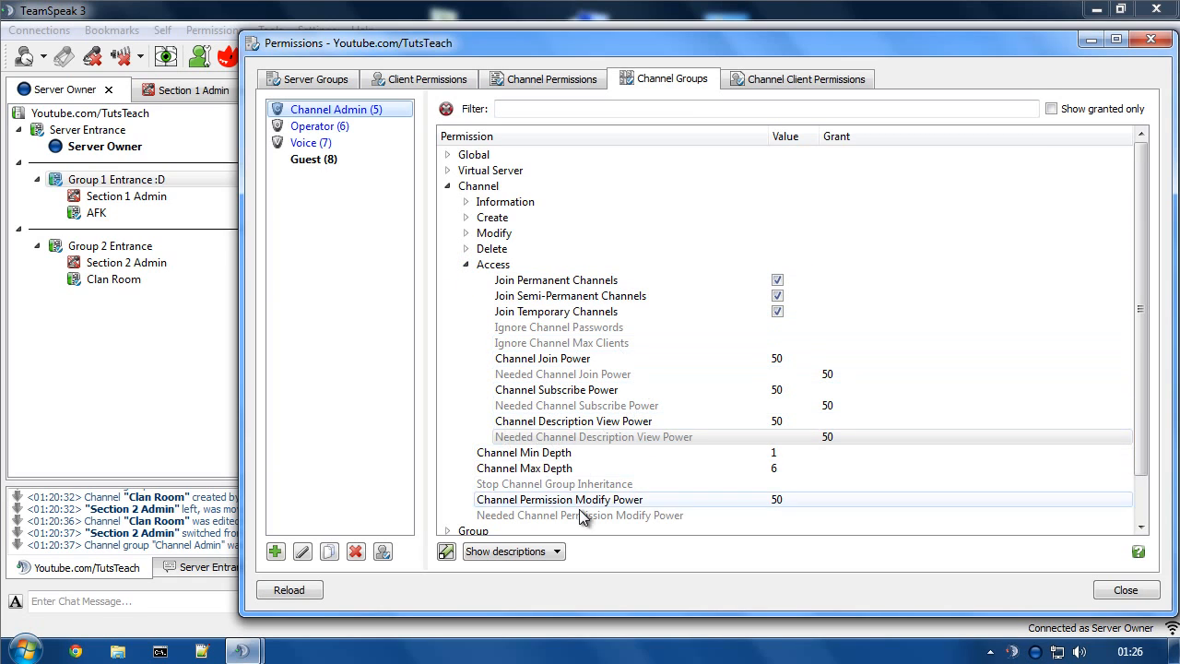
{"action": "left_click", "coordinate": [558, 498]}
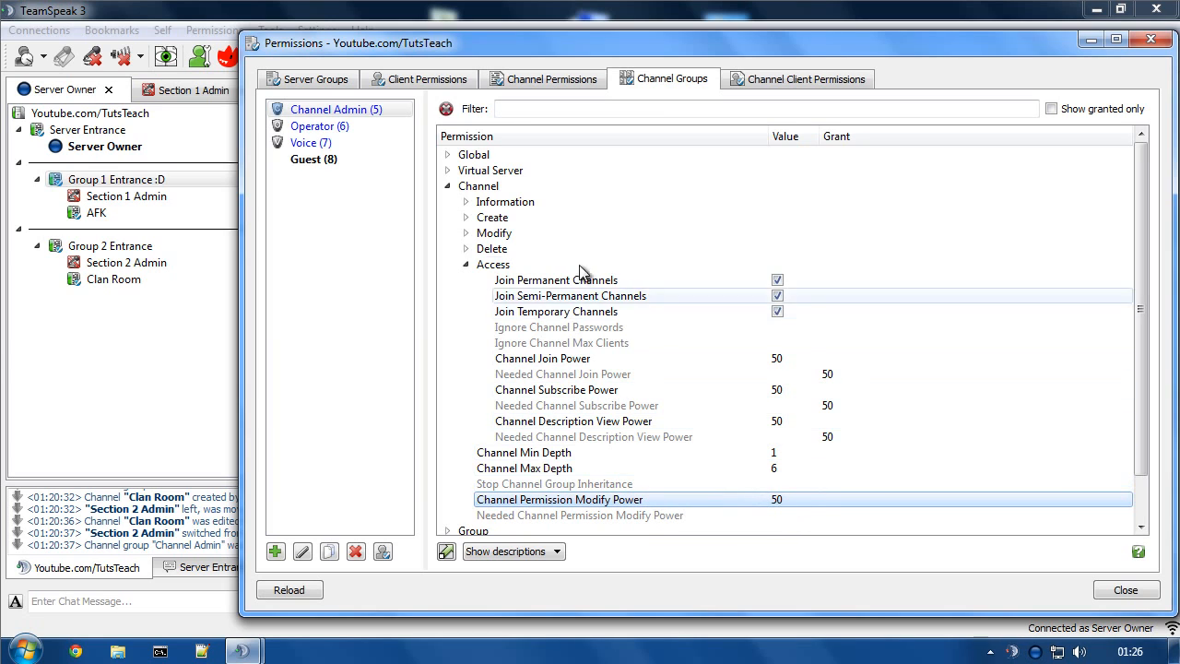
Step: Review Channel Admin's group permissions: member add/remove 50, needed group-modify 75
{"action": "left_click", "coordinate": [467, 265]}
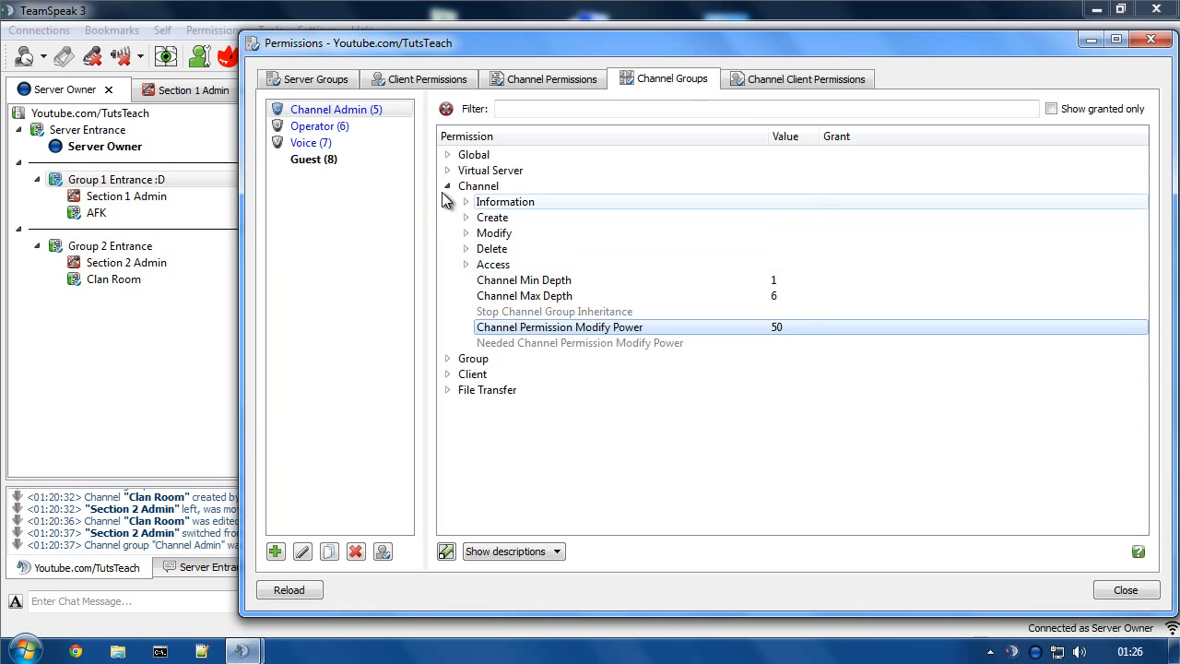
{"action": "left_click", "coordinate": [446, 201]}
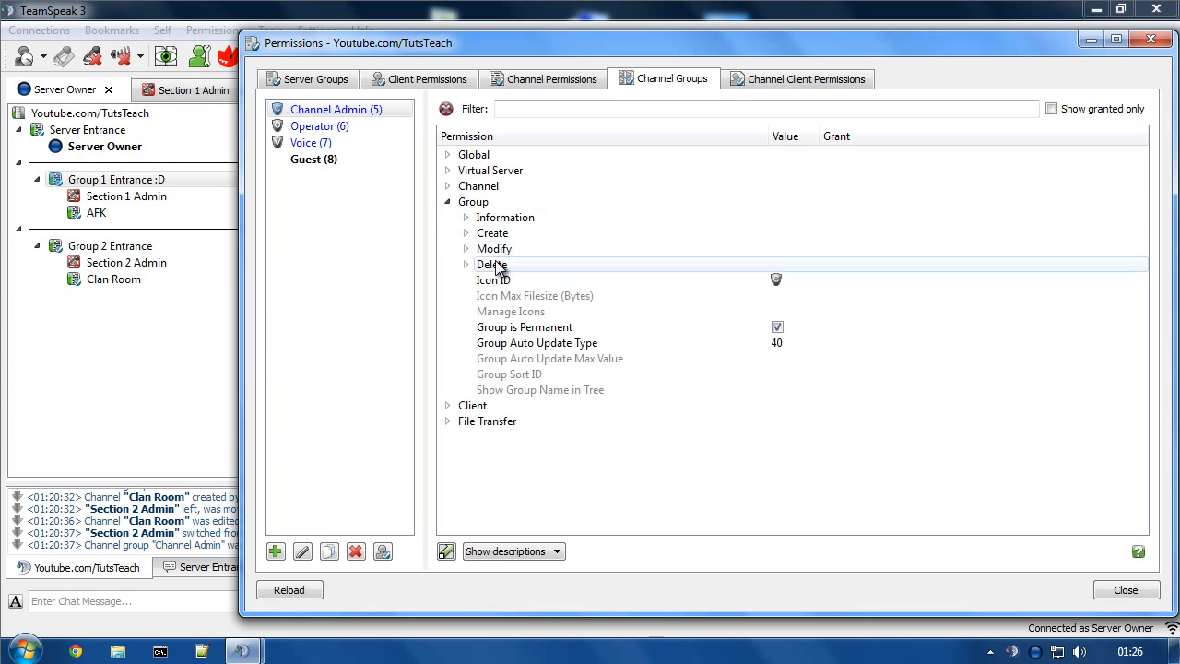
{"action": "left_click", "coordinate": [467, 247]}
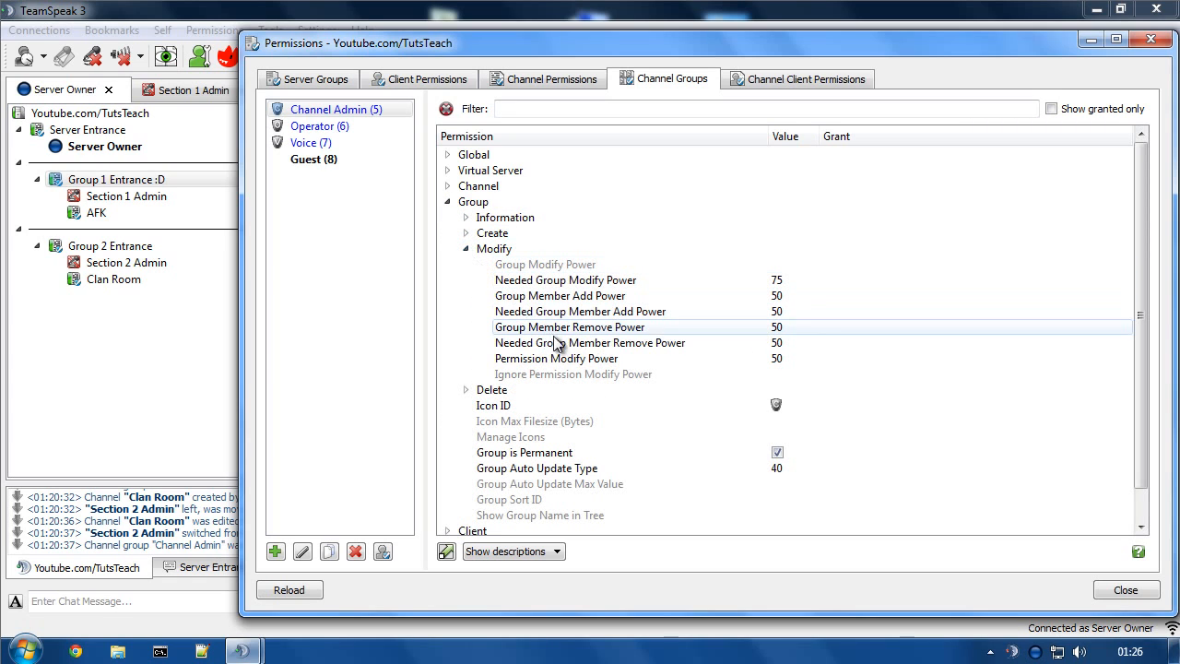
{"action": "left_click", "coordinate": [557, 357]}
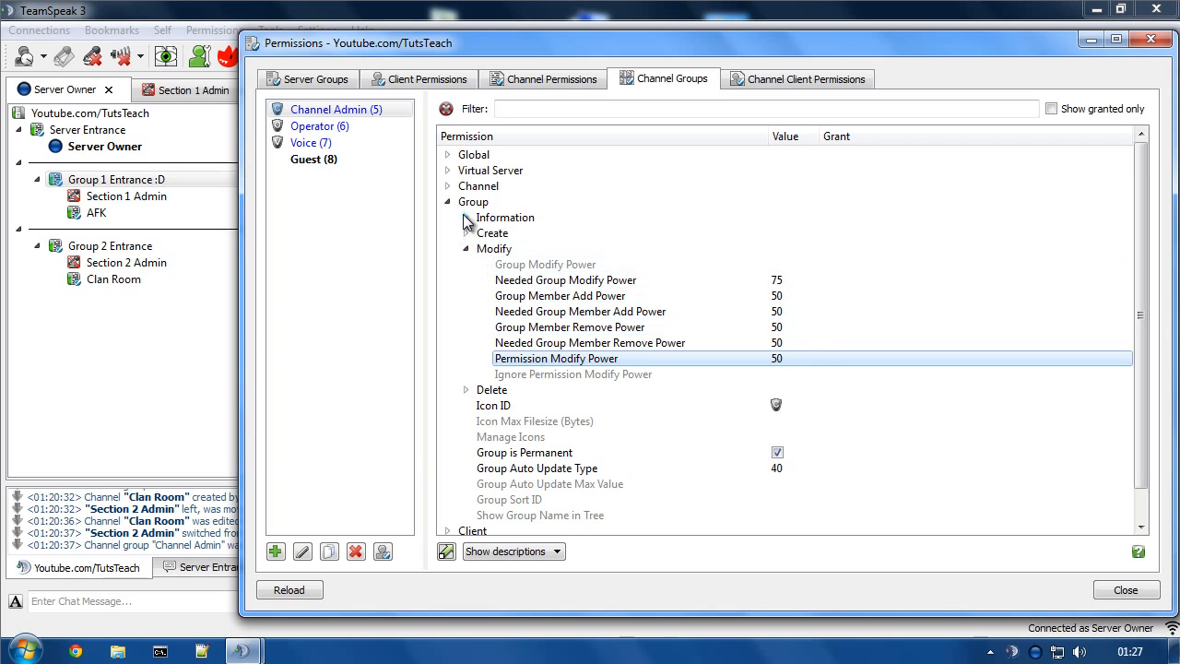
{"action": "left_click", "coordinate": [467, 217]}
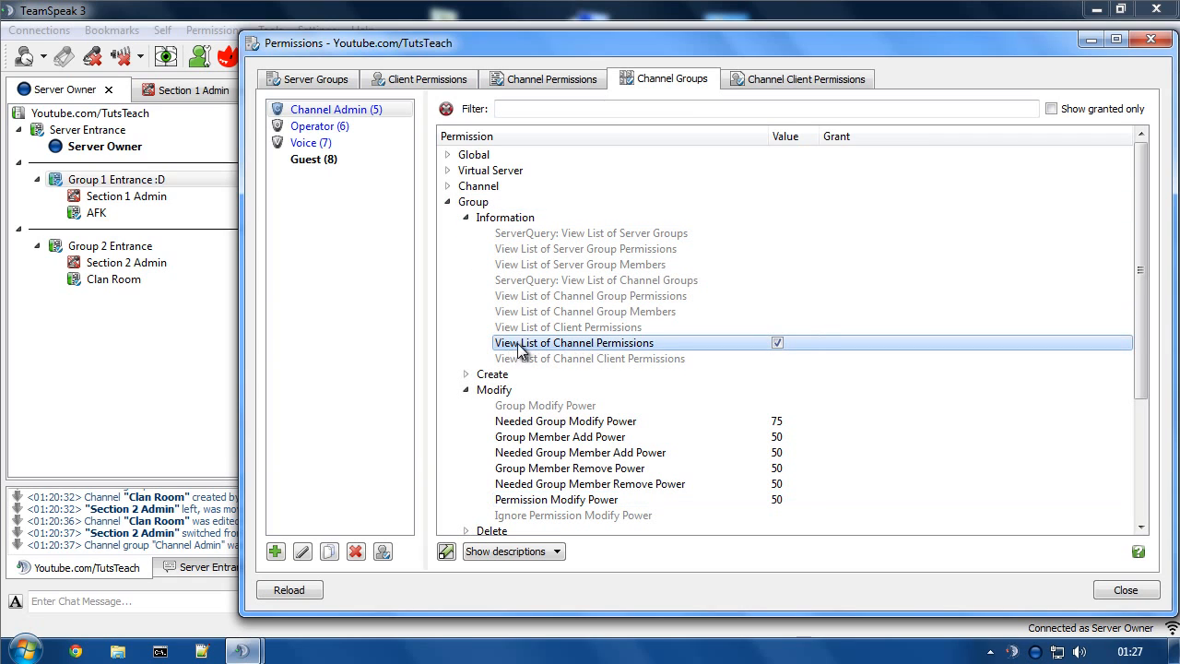
{"action": "mouse_move", "coordinate": [594, 354]}
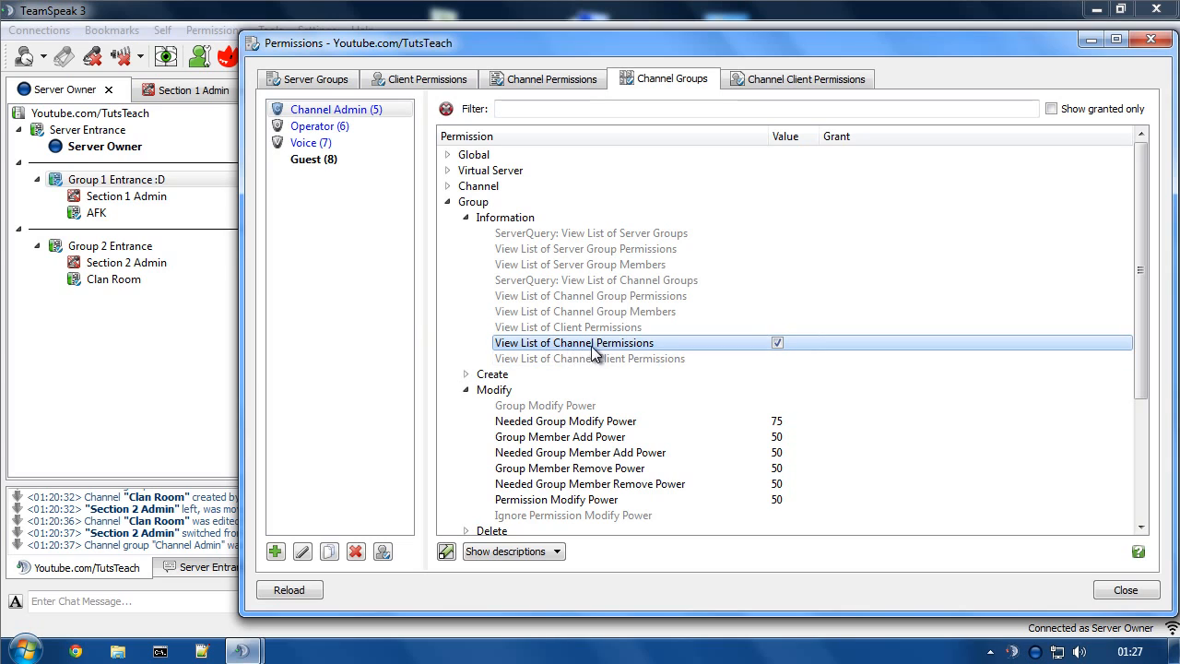
{"action": "mouse_move", "coordinate": [772, 343]}
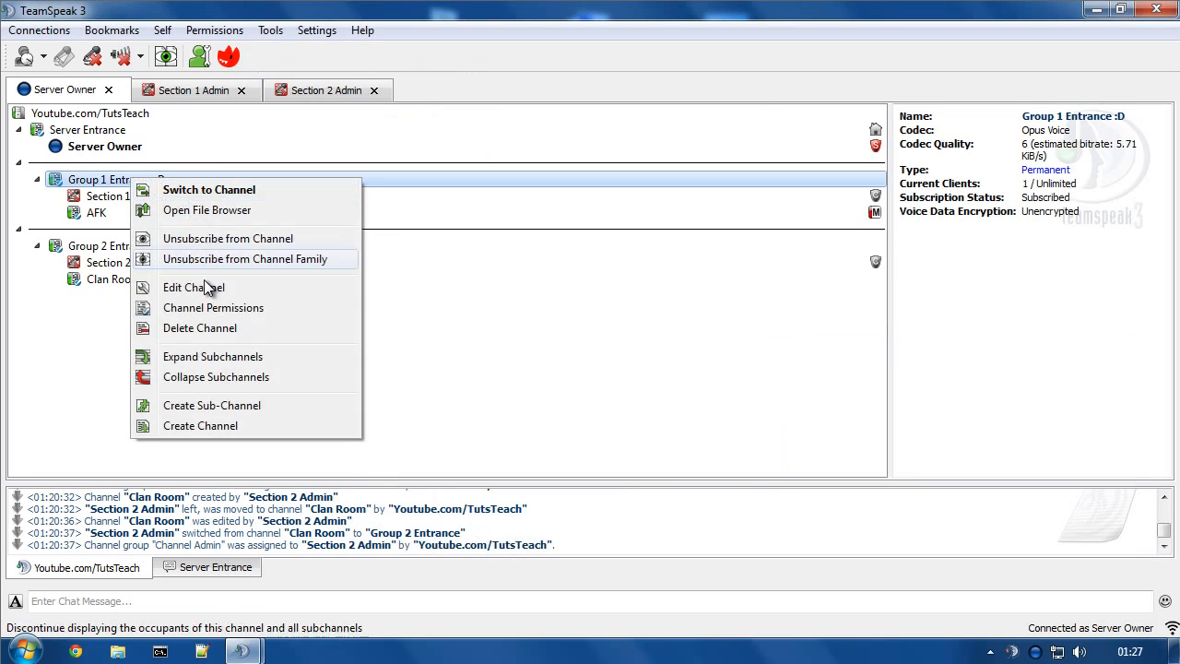
{"action": "left_click", "coordinate": [194, 287]}
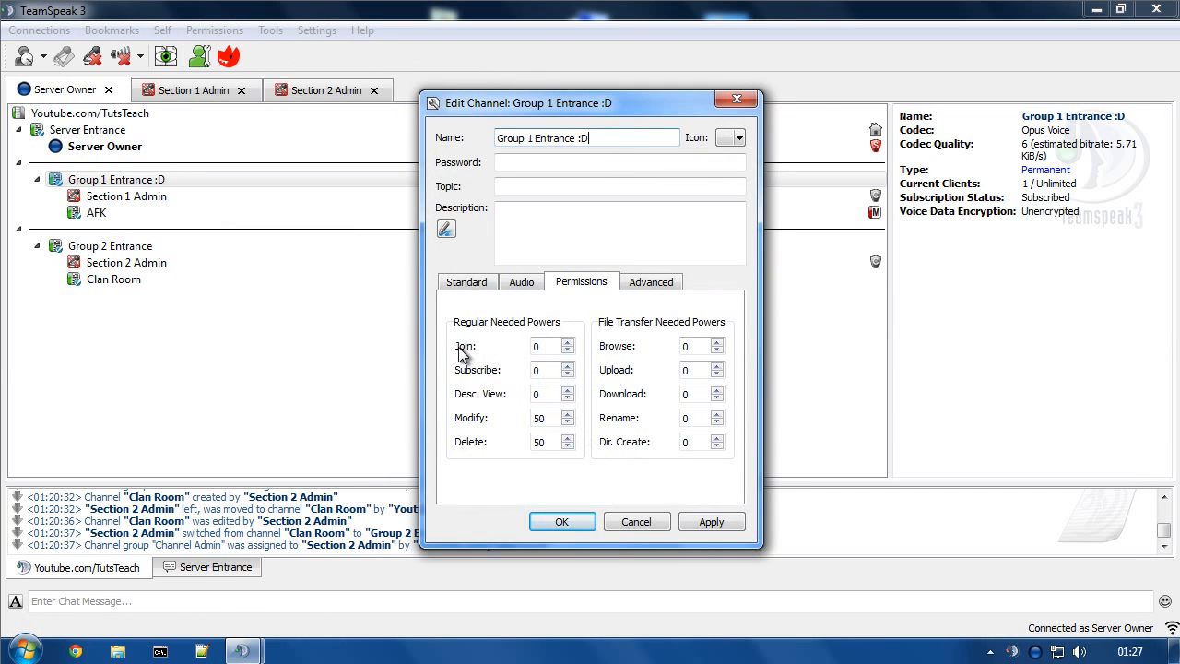
{"action": "mouse_move", "coordinate": [463, 402]}
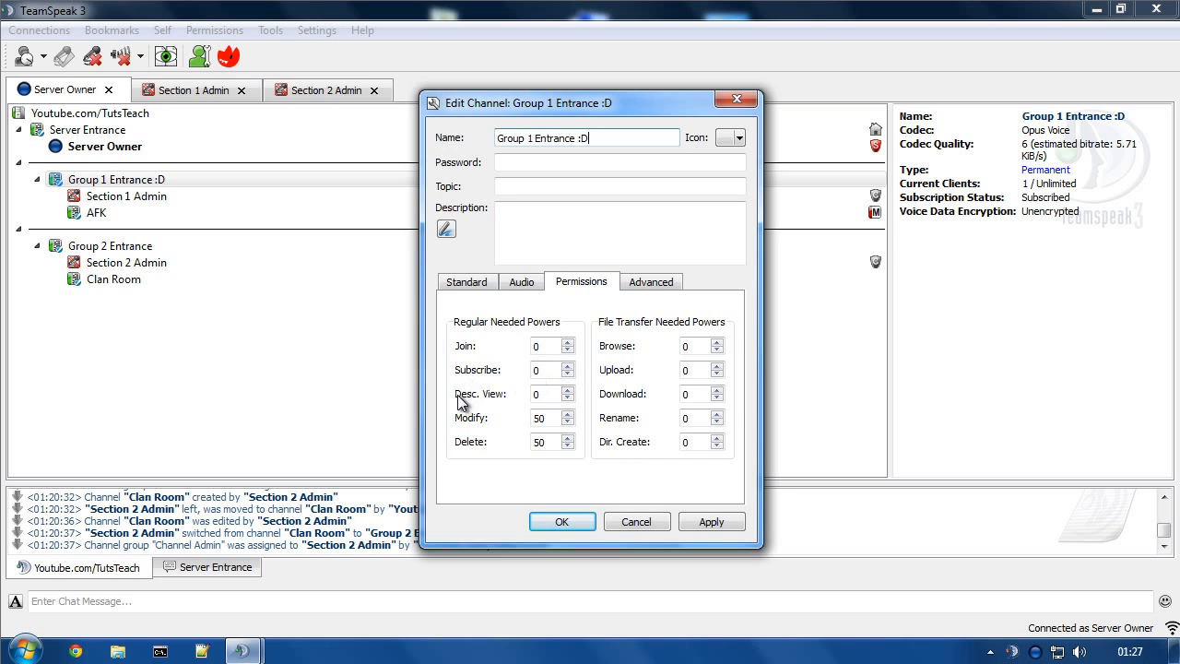
{"action": "left_click", "coordinate": [546, 394]}
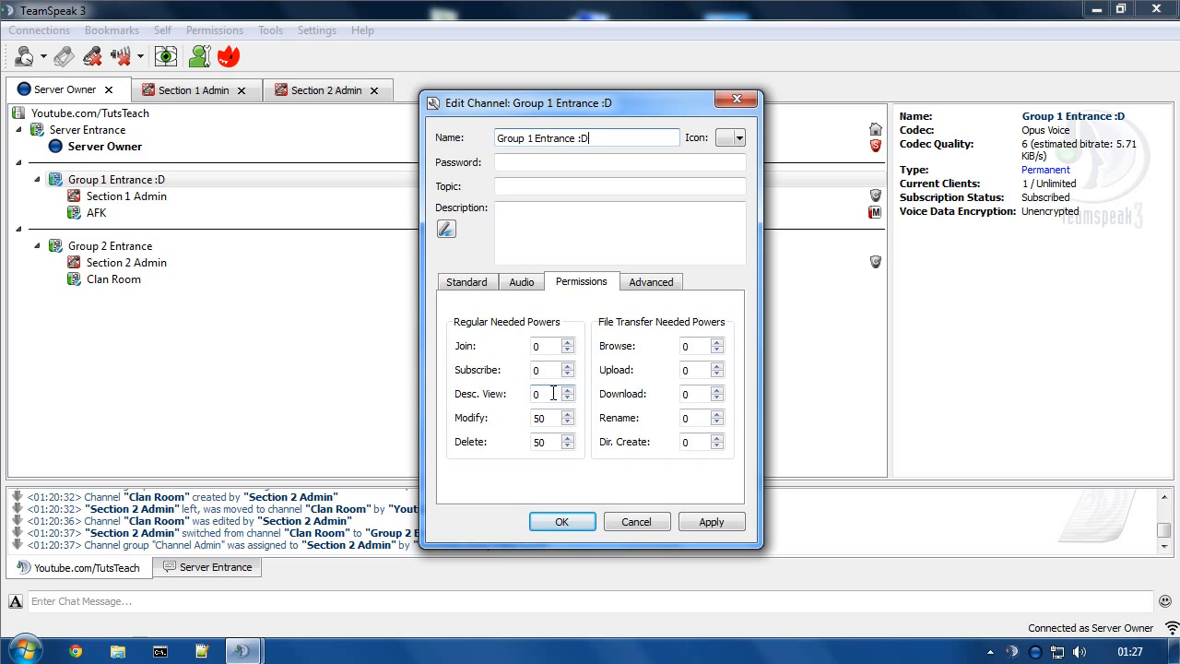
{"action": "mouse_move", "coordinate": [554, 369]}
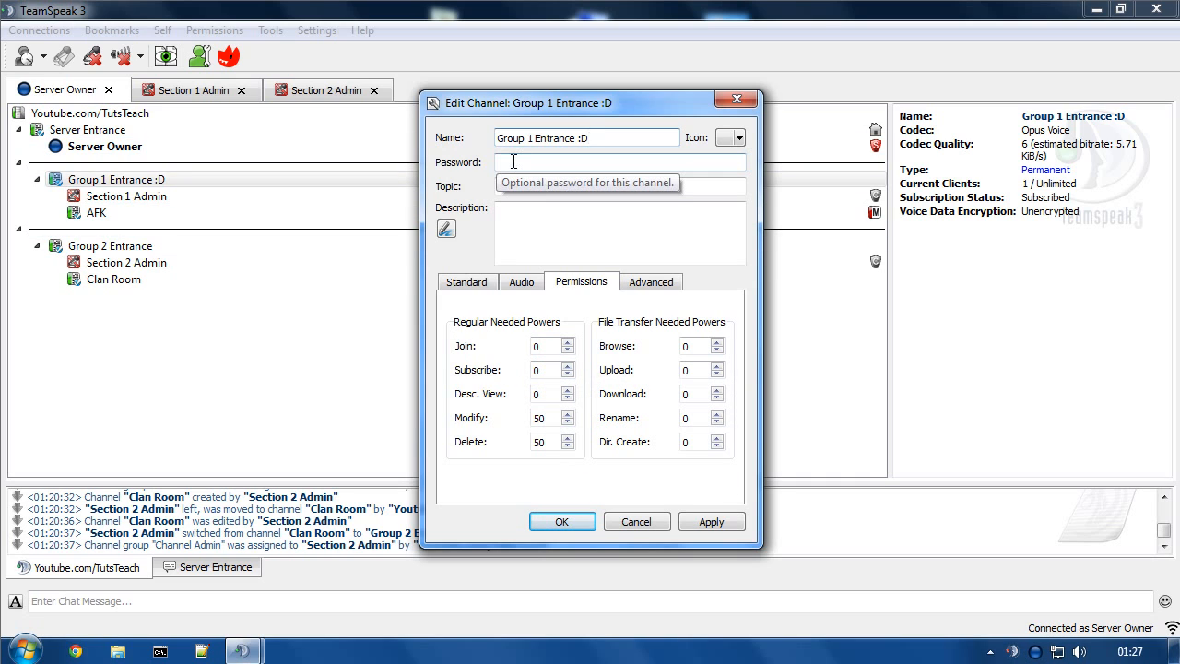
{"action": "mouse_move", "coordinate": [564, 188]}
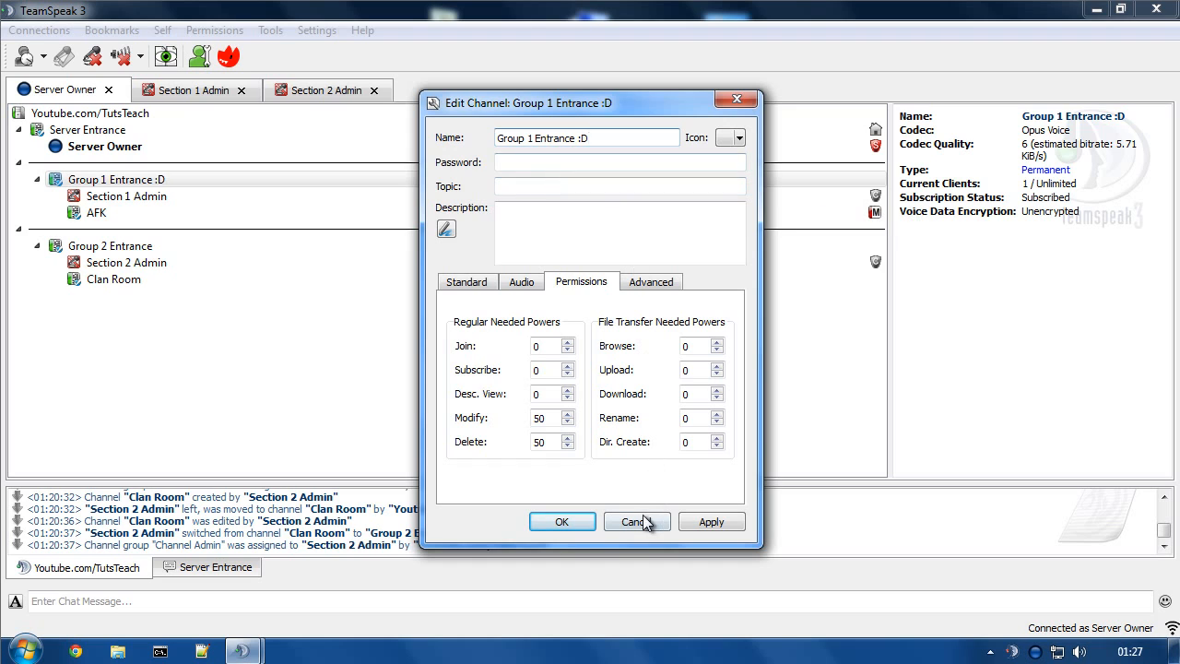
{"action": "left_click", "coordinate": [636, 522]}
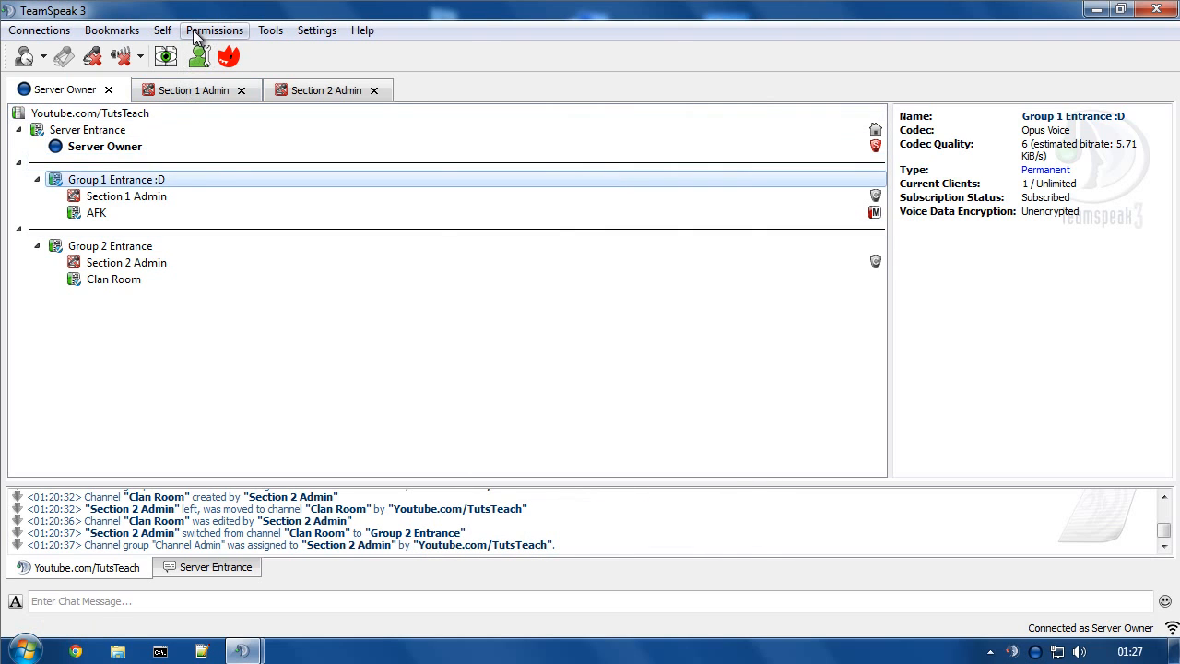
{"action": "left_click", "coordinate": [214, 29]}
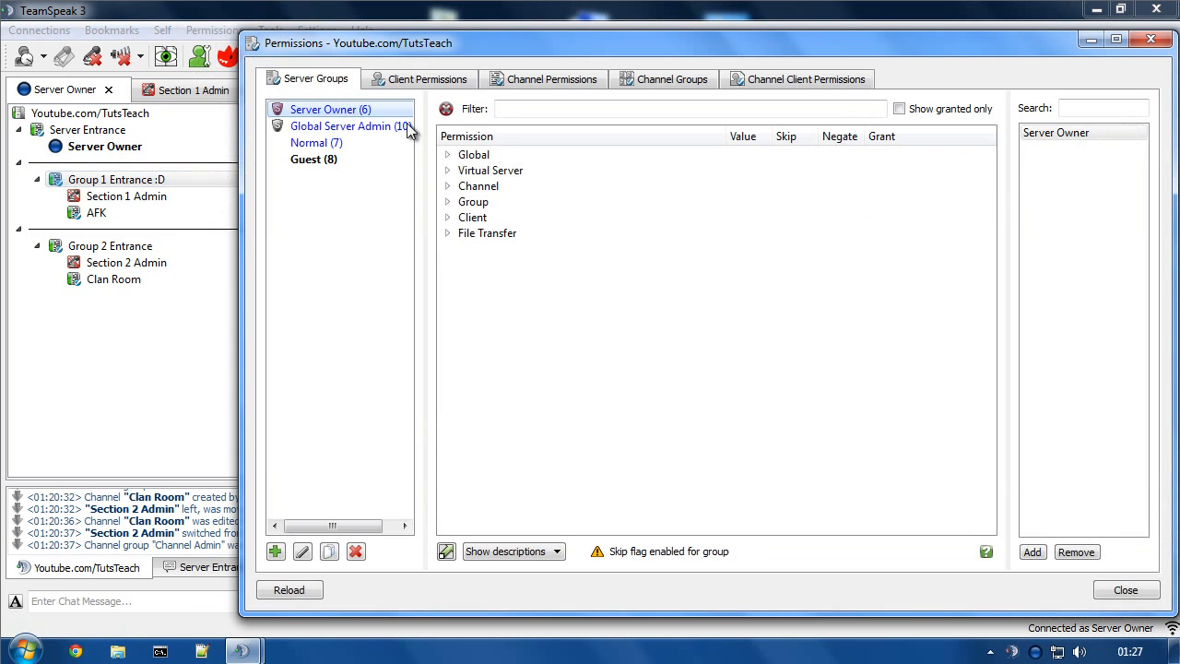
{"action": "left_click", "coordinate": [478, 185]}
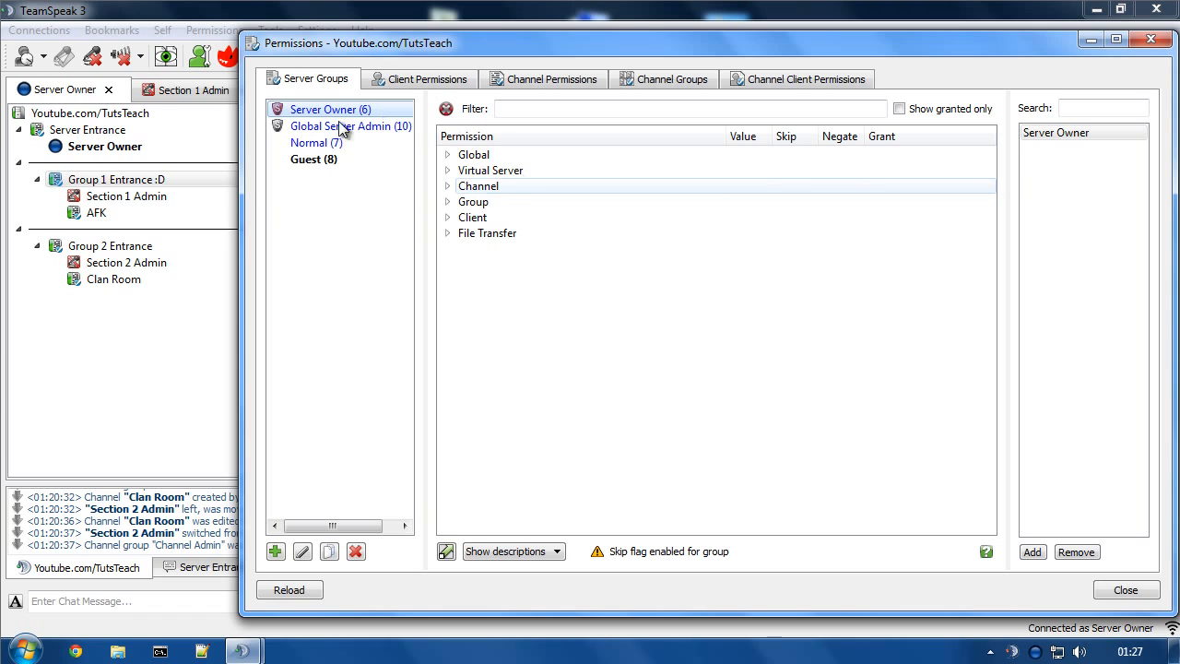
{"action": "left_click", "coordinate": [1126, 590]}
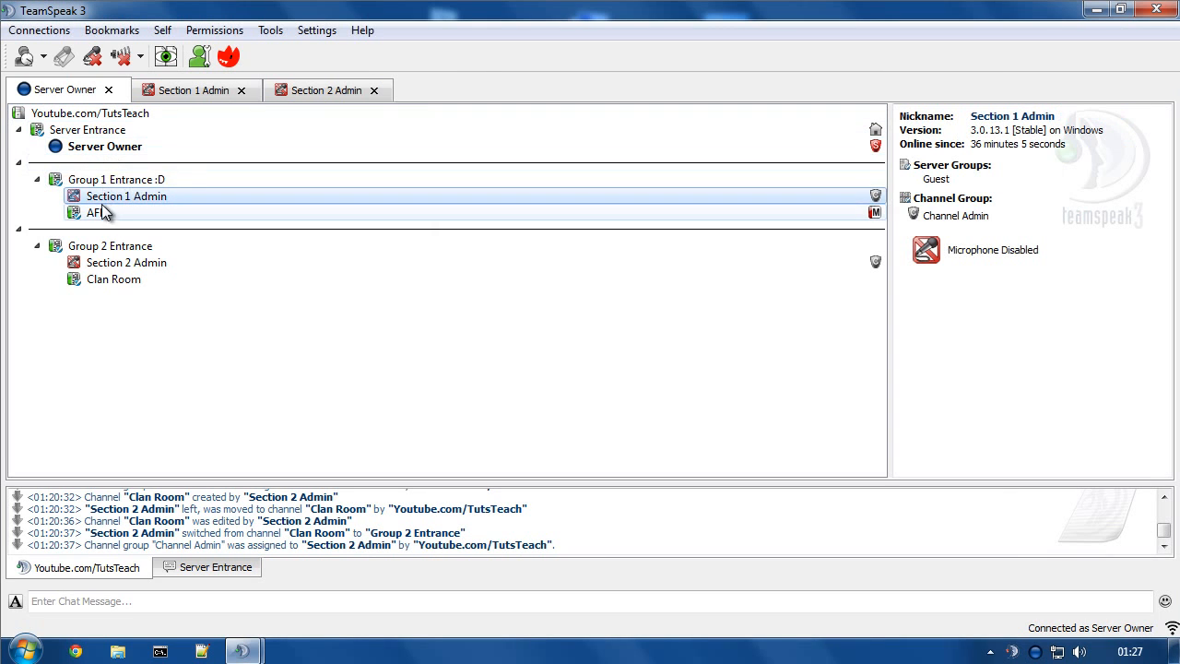
{"action": "right_click", "coordinate": [126, 195]}
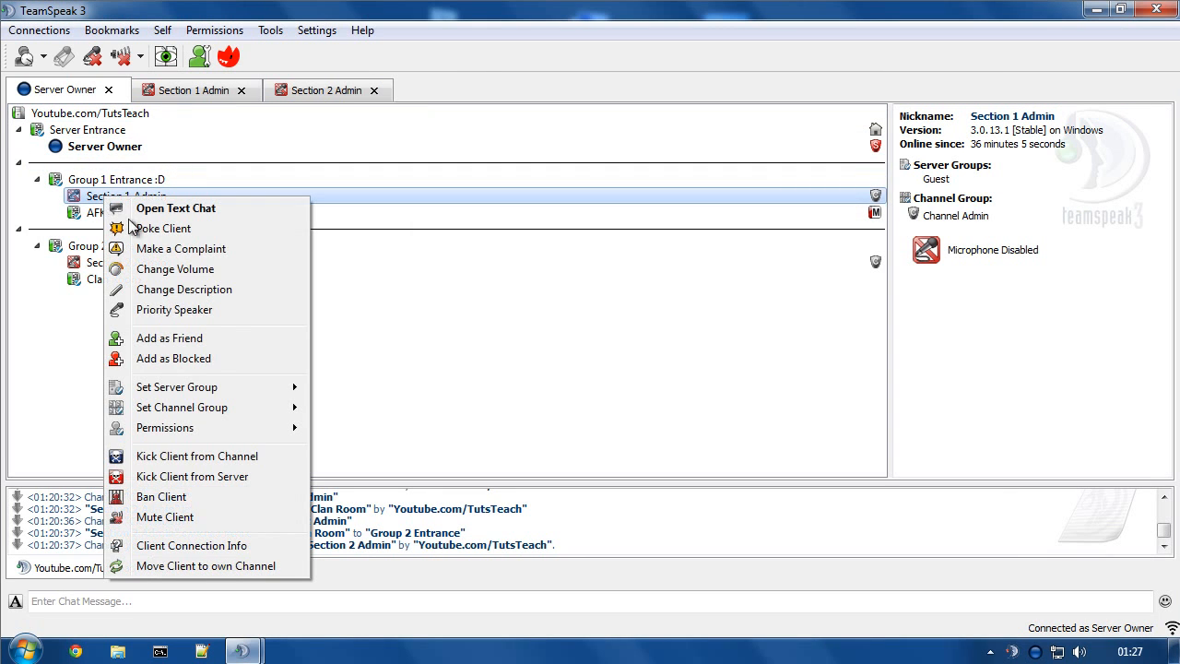
{"action": "mouse_move", "coordinate": [85, 186]}
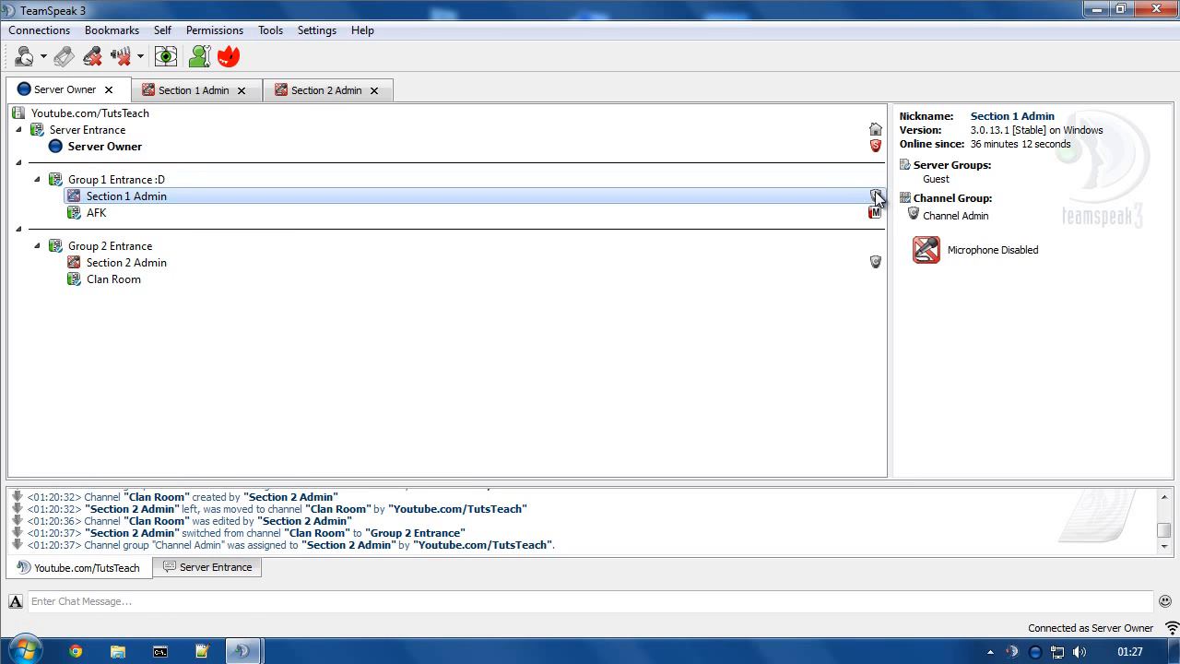
{"action": "mouse_move", "coordinate": [137, 207]}
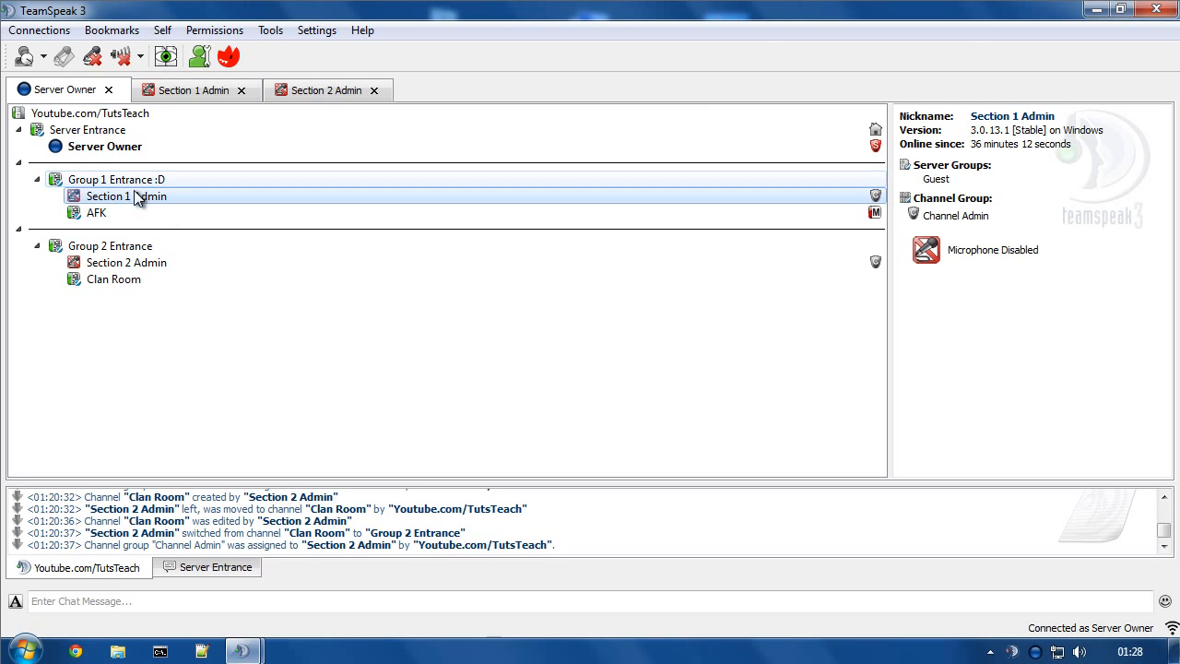
{"action": "mouse_move", "coordinate": [177, 103]}
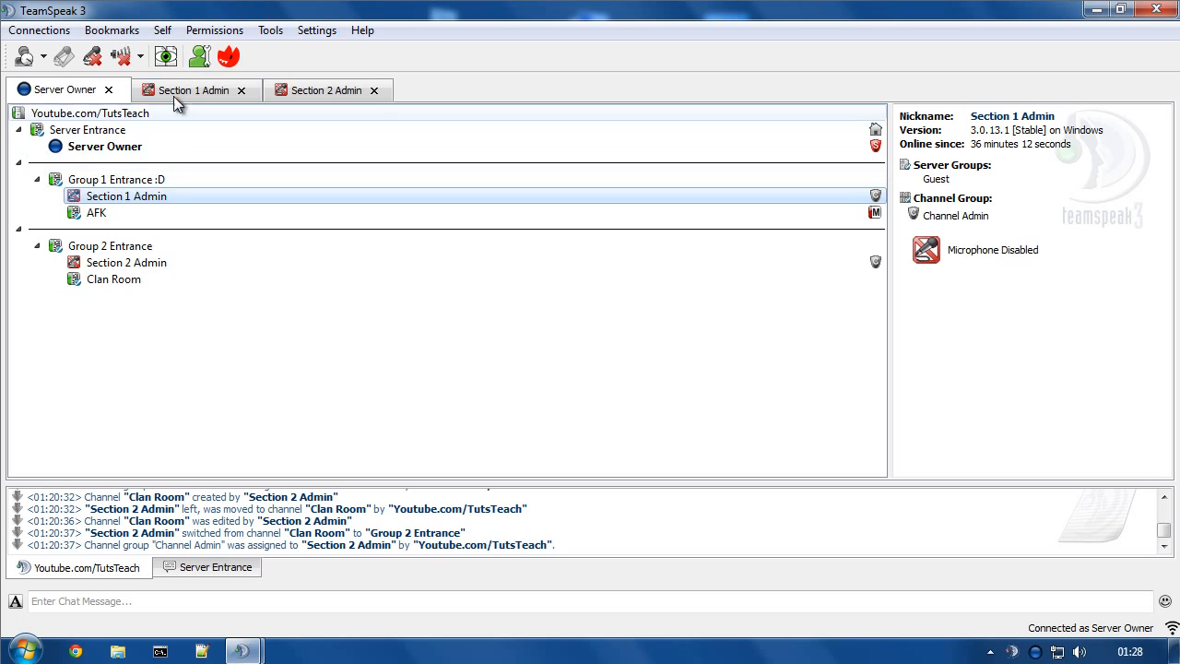
Step: Create permanent sub-channel 'sfdgedghedth' under Group 1 Entrance :D as Section 1 Admin
{"action": "right_click", "coordinate": [116, 179]}
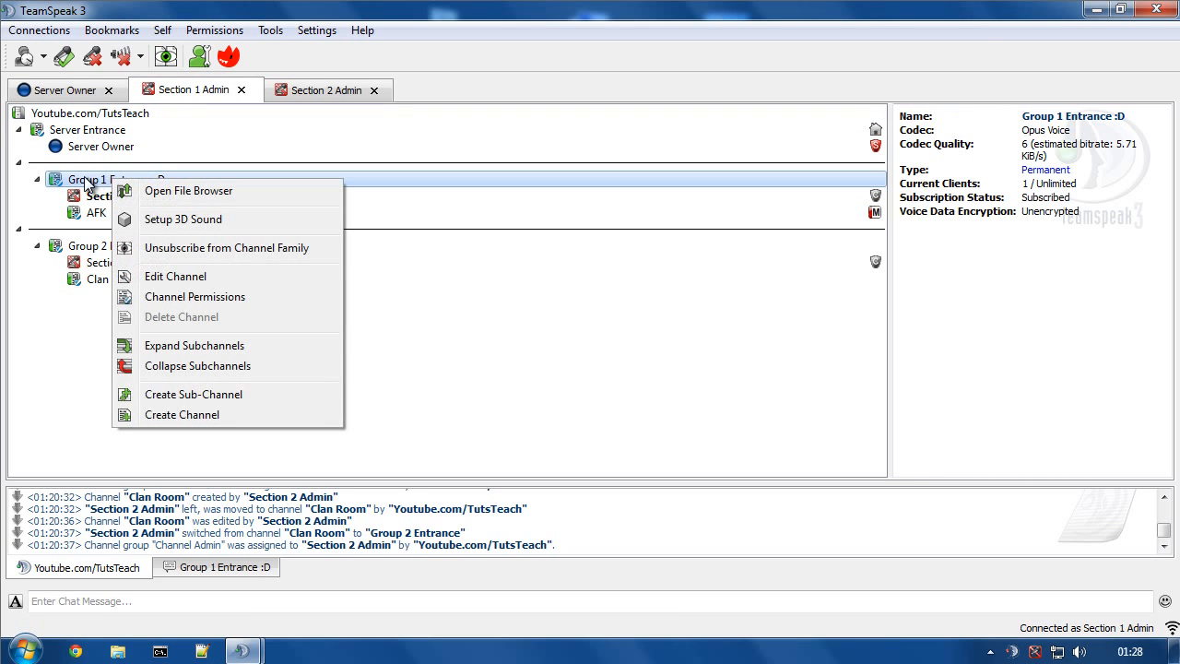
{"action": "left_click", "coordinate": [192, 395]}
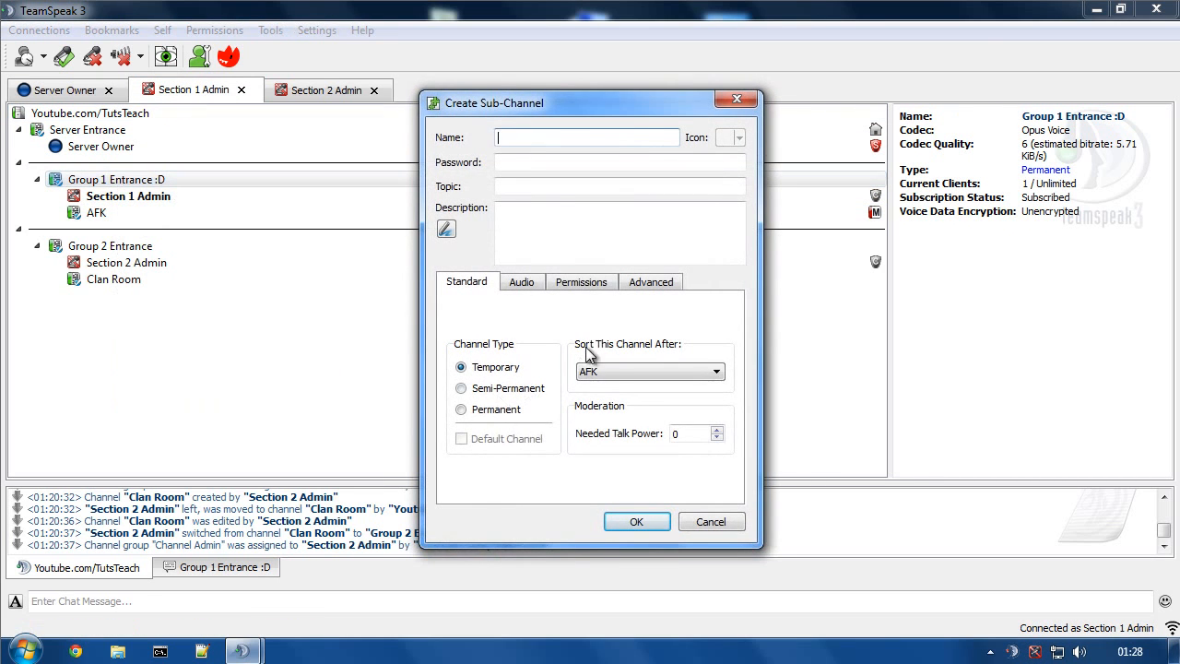
{"action": "type", "text": "sfdgedghedth"}
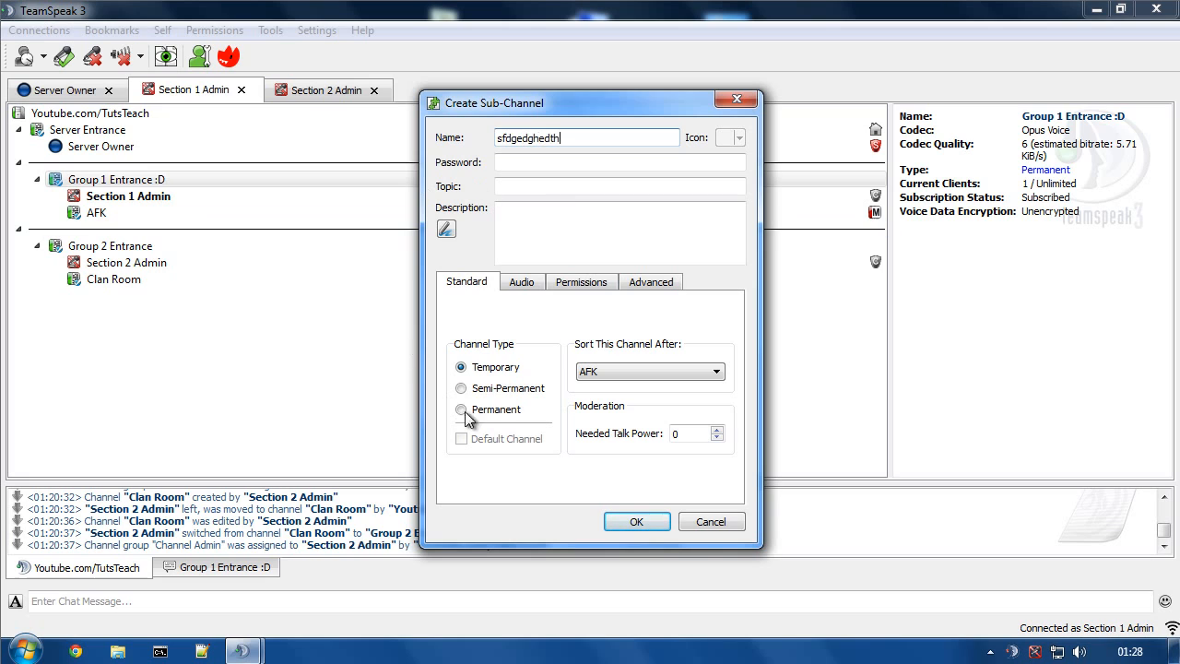
{"action": "left_click", "coordinate": [461, 409]}
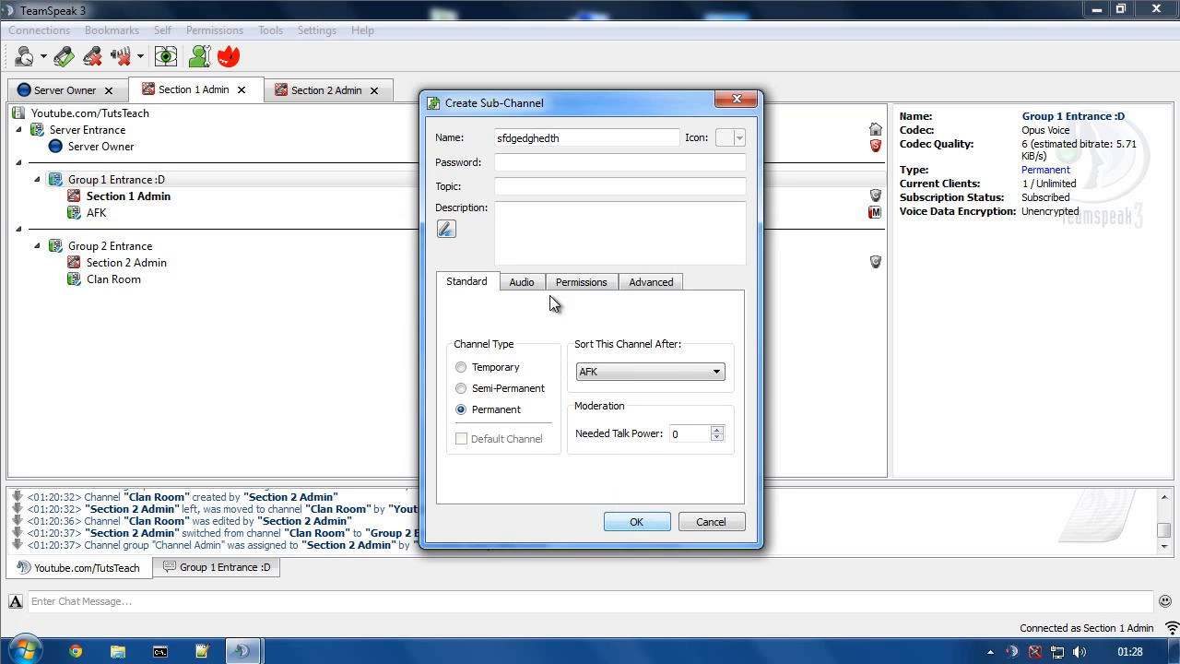
{"action": "left_click", "coordinate": [581, 280]}
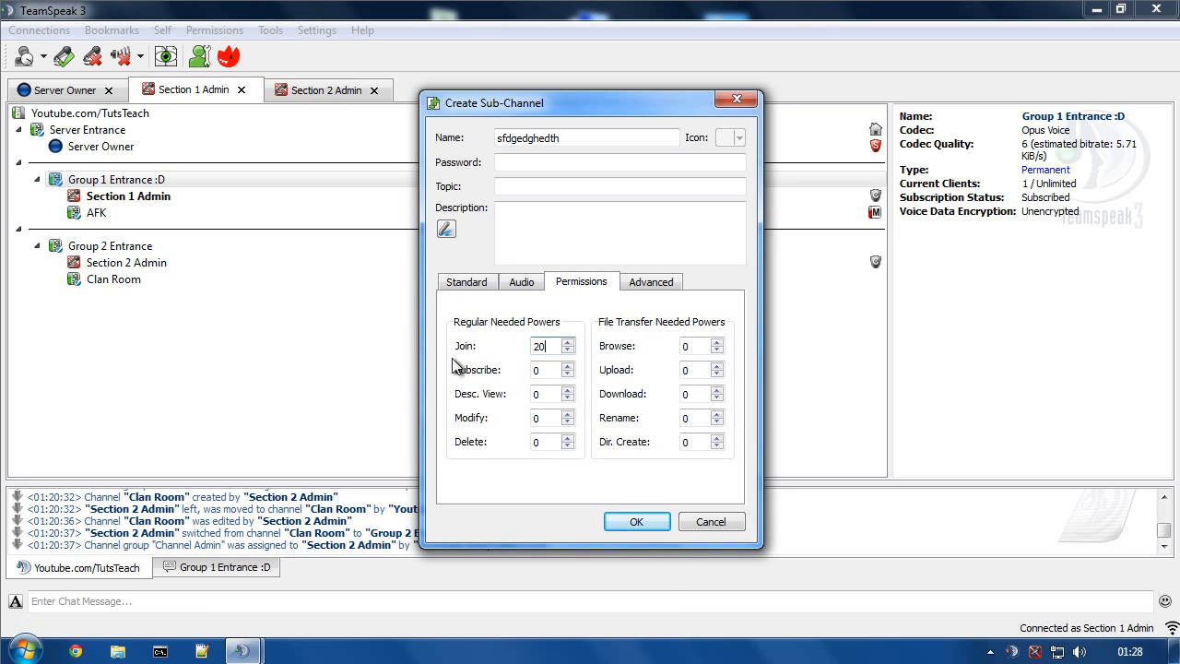
{"action": "left_click", "coordinate": [637, 520]}
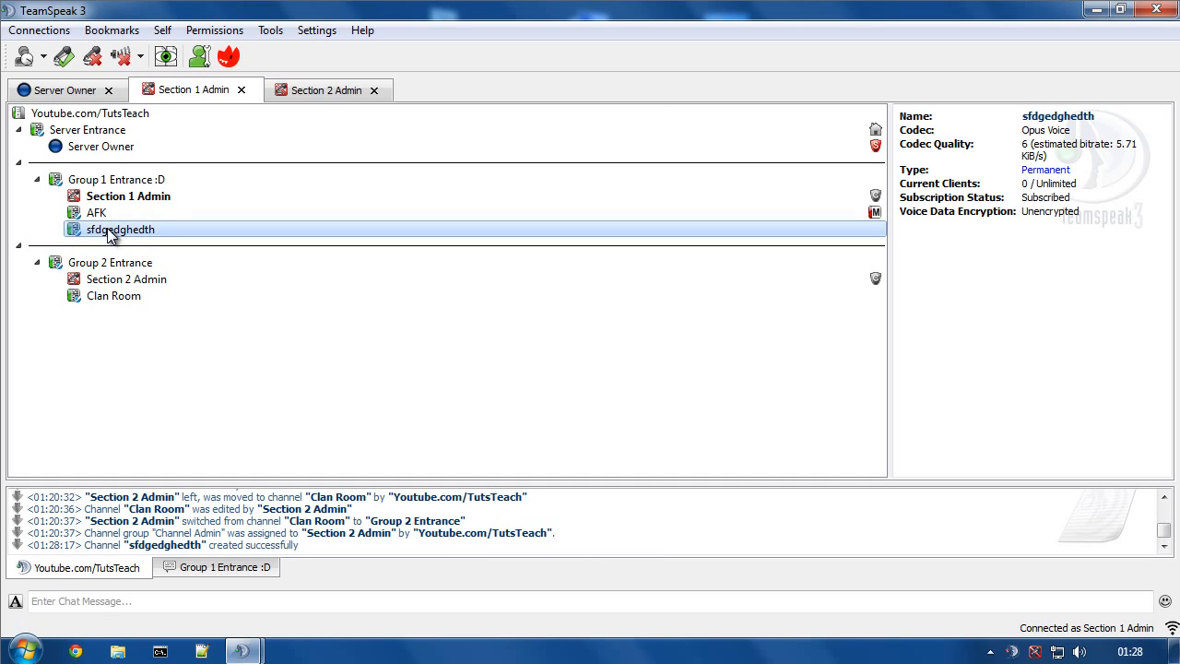
{"action": "mouse_move", "coordinate": [76, 213]}
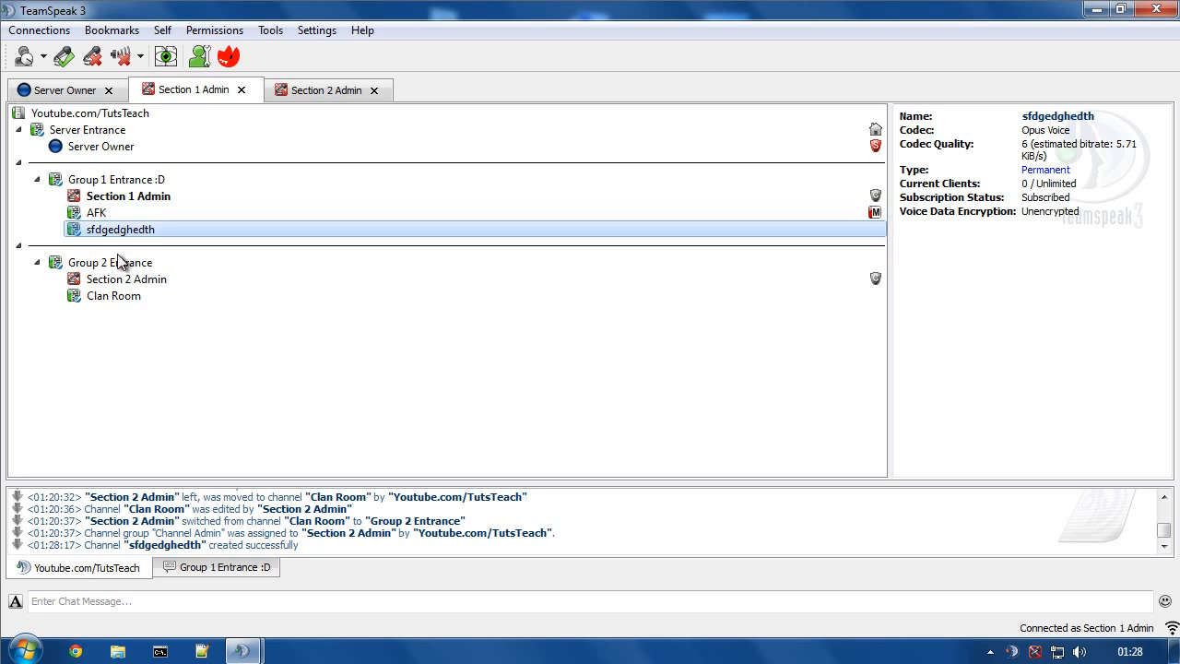
{"action": "left_click", "coordinate": [129, 195]}
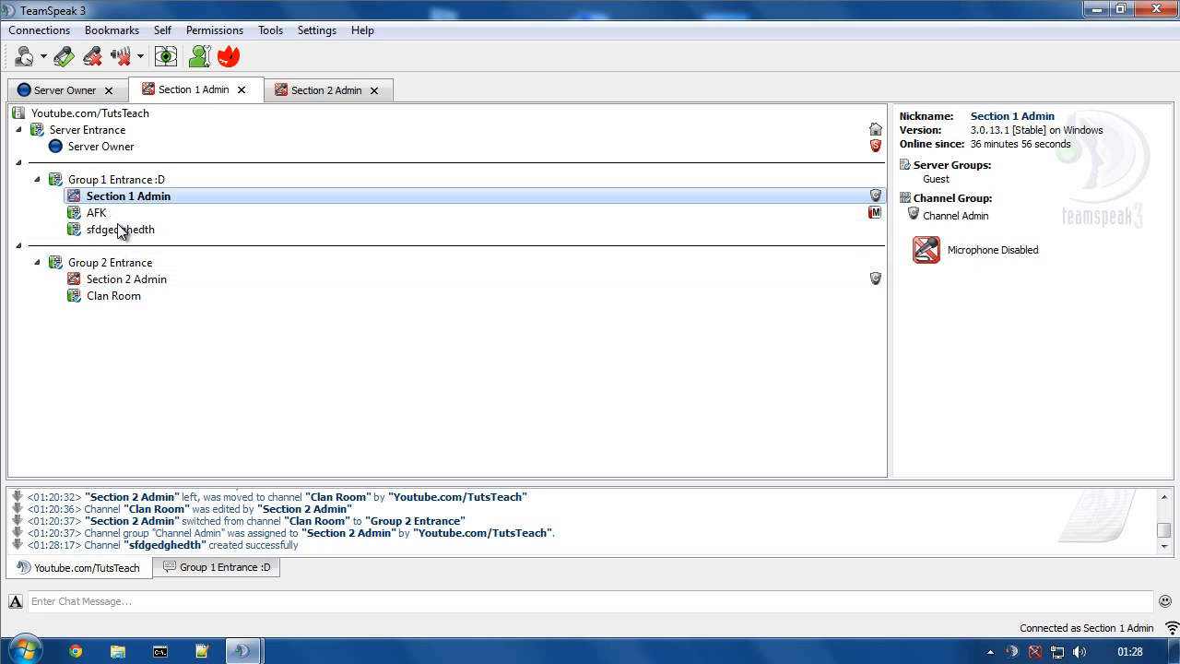
Step: Attempt to kick Section 2 Admin from the server, refused for insufficient power
{"action": "right_click", "coordinate": [126, 279]}
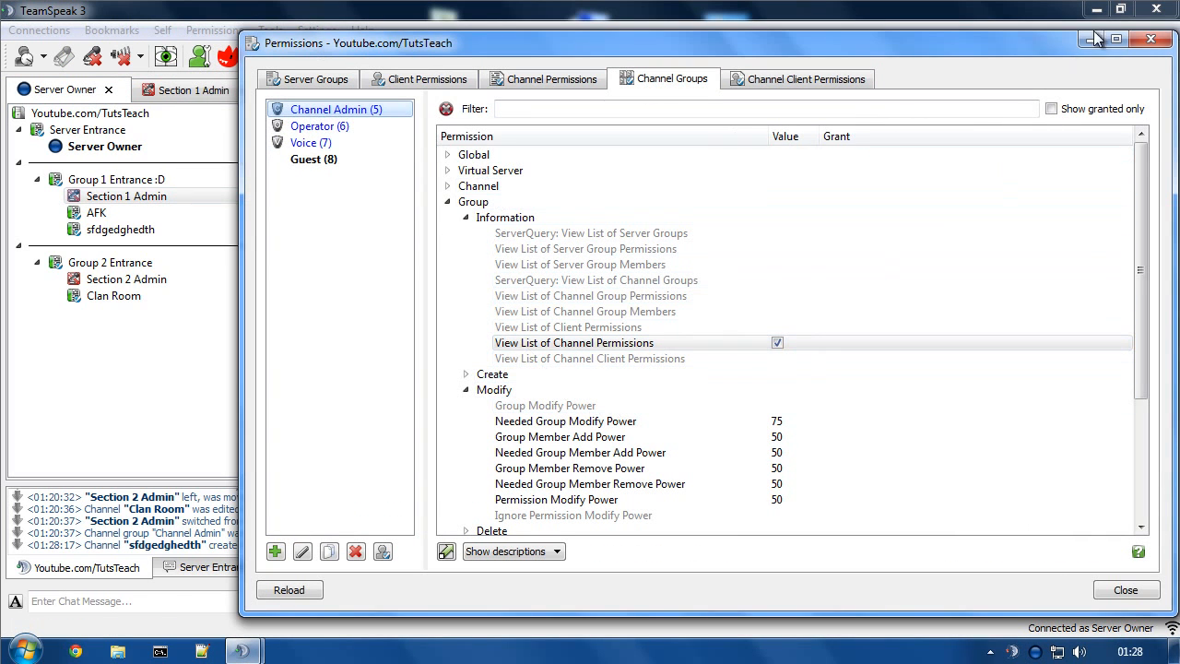
{"action": "left_click", "coordinate": [1125, 590]}
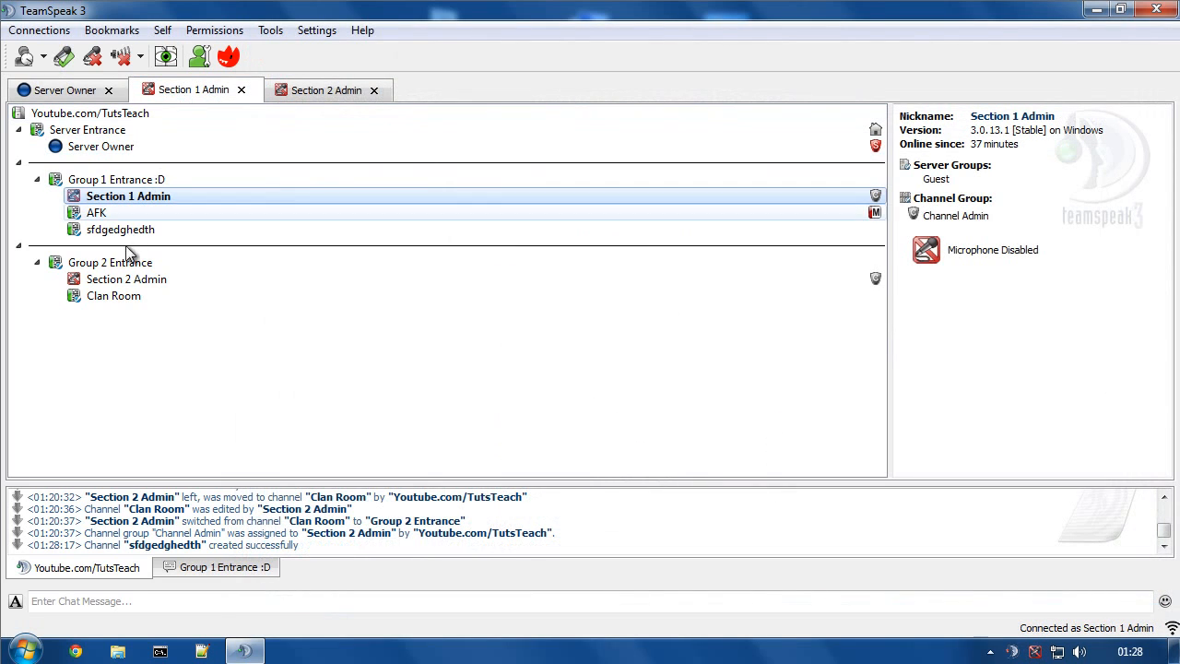
{"action": "right_click", "coordinate": [126, 278]}
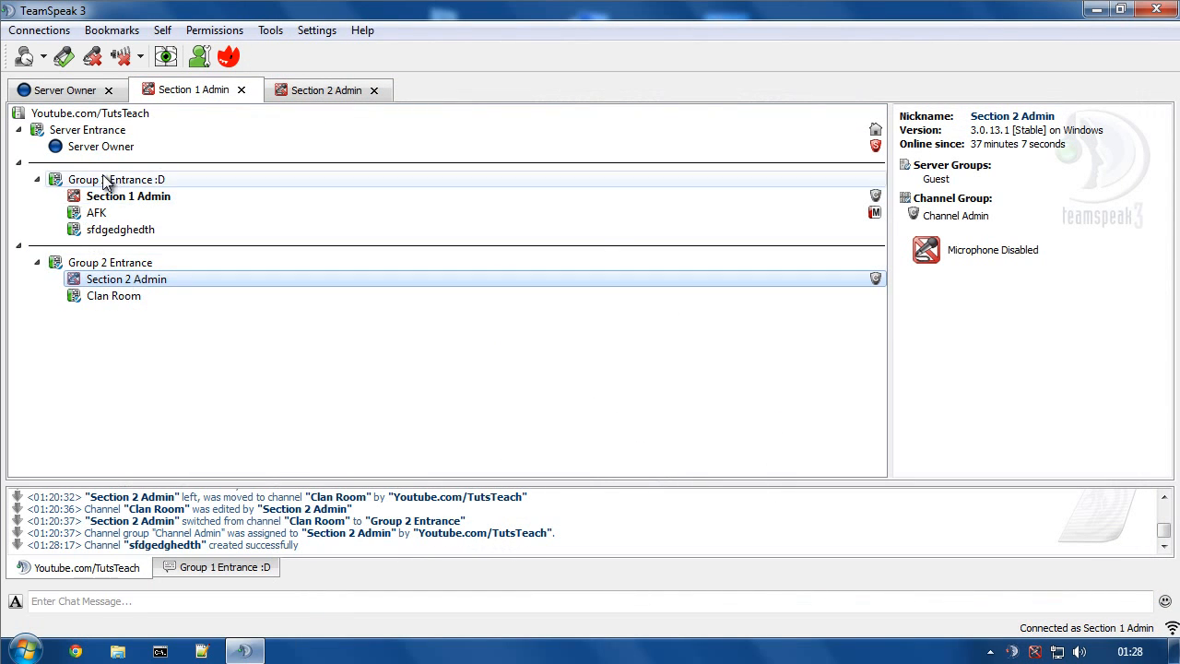
{"action": "right_click", "coordinate": [126, 278]}
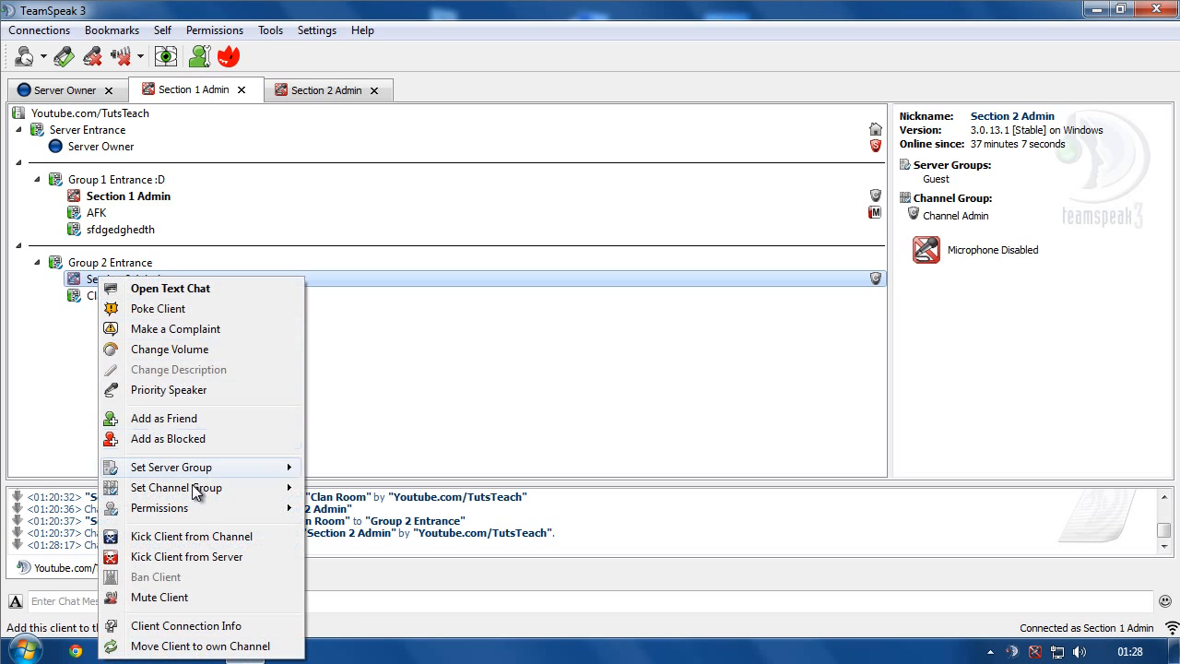
{"action": "left_click", "coordinate": [189, 557]}
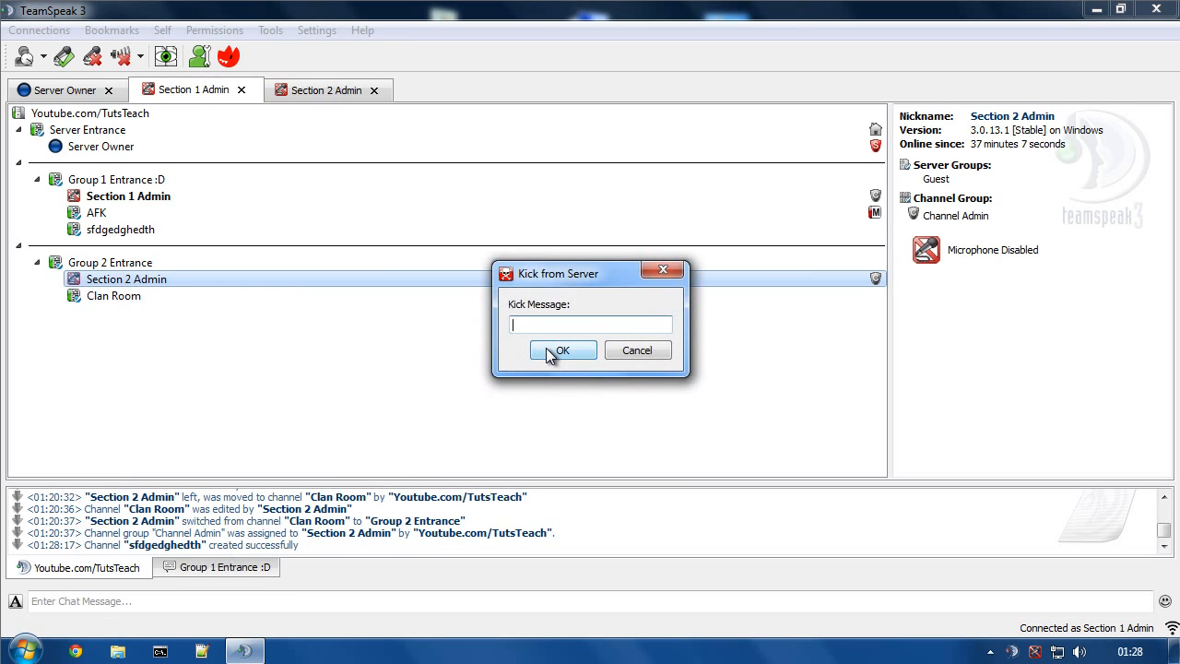
{"action": "left_click", "coordinate": [561, 350]}
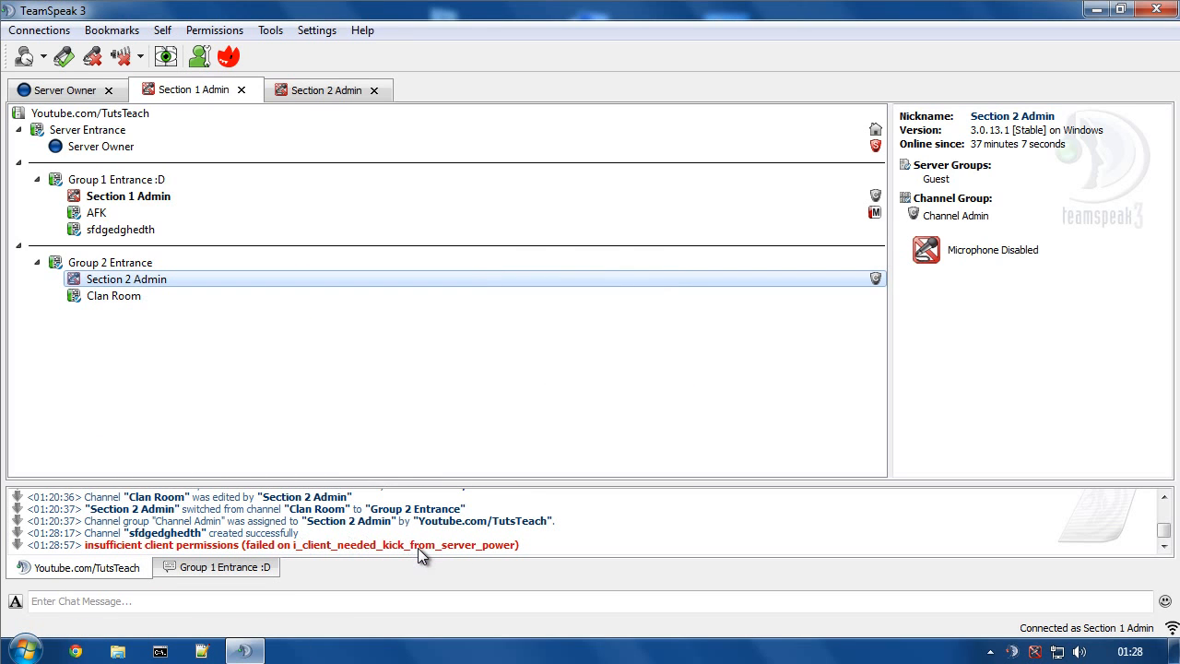
Step: Join Group 2 Entrance and check Section 1 Admin's Guest channel group there
{"action": "left_click", "coordinate": [129, 195]}
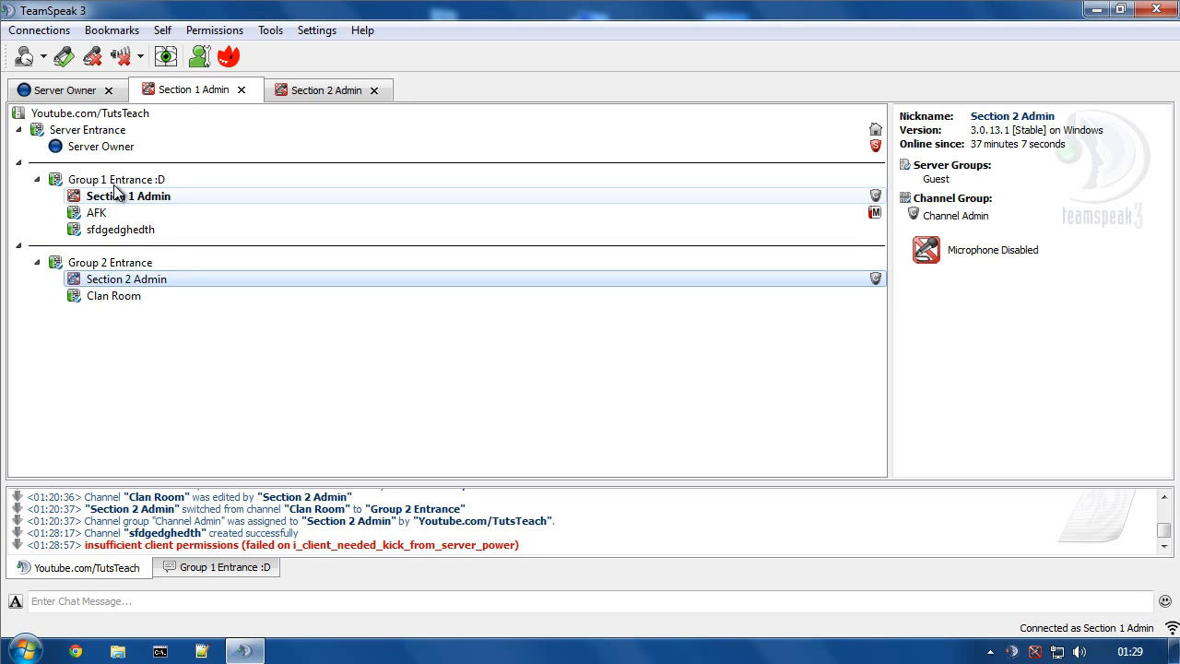
{"action": "mouse_move", "coordinate": [126, 201]}
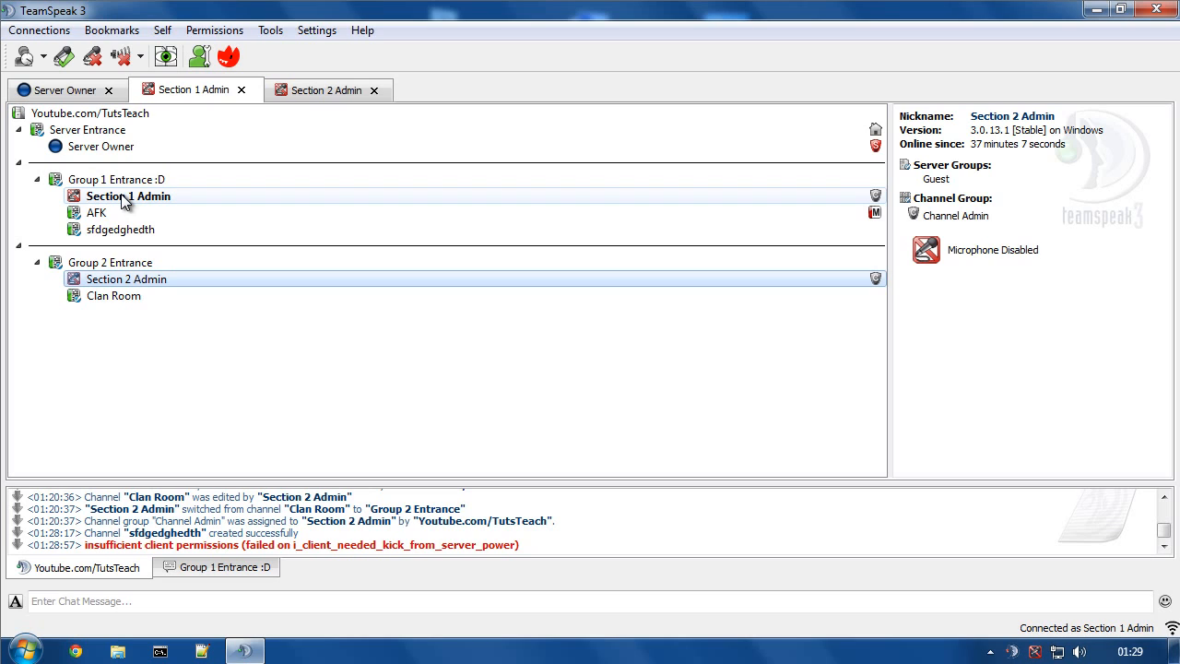
{"action": "left_click", "coordinate": [126, 279]}
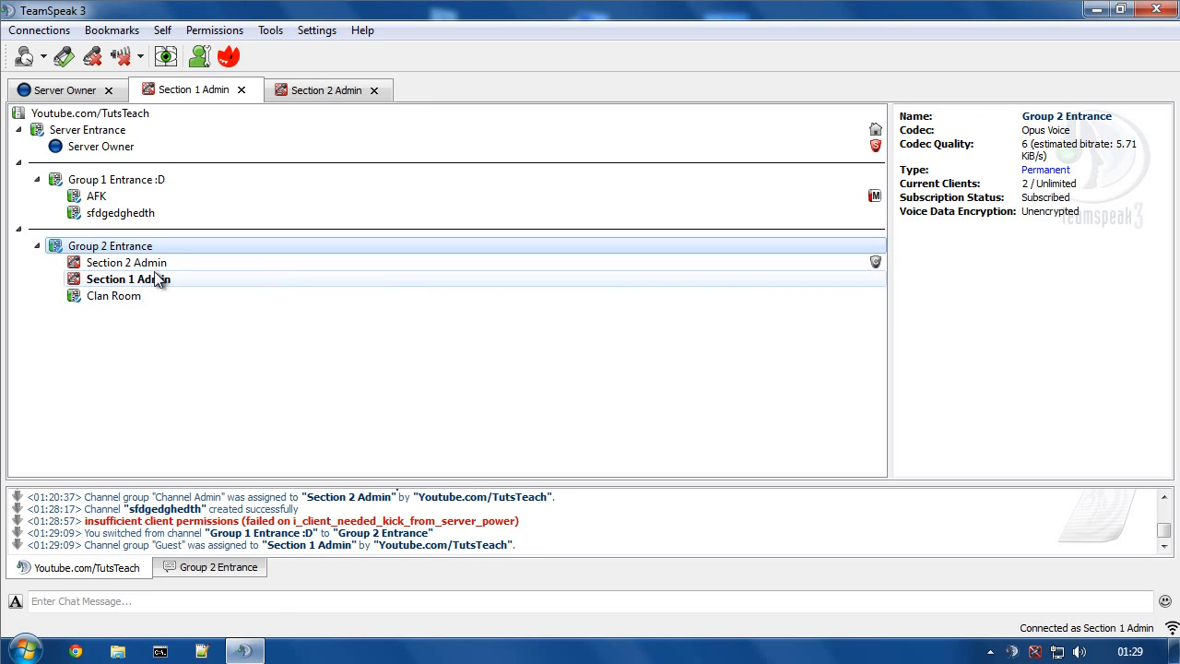
{"action": "left_click", "coordinate": [129, 279]}
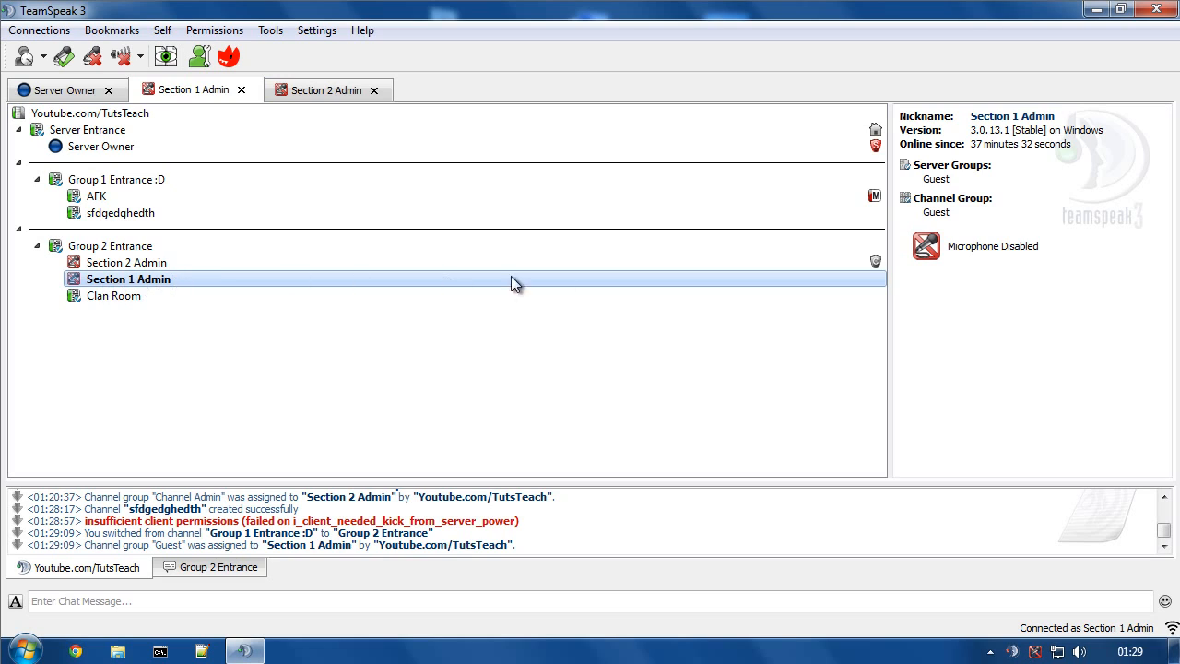
{"action": "mouse_move", "coordinate": [950, 236]}
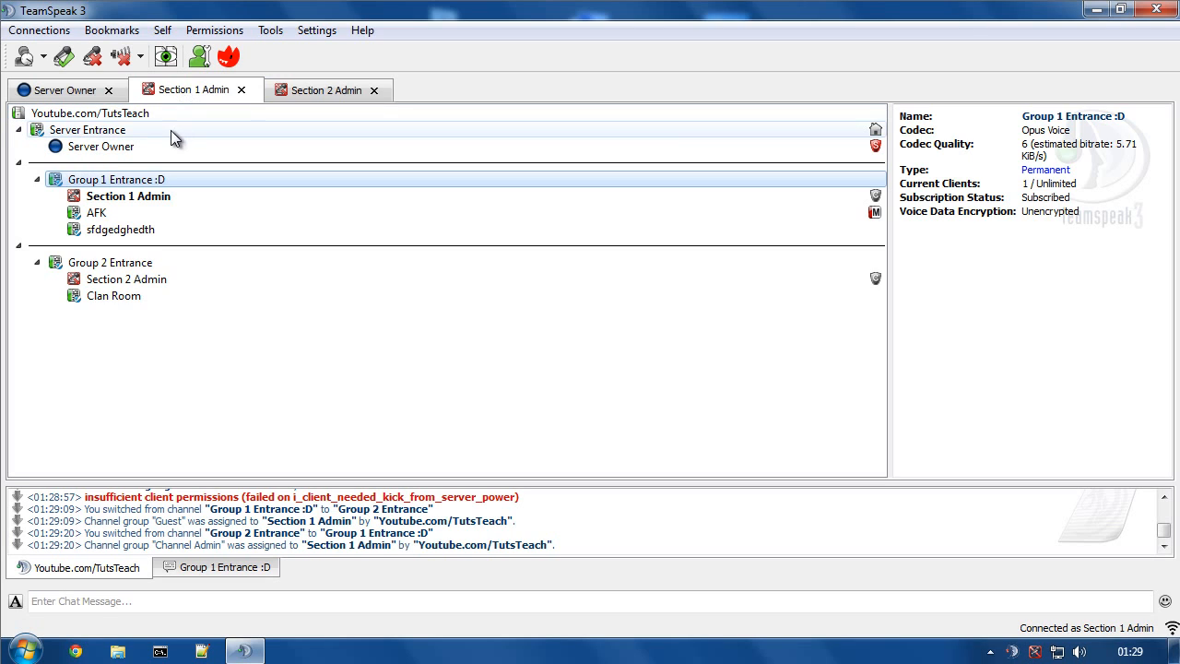
{"action": "mouse_move", "coordinate": [847, 195]}
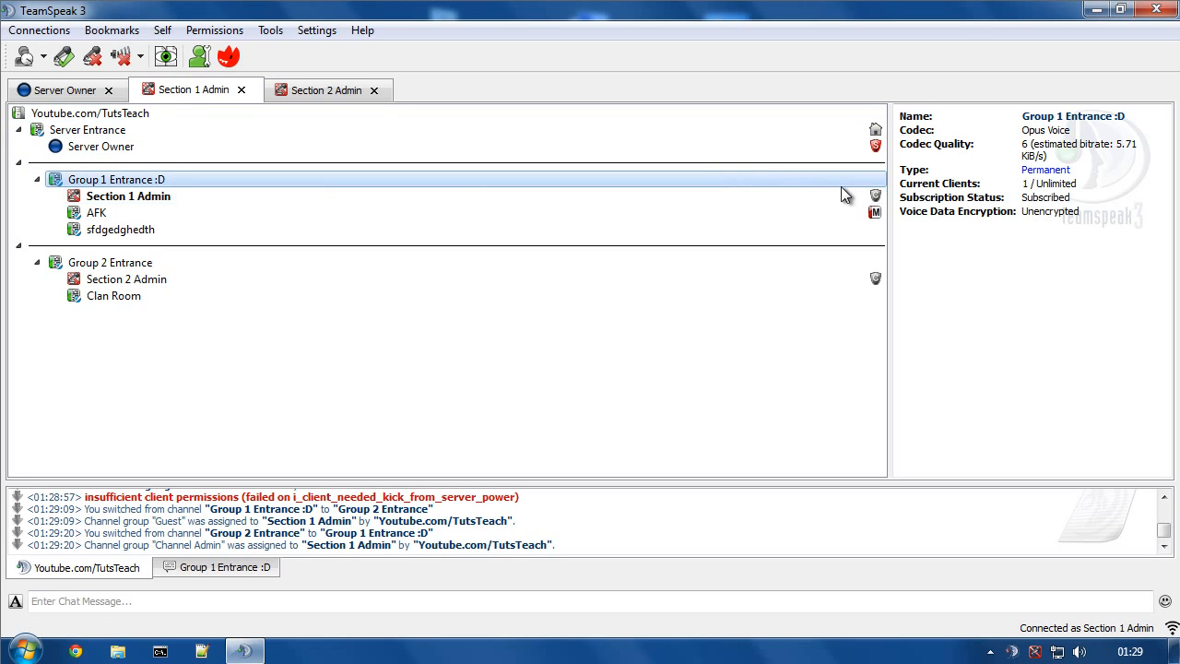
{"action": "left_click", "coordinate": [129, 195]}
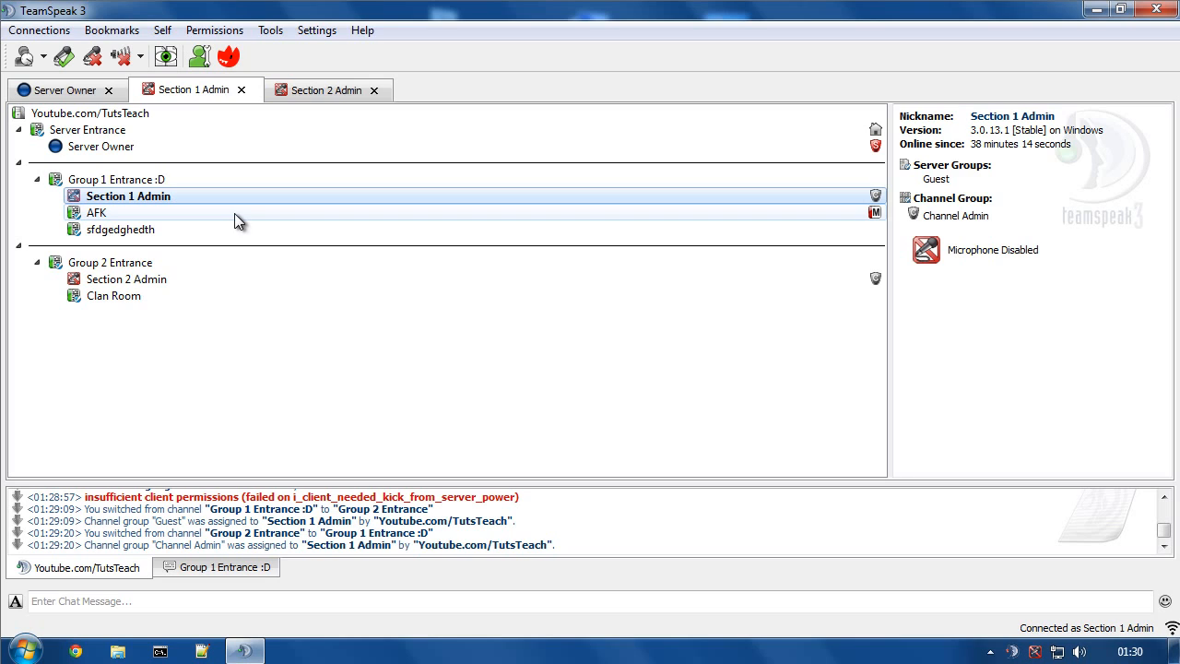
{"action": "mouse_move", "coordinate": [214, 30]}
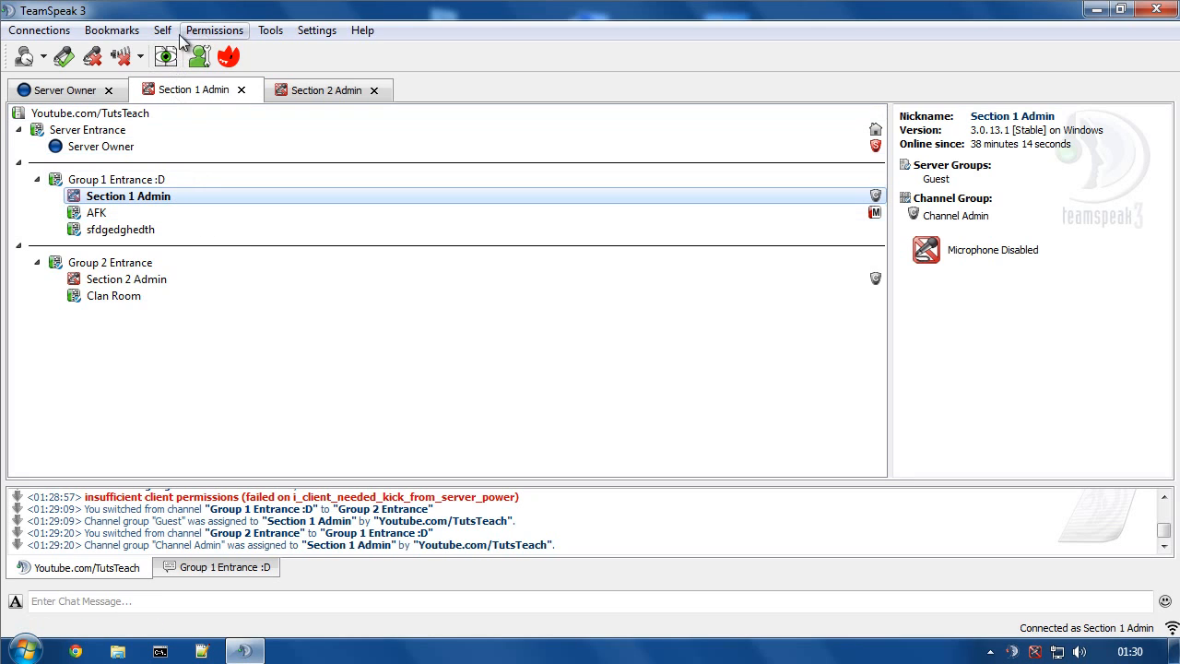
Step: Verify Guest and Normal server groups have no channel-create permissions, then close the window
{"action": "left_click", "coordinate": [214, 29]}
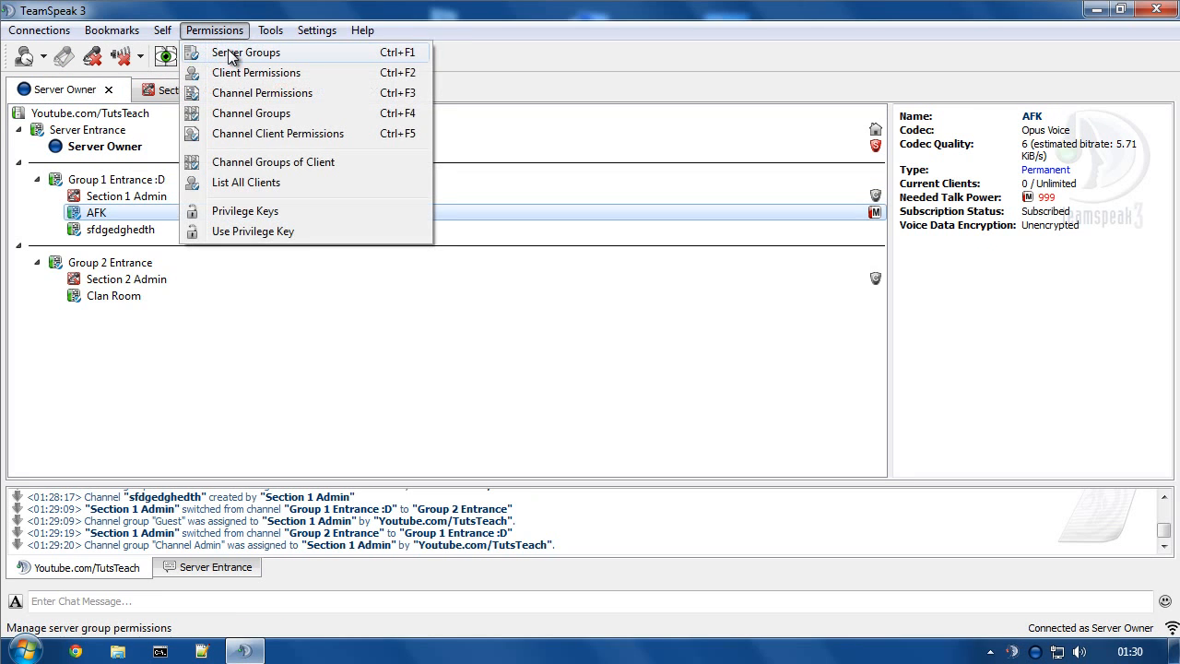
{"action": "mouse_move", "coordinate": [238, 52]}
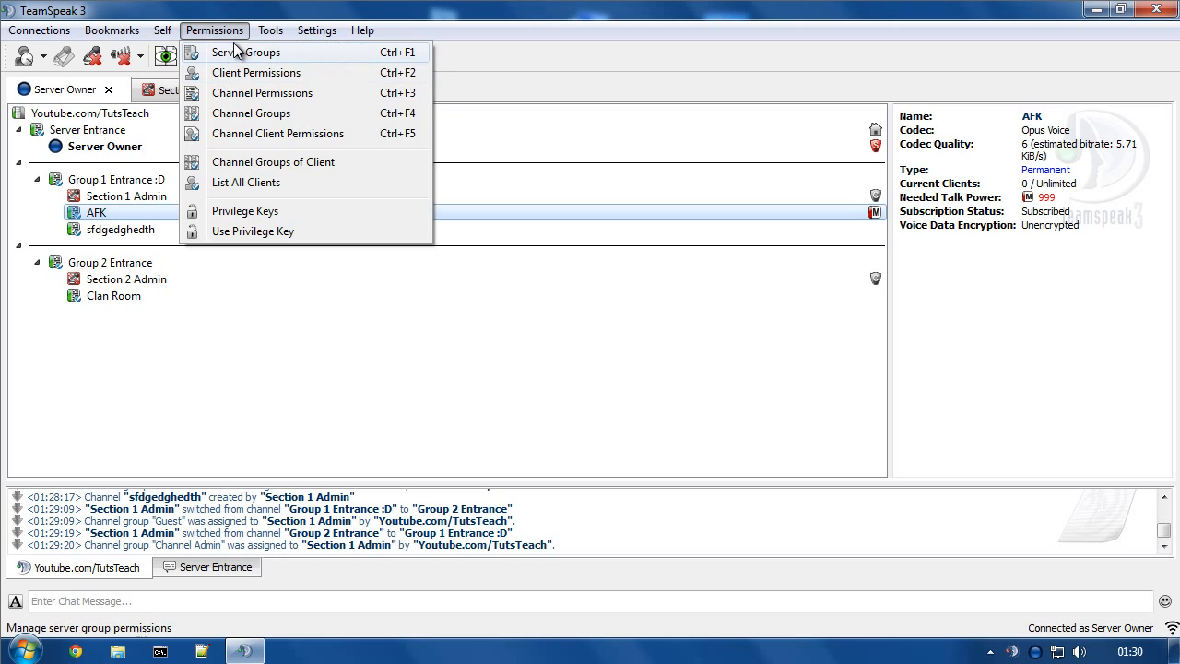
{"action": "left_click", "coordinate": [245, 52]}
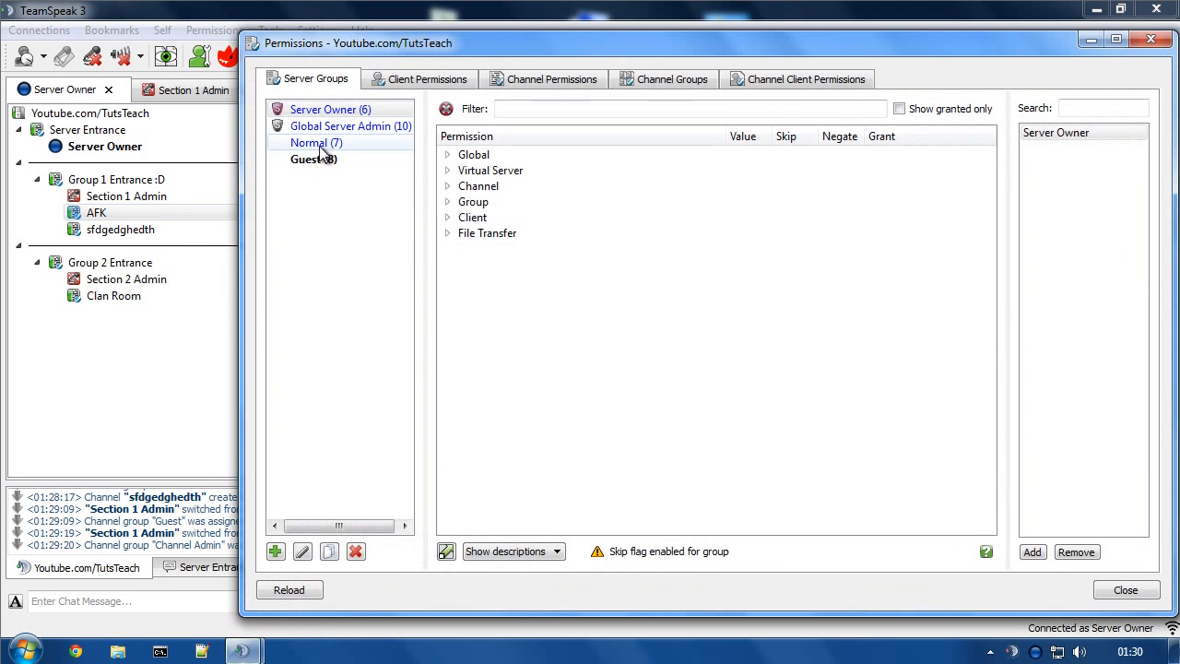
{"action": "left_click", "coordinate": [314, 158]}
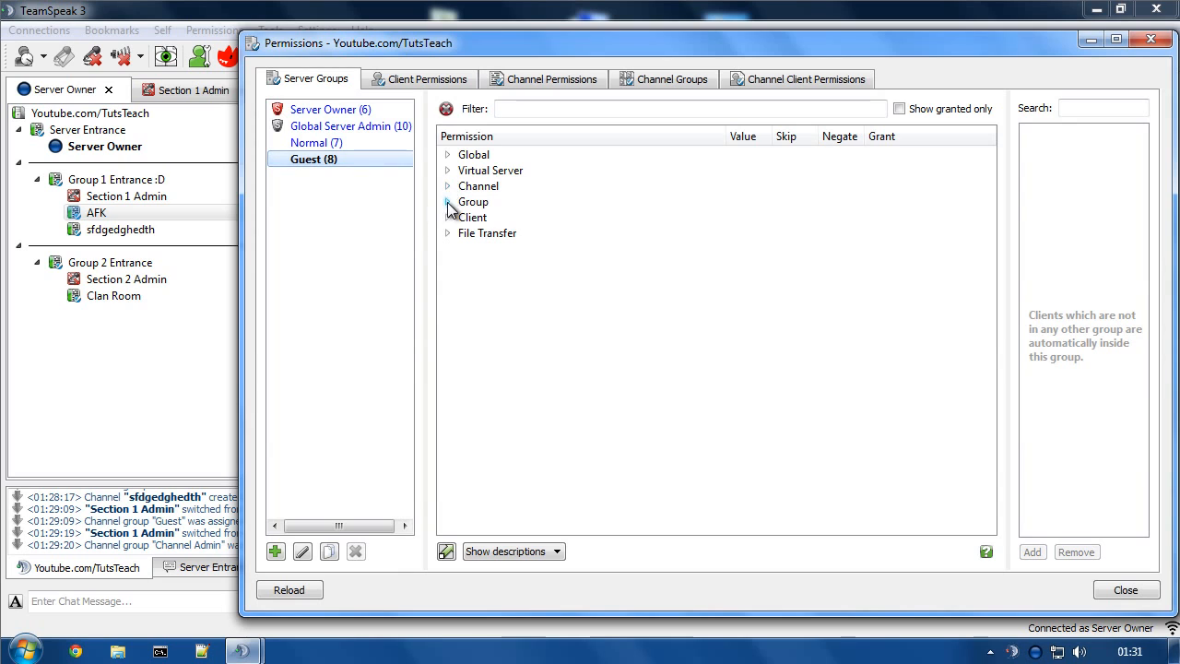
{"action": "left_click", "coordinate": [448, 184]}
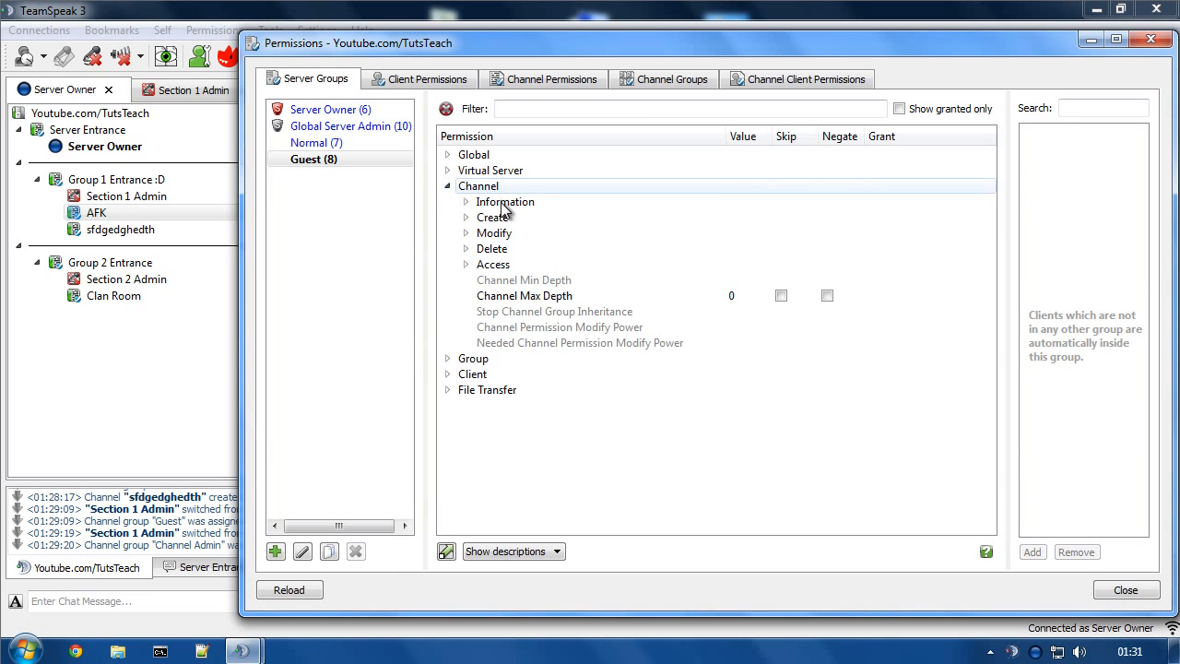
{"action": "left_click", "coordinate": [492, 218]}
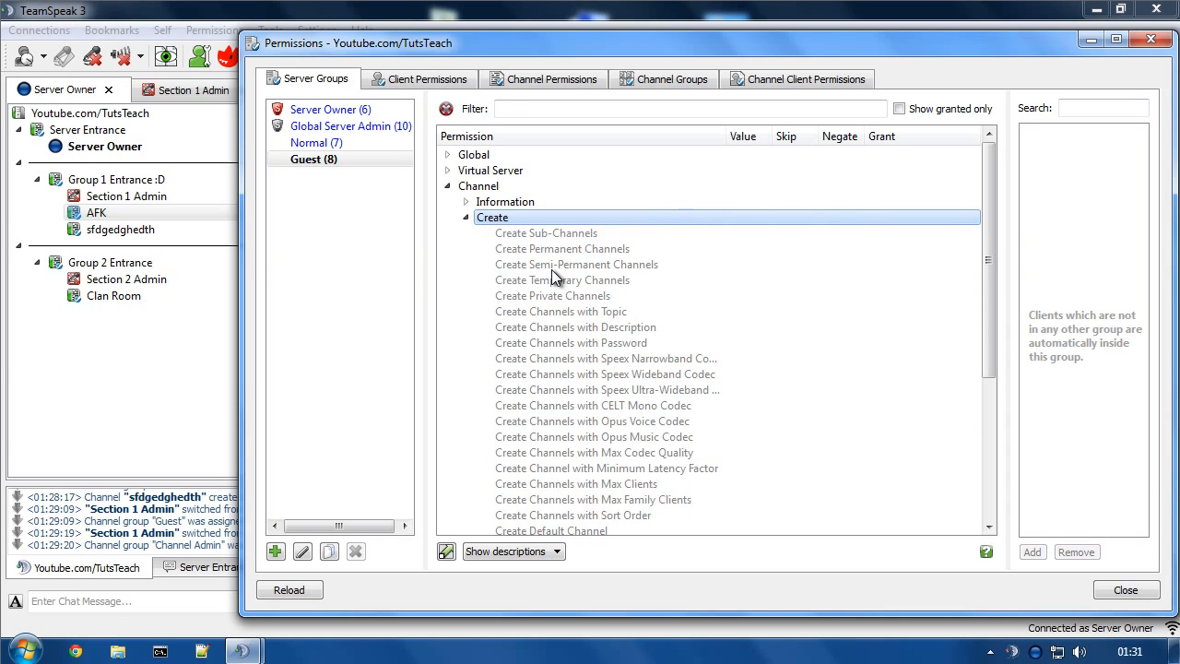
{"action": "mouse_move", "coordinate": [520, 225]}
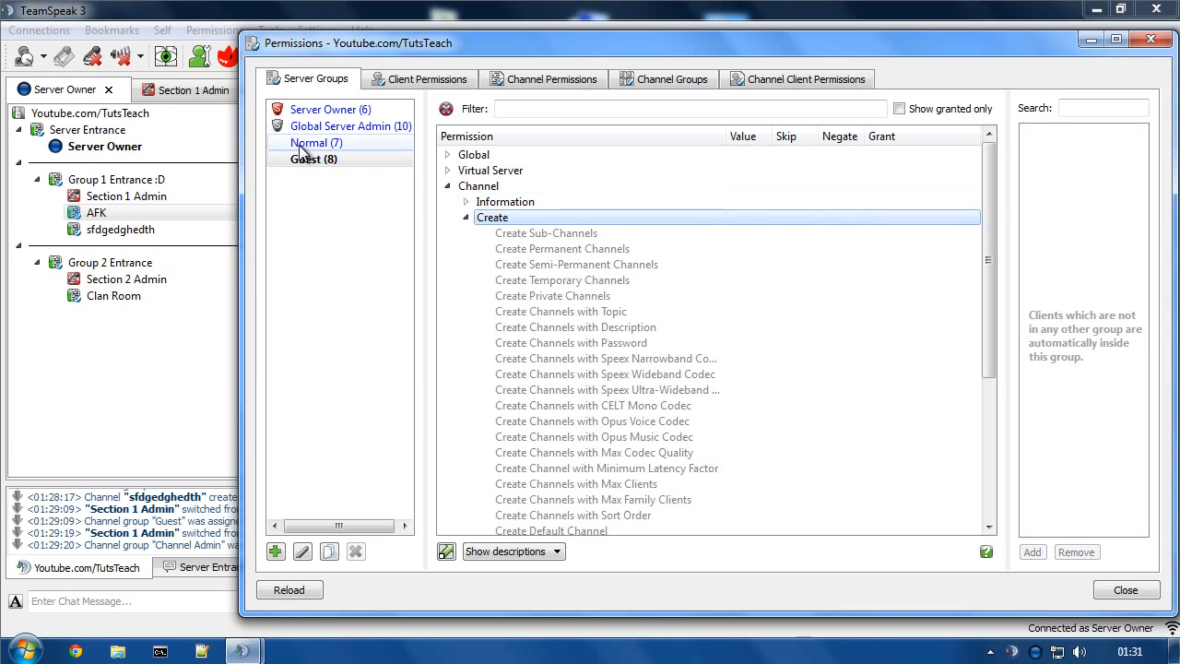
{"action": "right_click", "coordinate": [493, 218]}
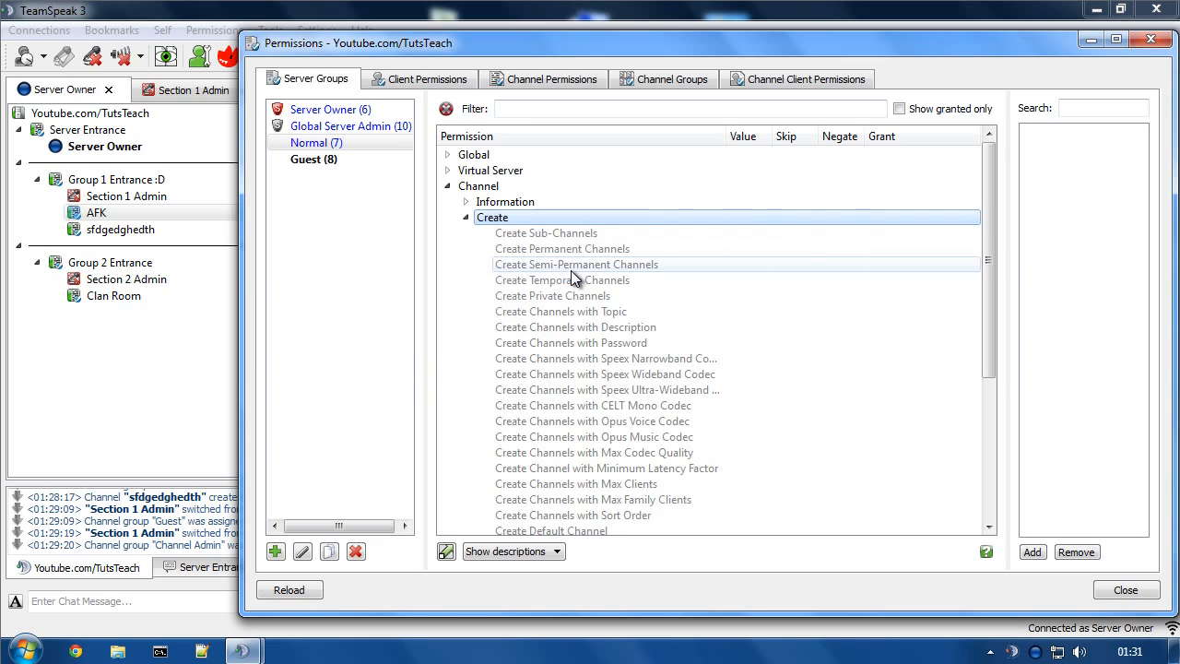
{"action": "mouse_move", "coordinate": [561, 247]}
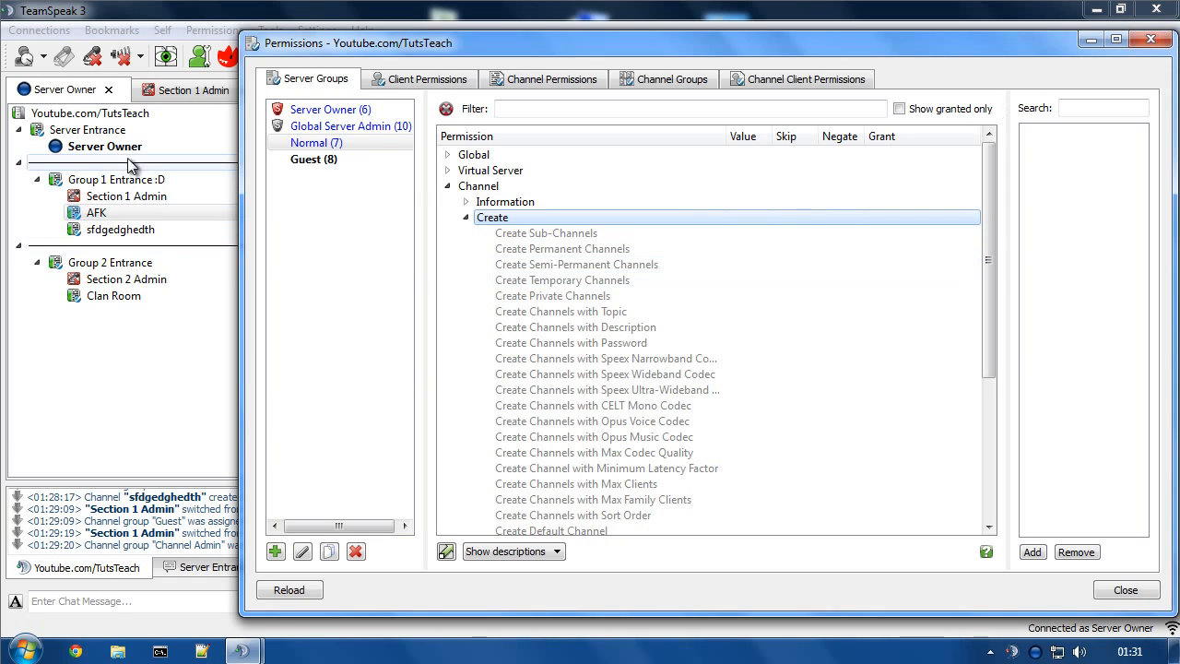
{"action": "left_click", "coordinate": [1125, 591]}
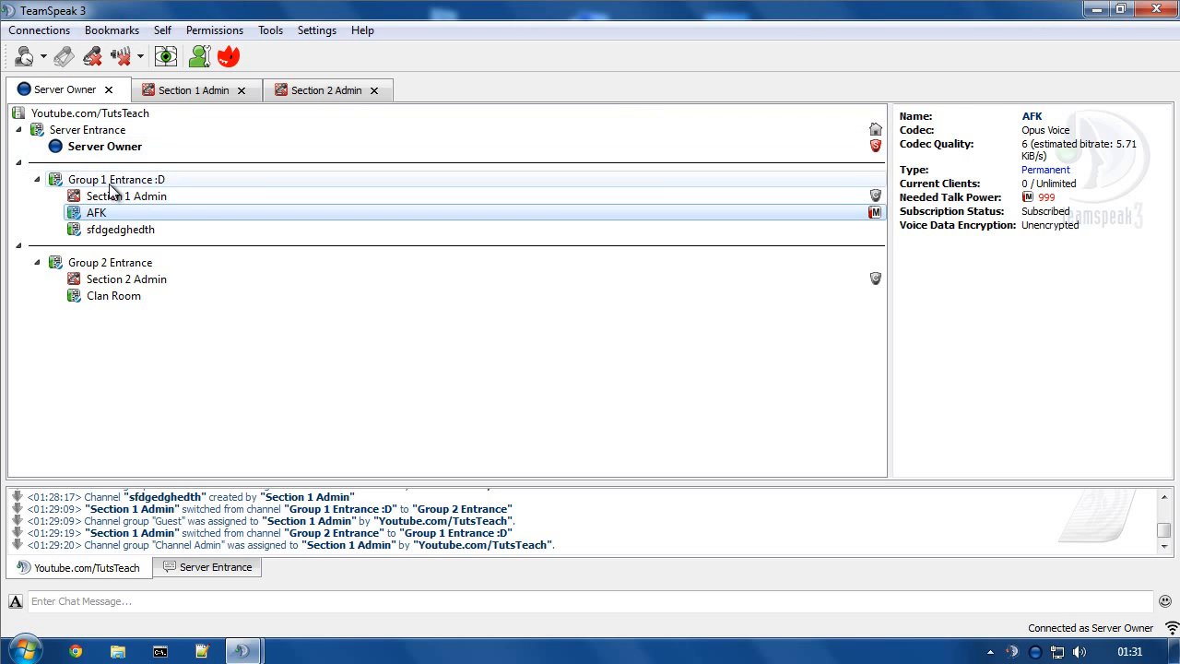
Step: Review the Voice and Operator channel groups' permissions without changes
{"action": "left_click", "coordinate": [125, 196]}
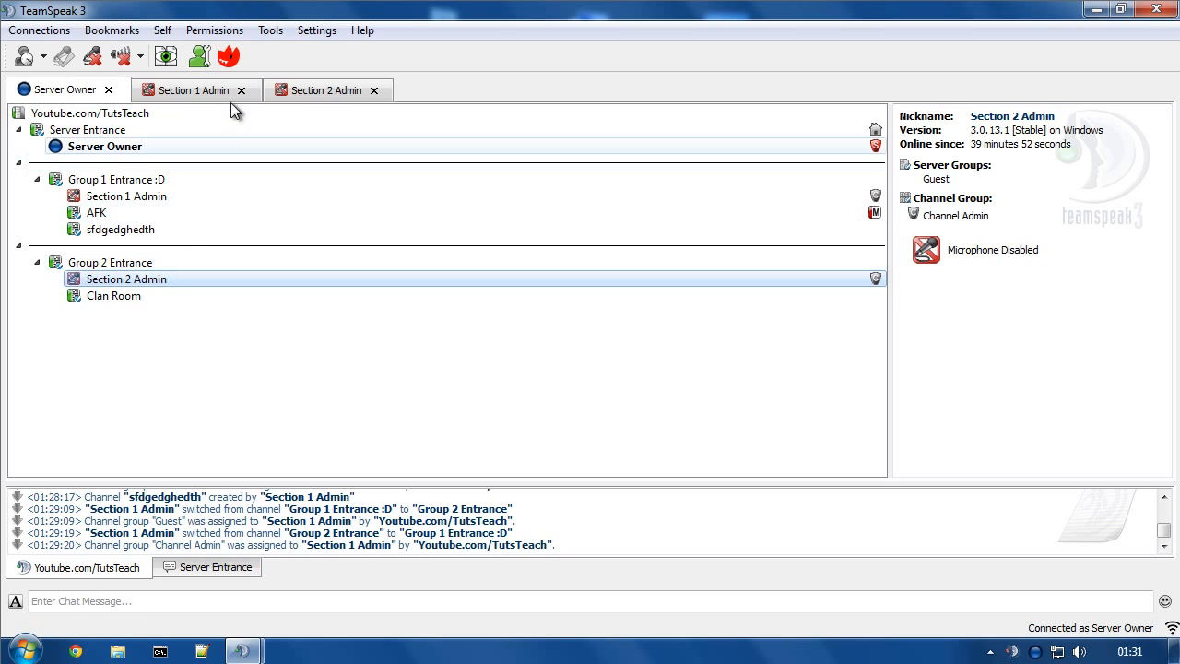
{"action": "left_click", "coordinate": [214, 30]}
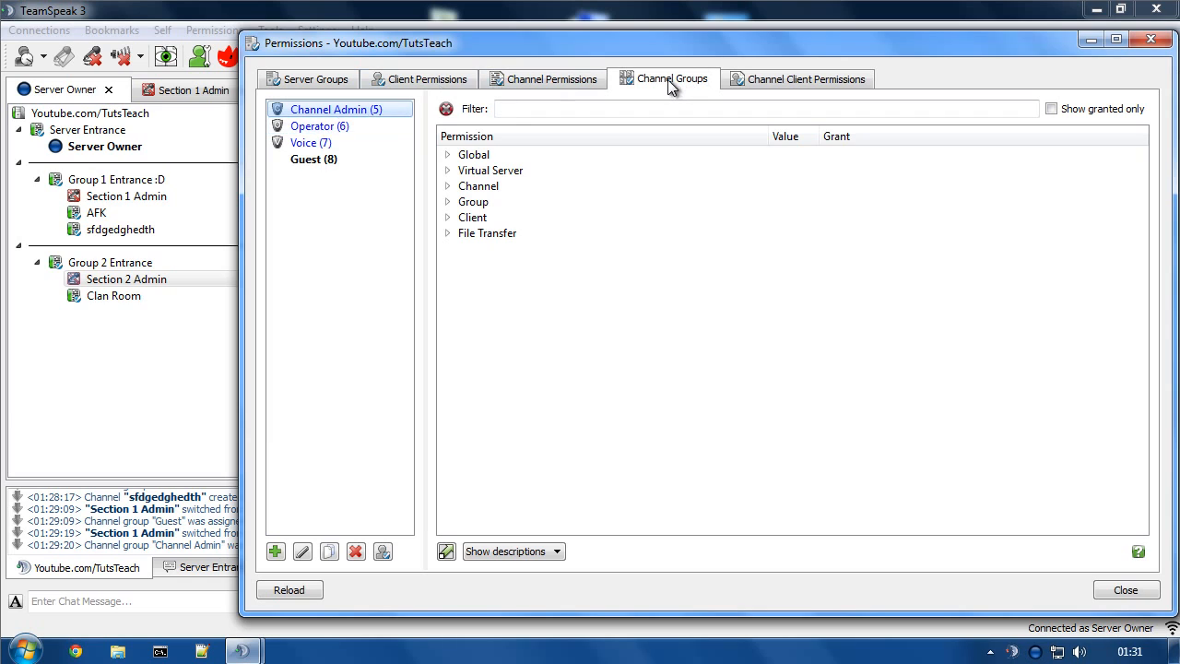
{"action": "mouse_move", "coordinate": [494, 70]}
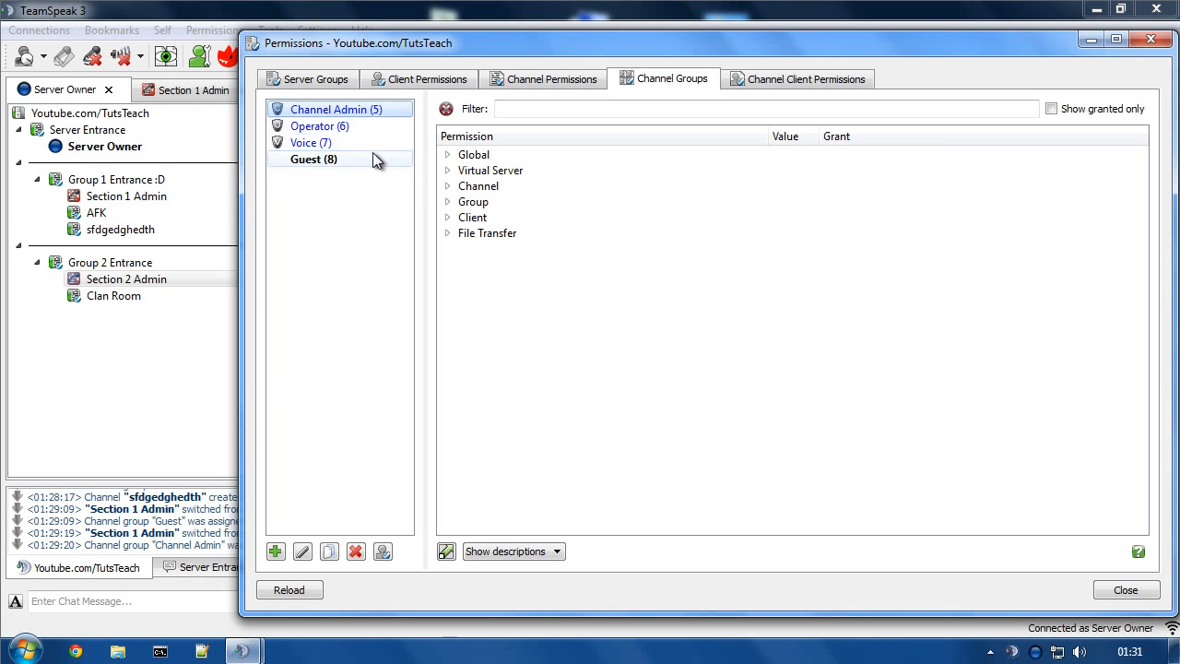
{"action": "mouse_move", "coordinate": [360, 159]}
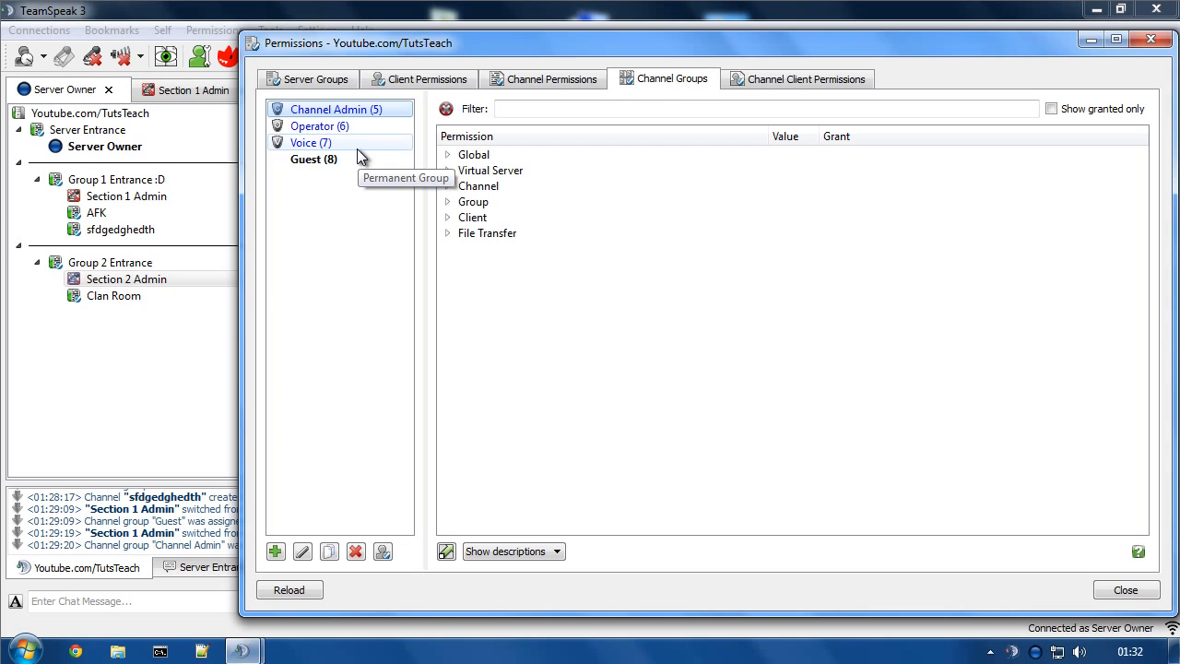
{"action": "left_click", "coordinate": [310, 142]}
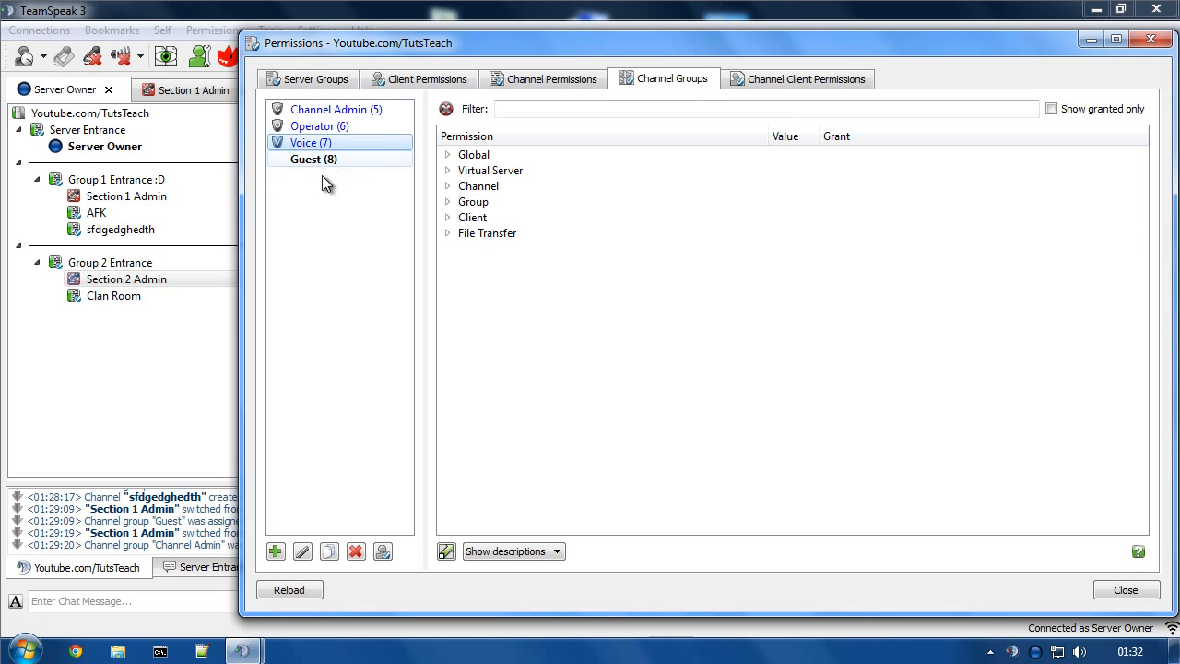
{"action": "left_click", "coordinate": [319, 125]}
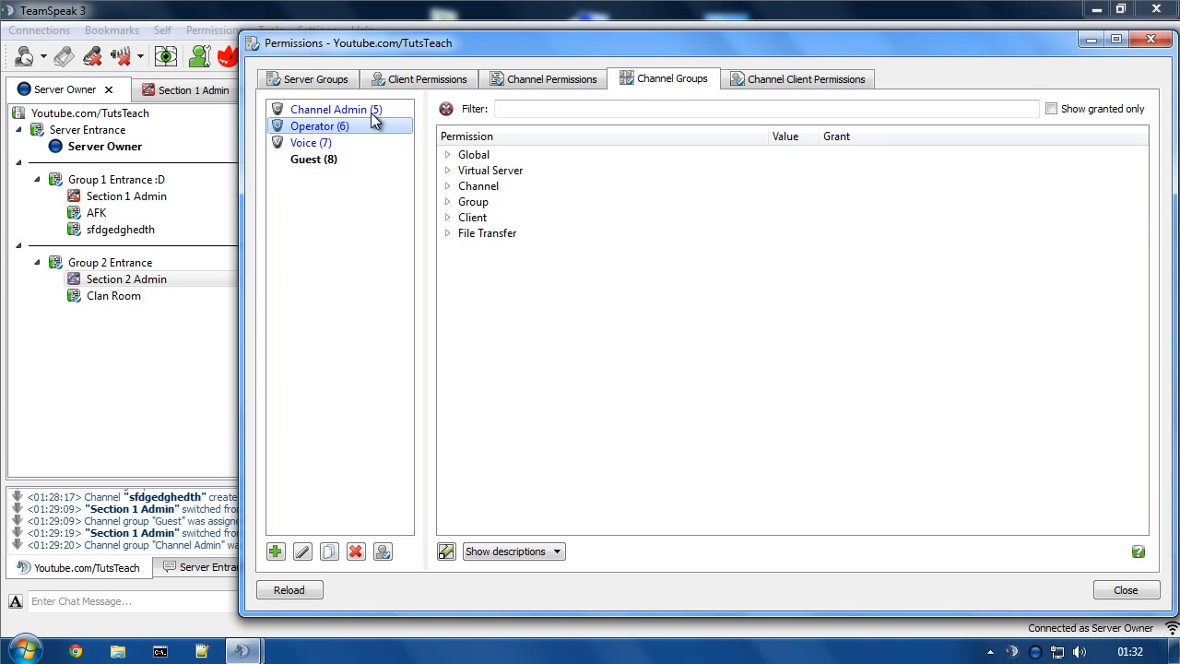
{"action": "mouse_move", "coordinate": [354, 155]}
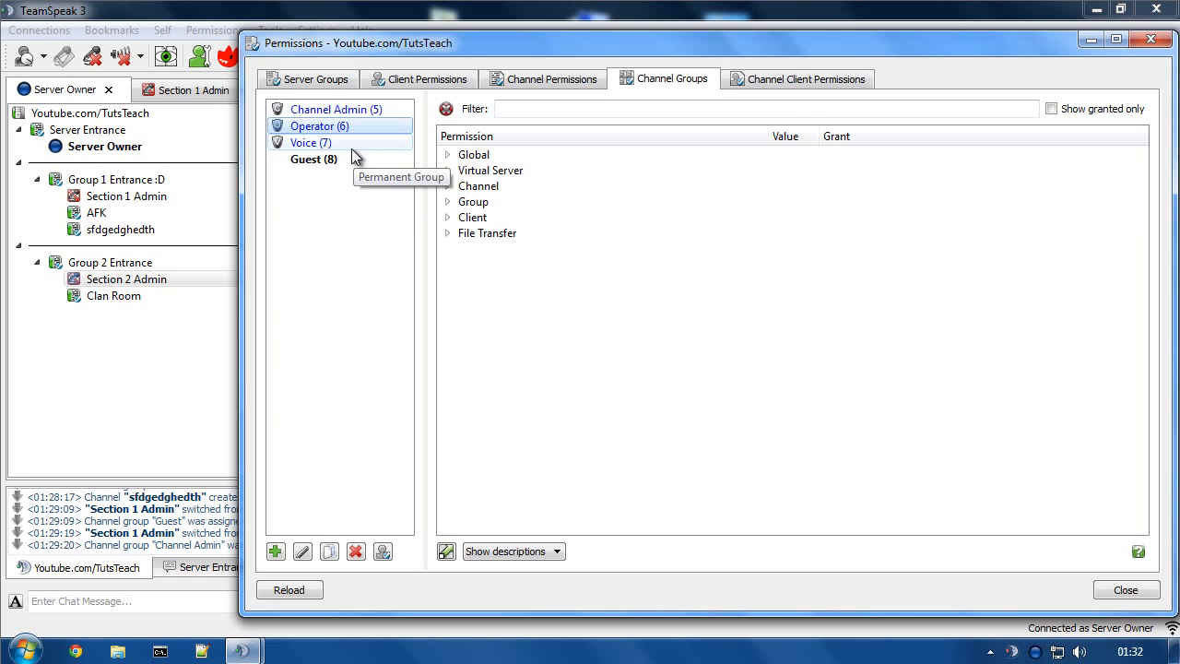
{"action": "mouse_move", "coordinate": [355, 157]}
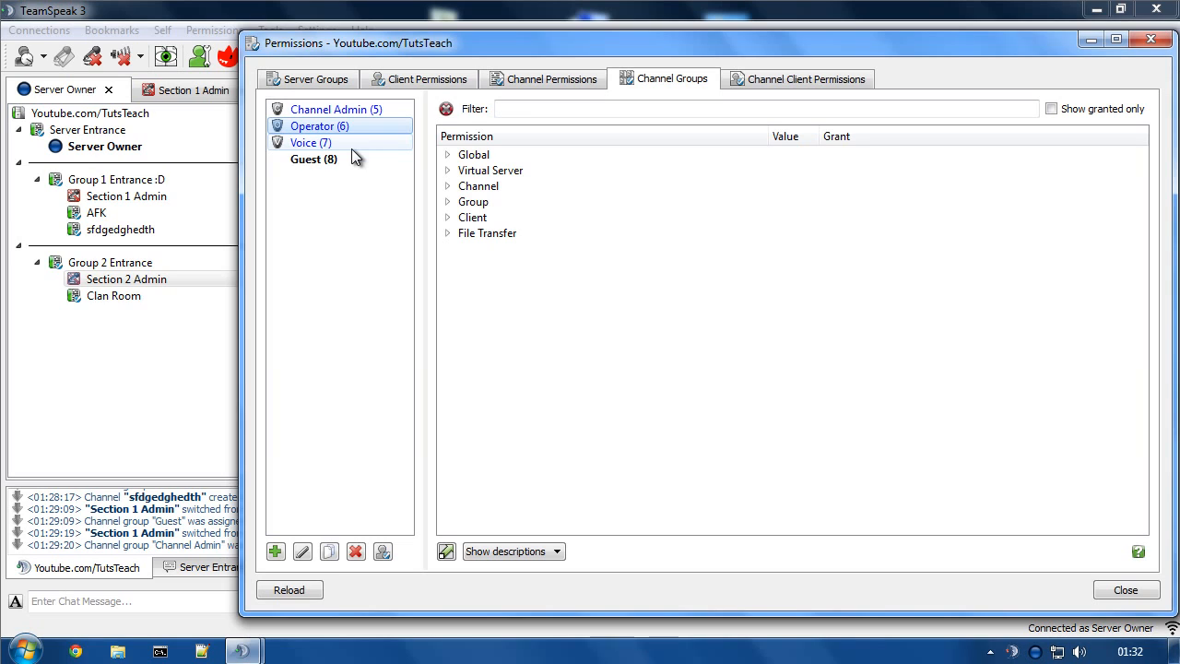
{"action": "mouse_move", "coordinate": [332, 151]}
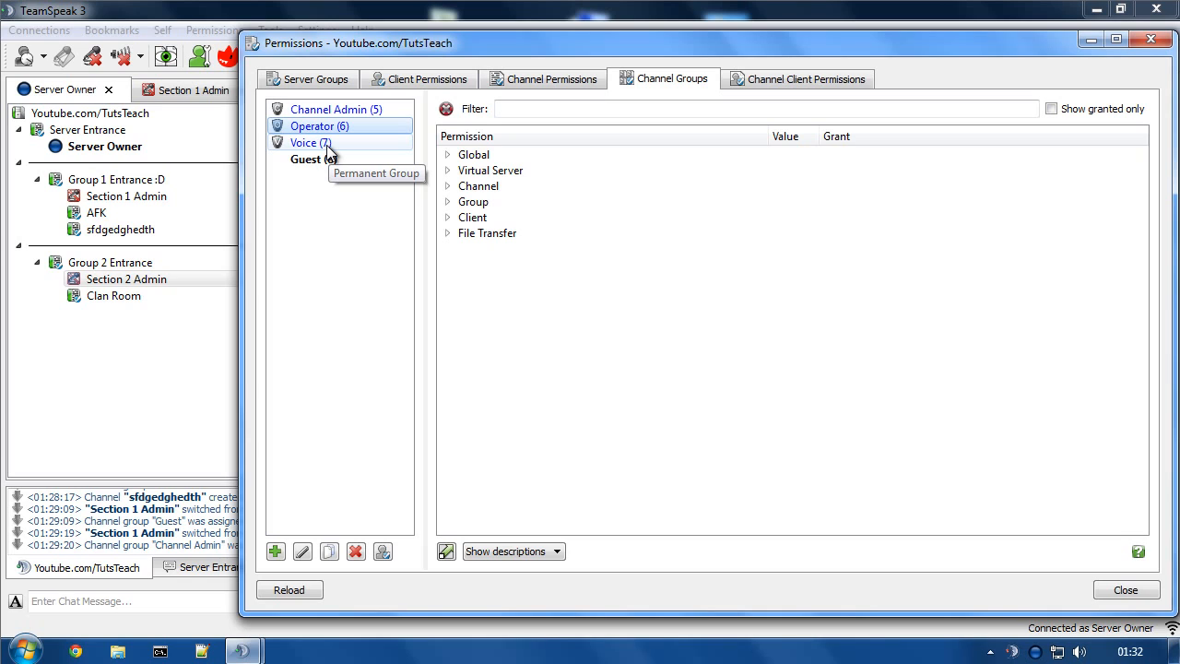
{"action": "mouse_move", "coordinate": [368, 125]}
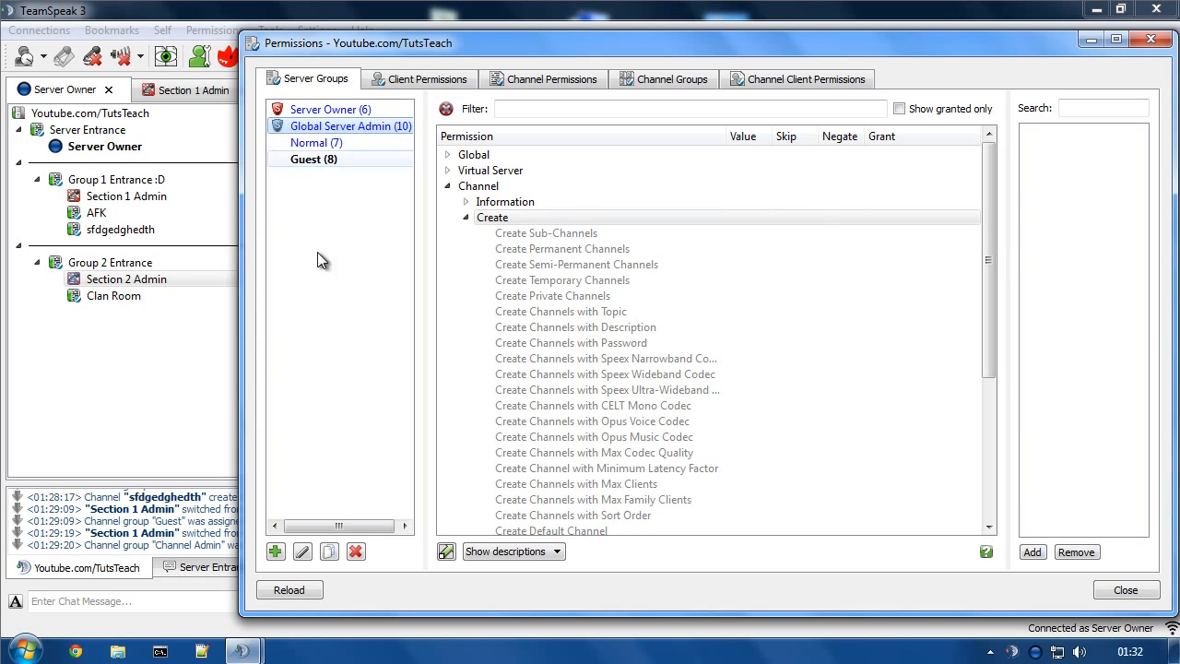
Step: Review Server Owner's client admin permissions: kick, ban and move powers at 75
{"action": "left_click", "coordinate": [275, 551]}
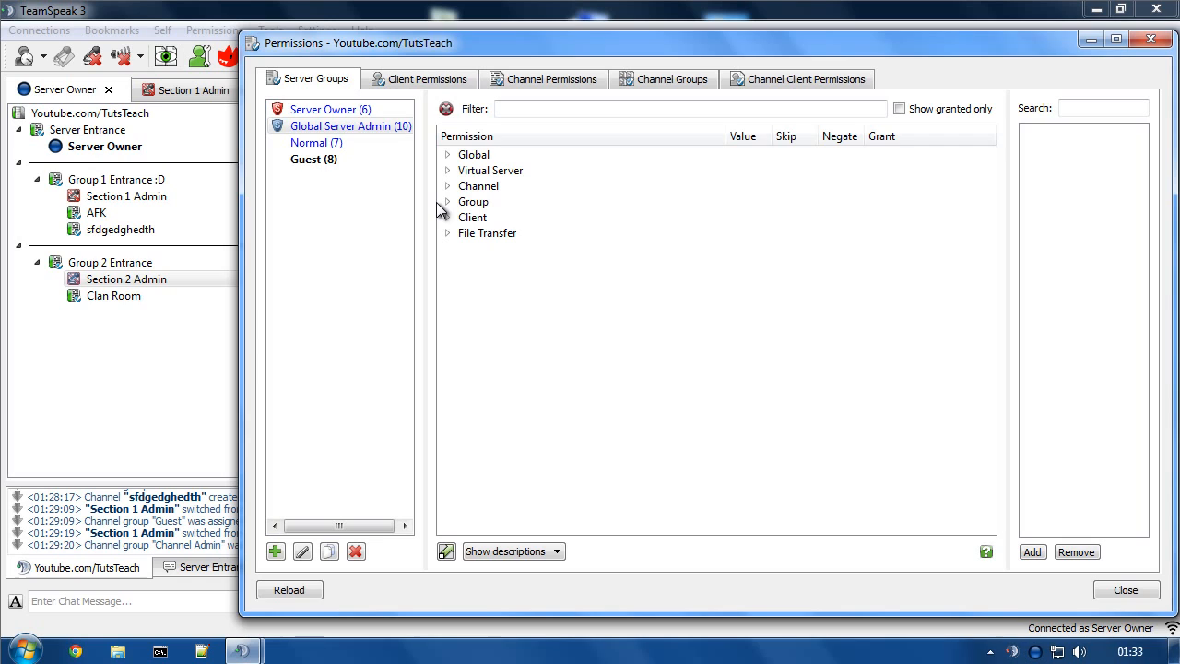
{"action": "mouse_move", "coordinate": [468, 203]}
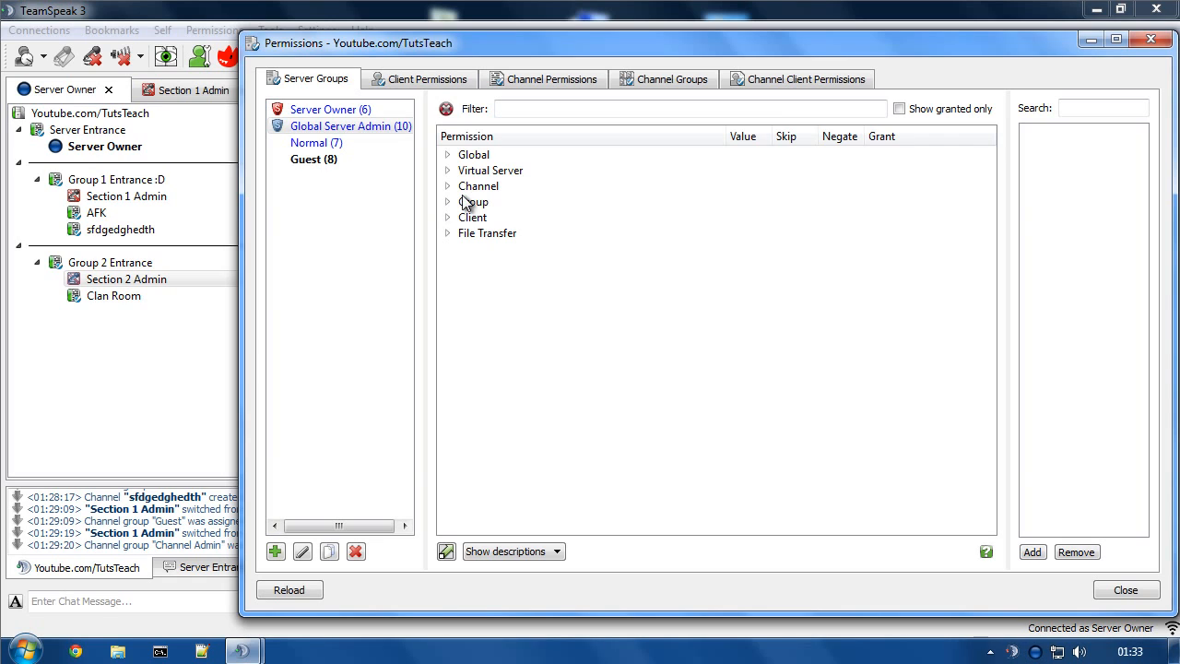
{"action": "left_click", "coordinate": [490, 170]}
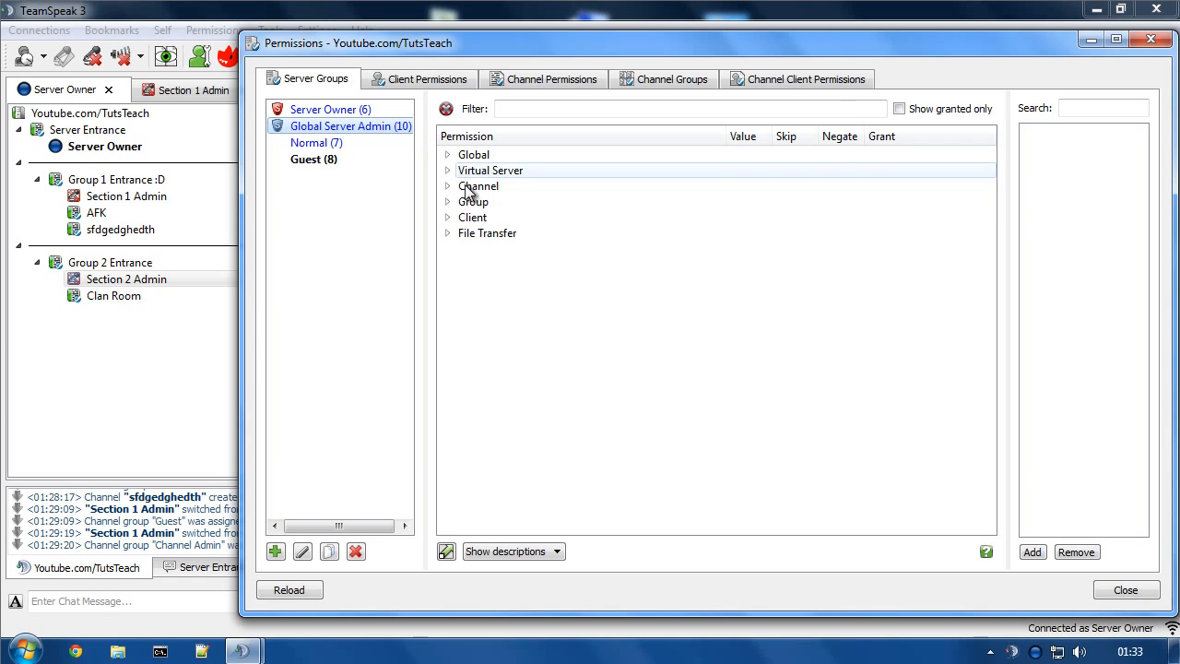
{"action": "left_click", "coordinate": [448, 218]}
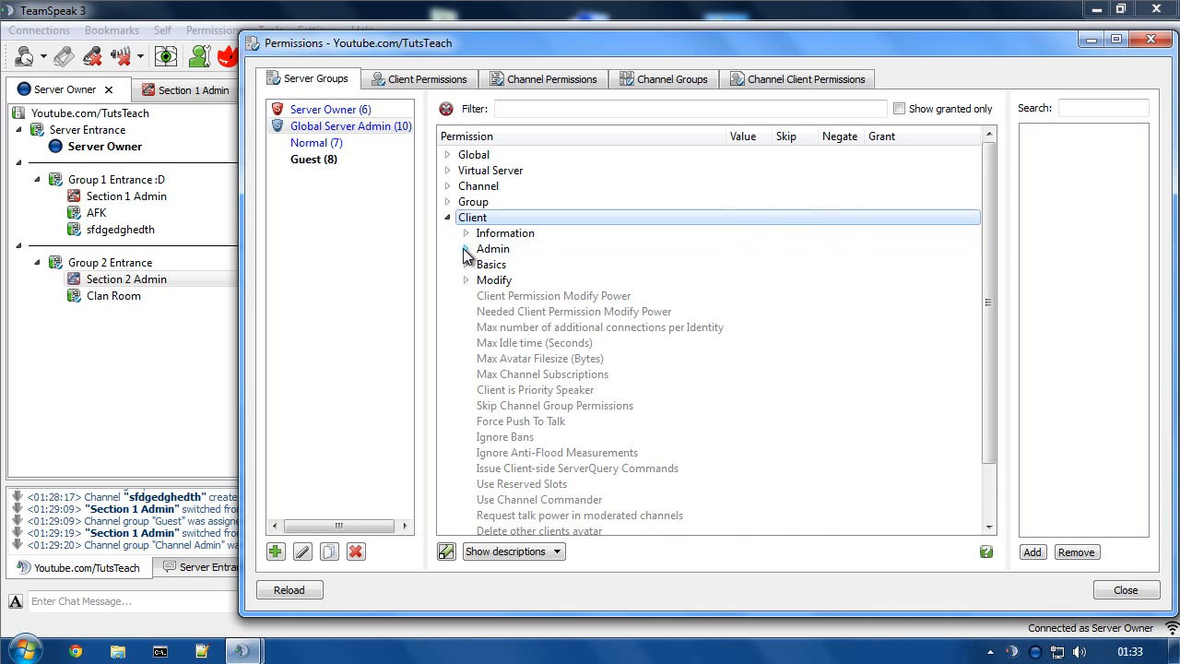
{"action": "left_click", "coordinate": [465, 249]}
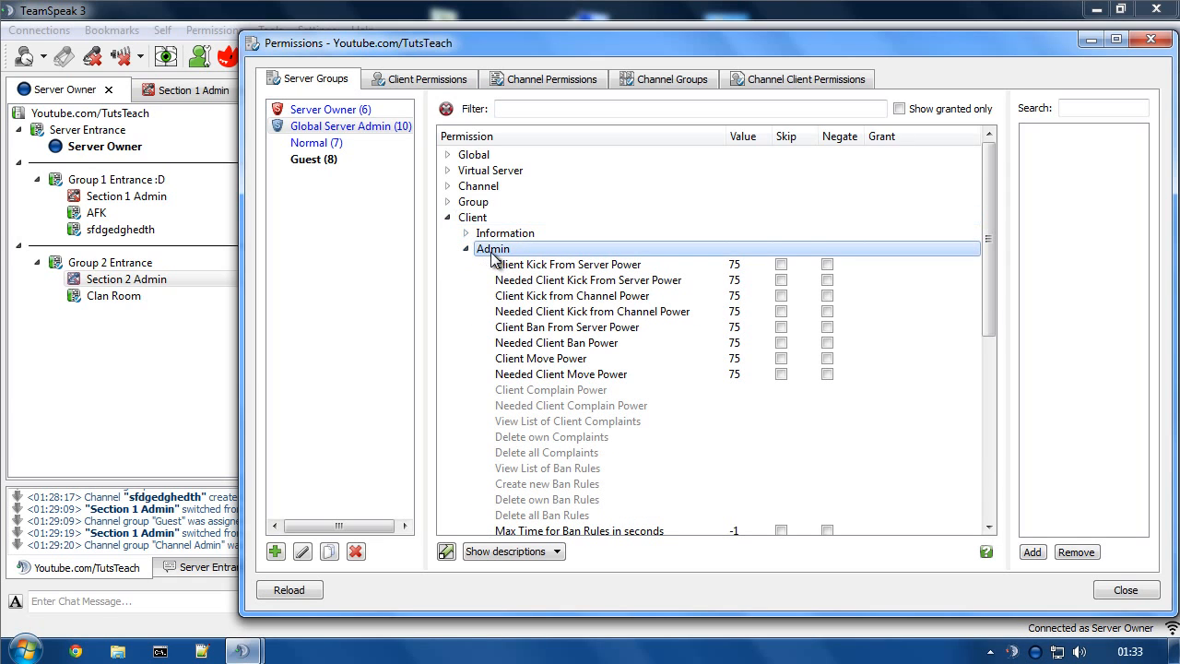
{"action": "left_click", "coordinate": [568, 266]}
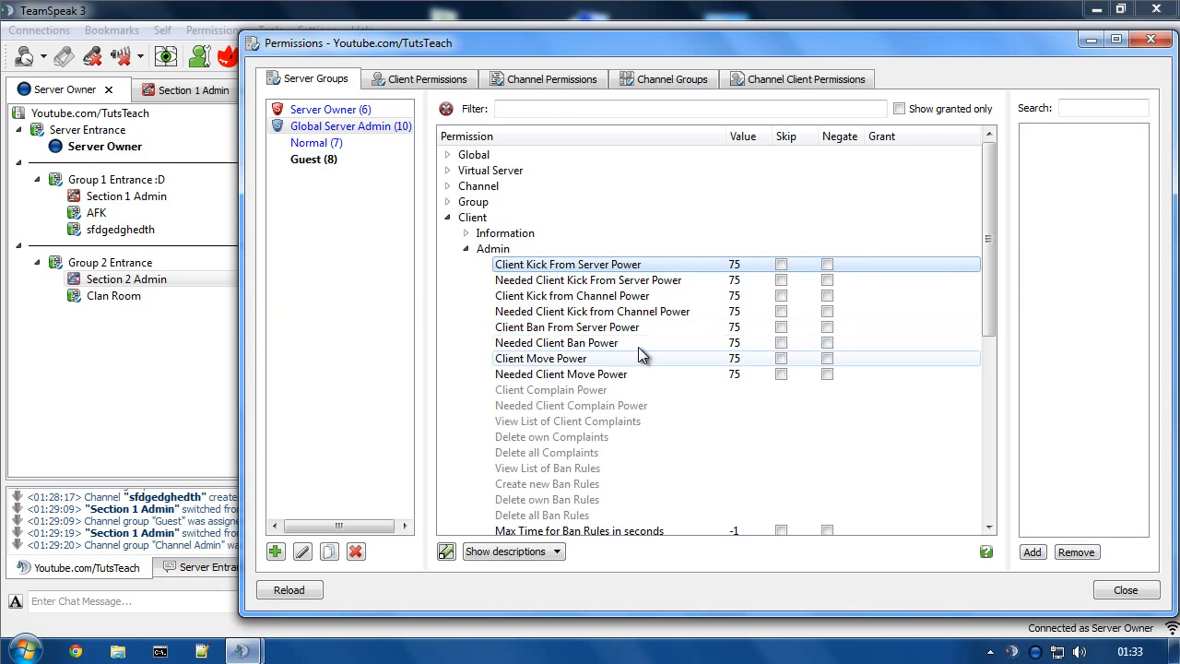
{"action": "left_click", "coordinate": [579, 532]}
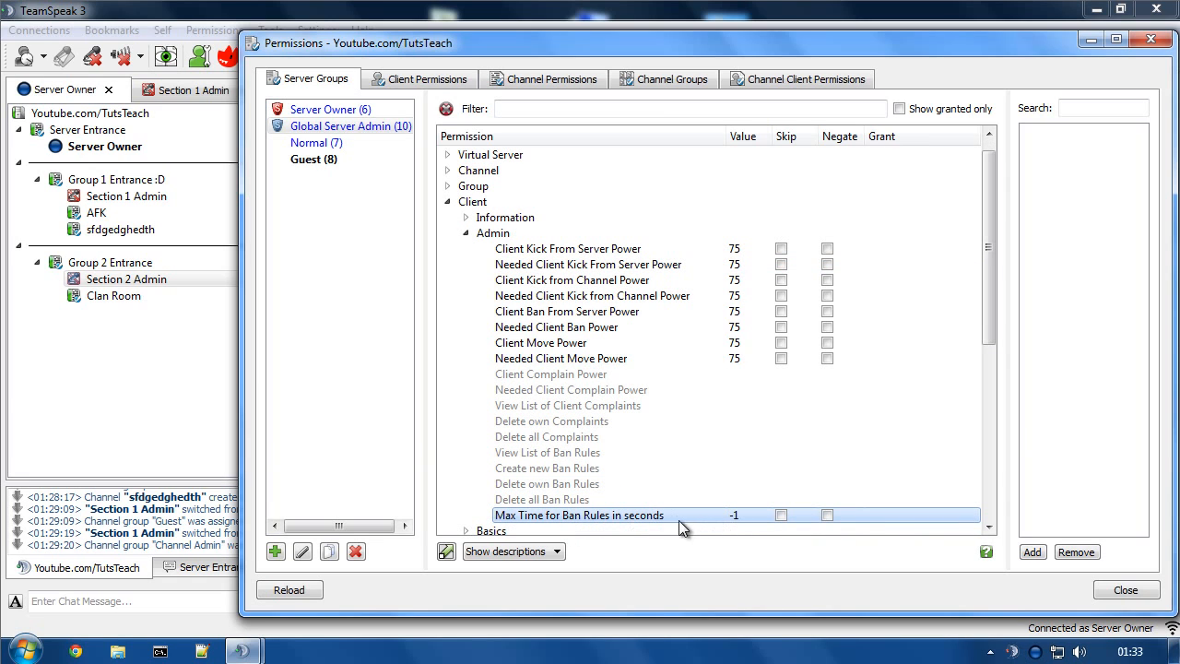
{"action": "mouse_move", "coordinate": [527, 343]}
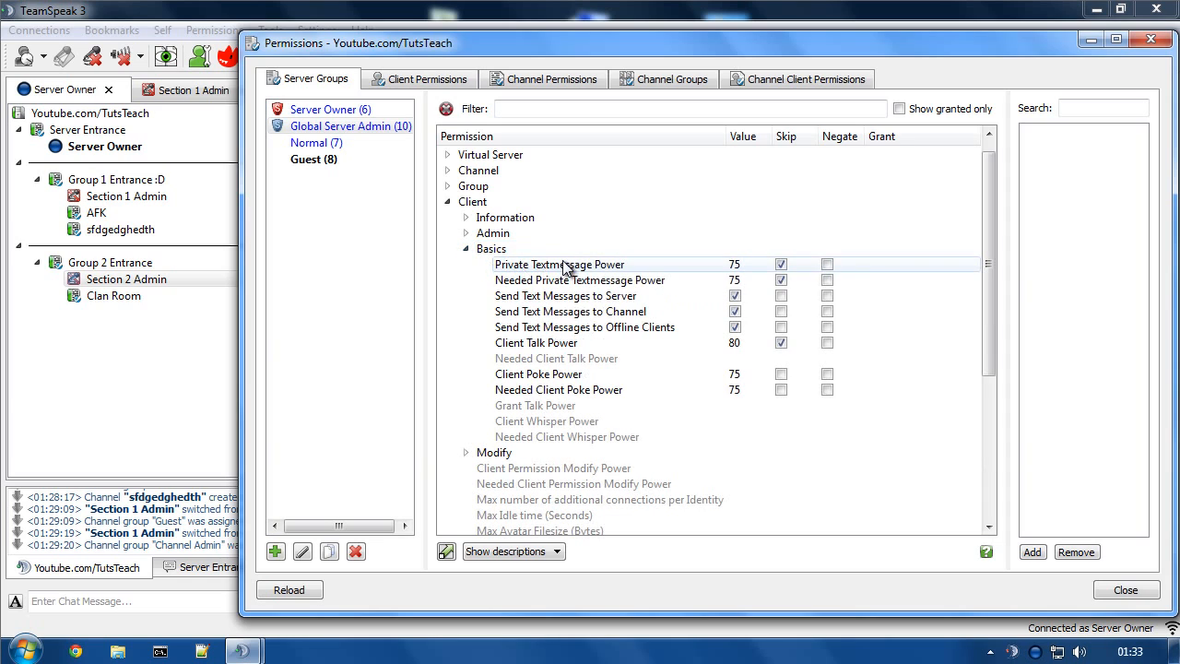
Step: Review the client basics: text-message powers 75, talk power 80 and poke power 75
{"action": "left_click", "coordinate": [561, 266]}
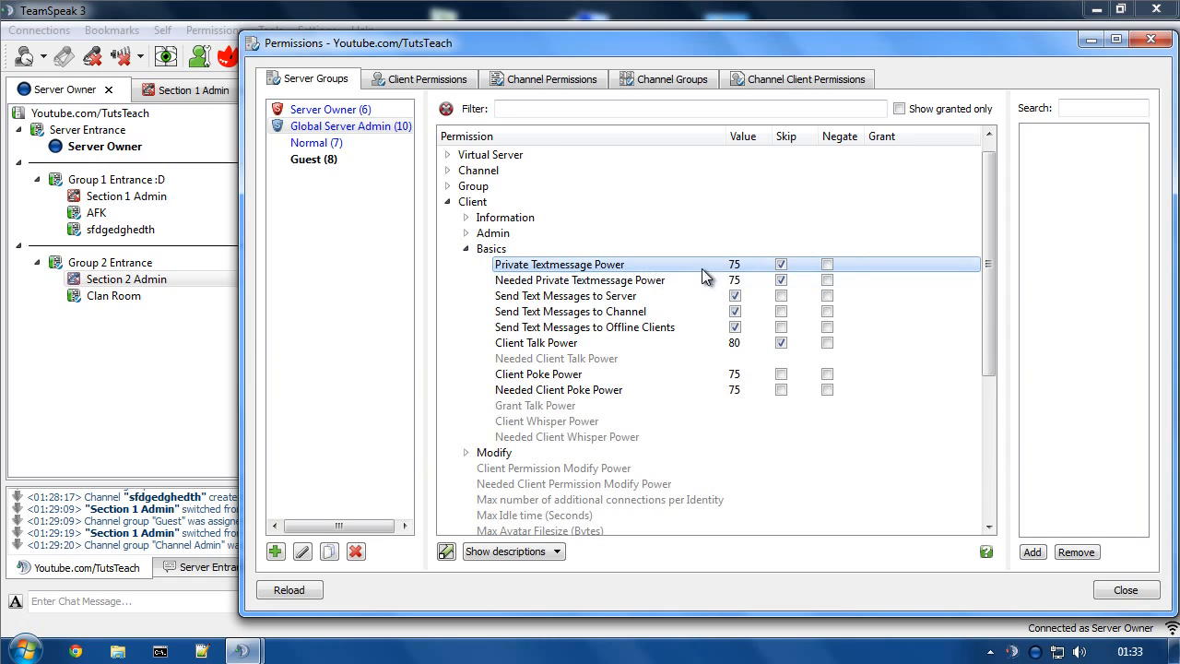
{"action": "left_click", "coordinate": [564, 295]}
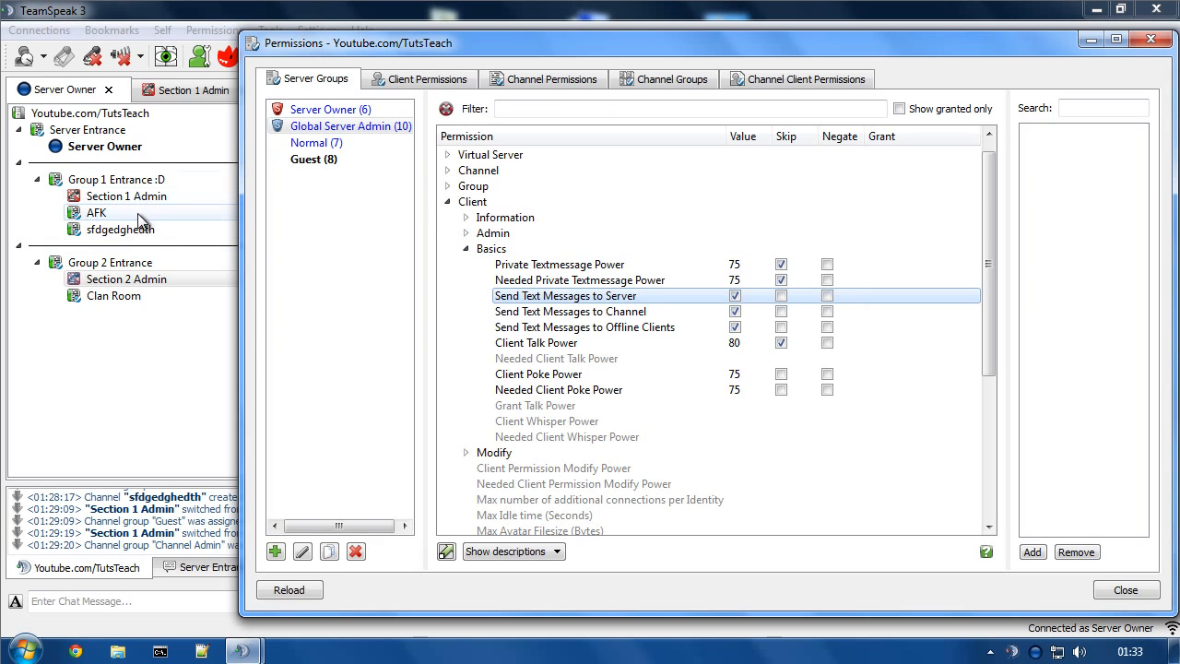
{"action": "mouse_move", "coordinate": [118, 229]}
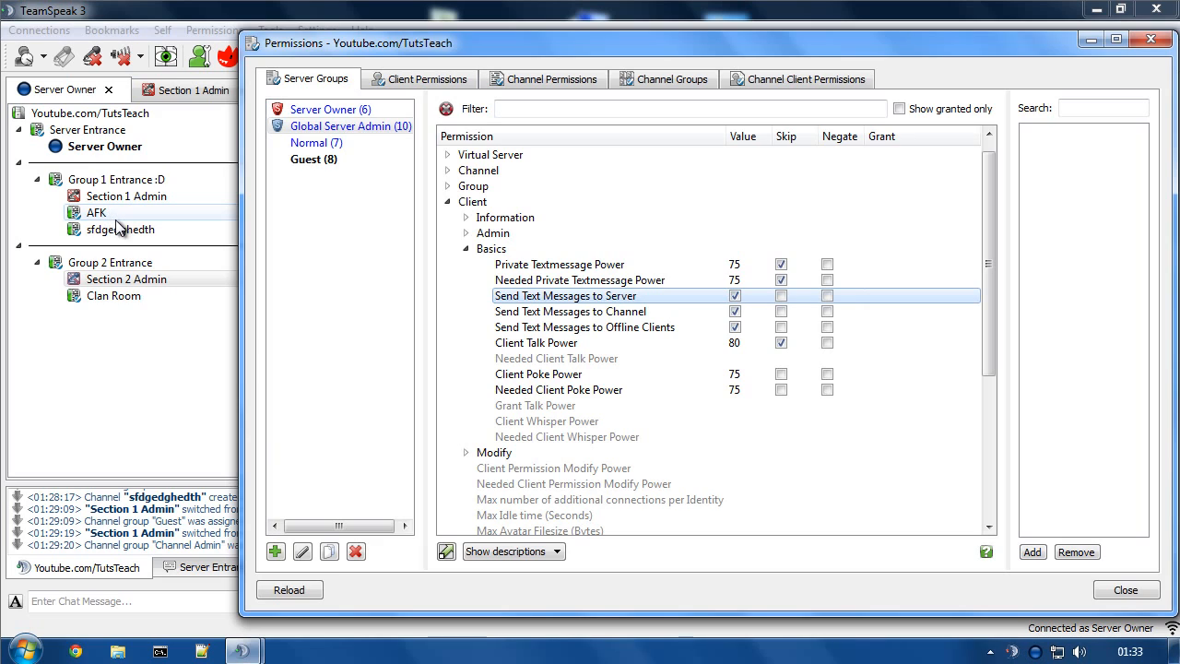
{"action": "mouse_move", "coordinate": [140, 205]}
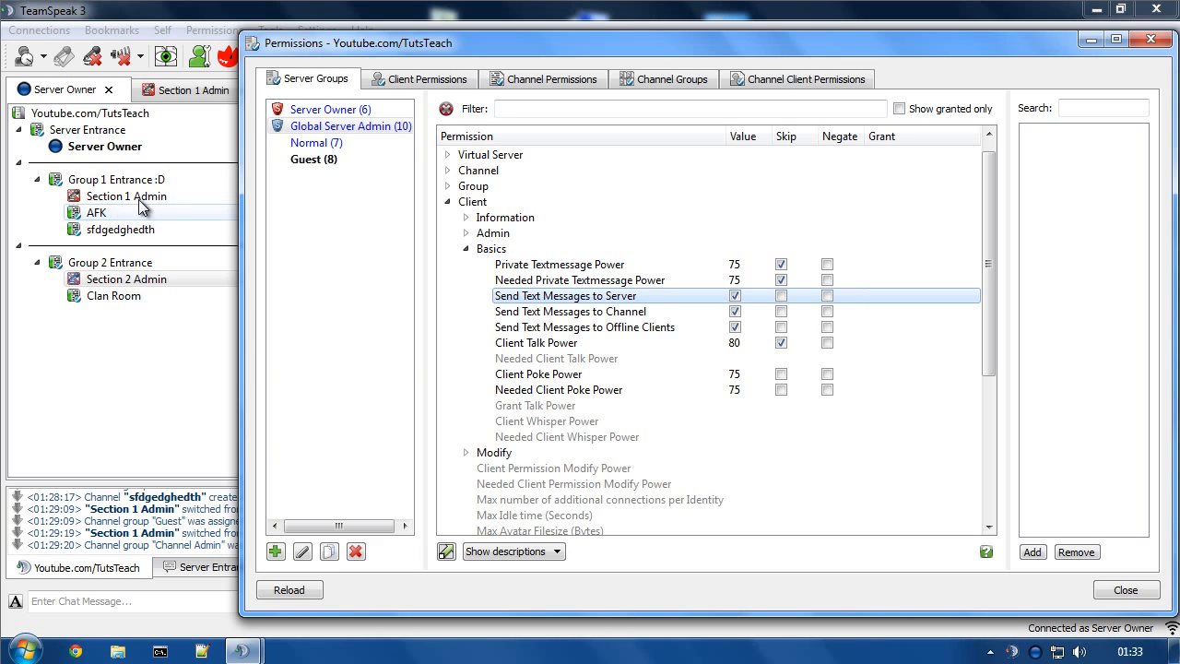
{"action": "left_click", "coordinate": [350, 126]}
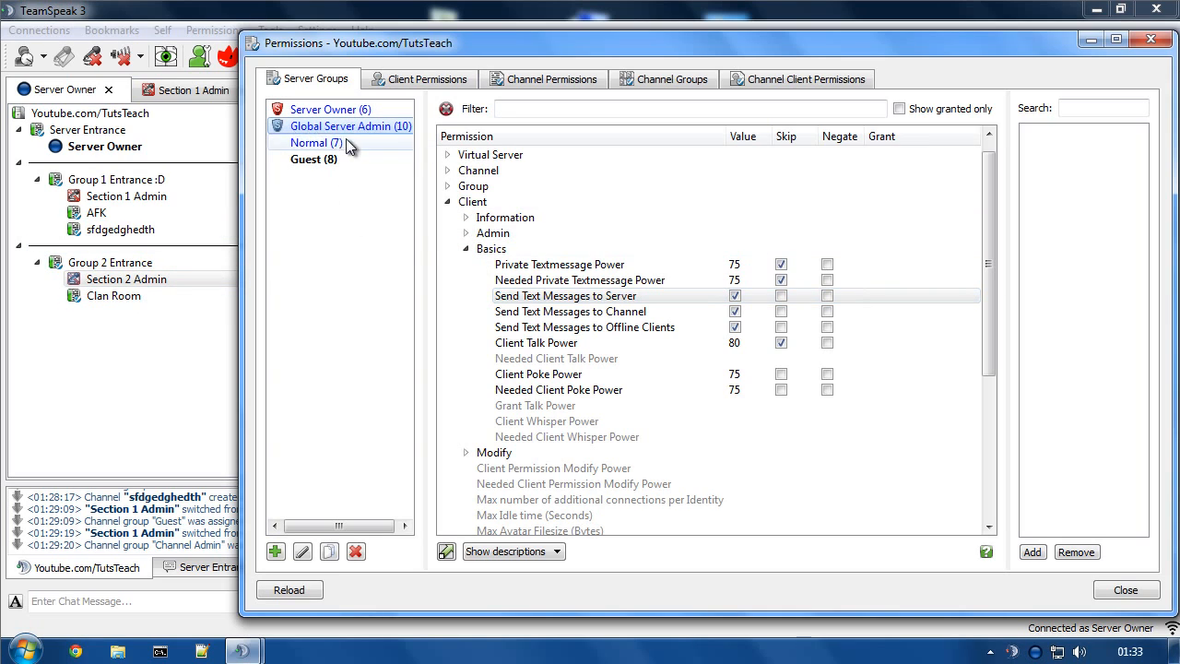
{"action": "left_click", "coordinate": [350, 125]}
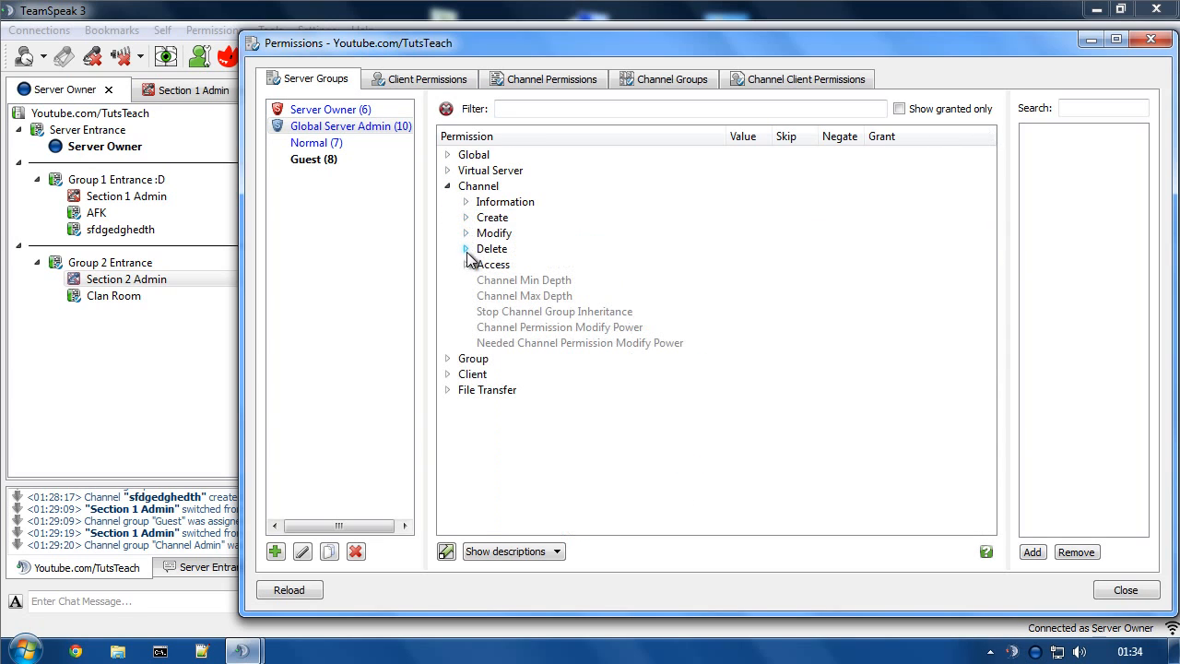
Step: Review the empty Channel > Access permissions and check the Channel Admin channel group
{"action": "left_click", "coordinate": [465, 266]}
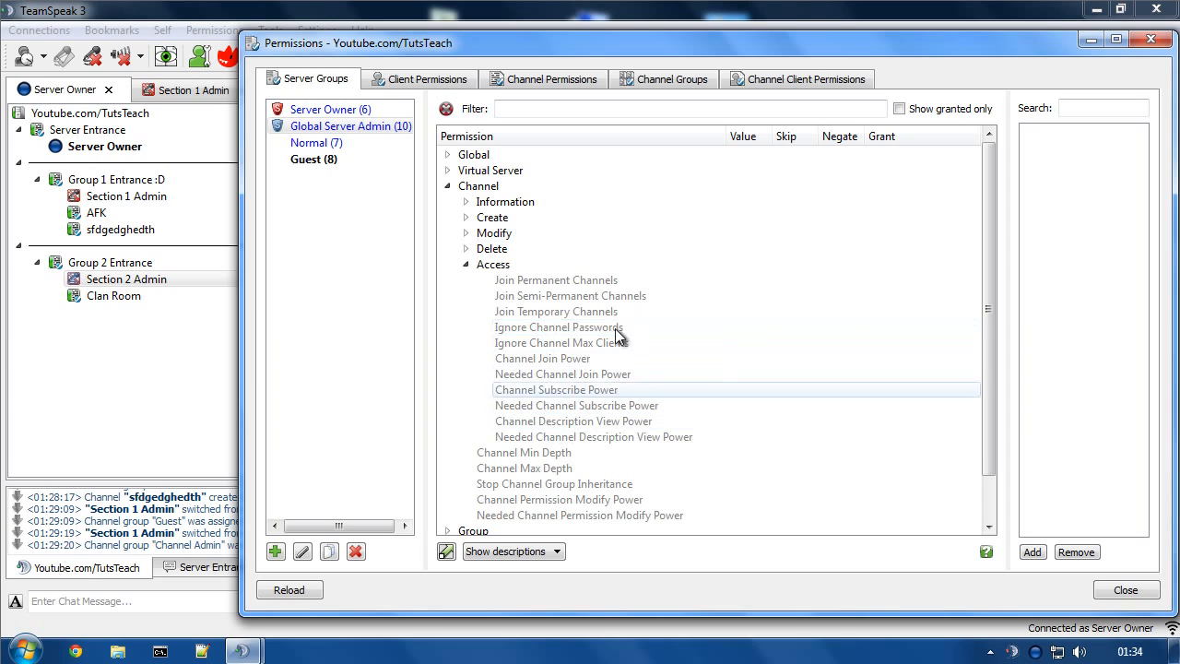
{"action": "mouse_move", "coordinate": [542, 358]}
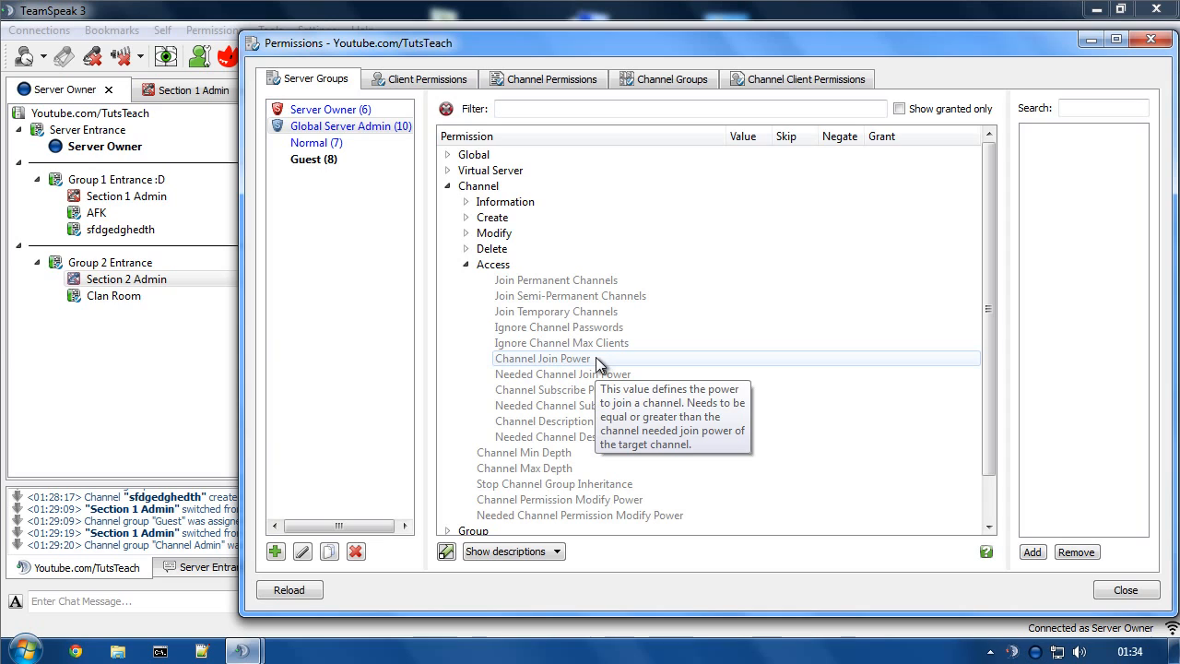
{"action": "left_click", "coordinate": [671, 78]}
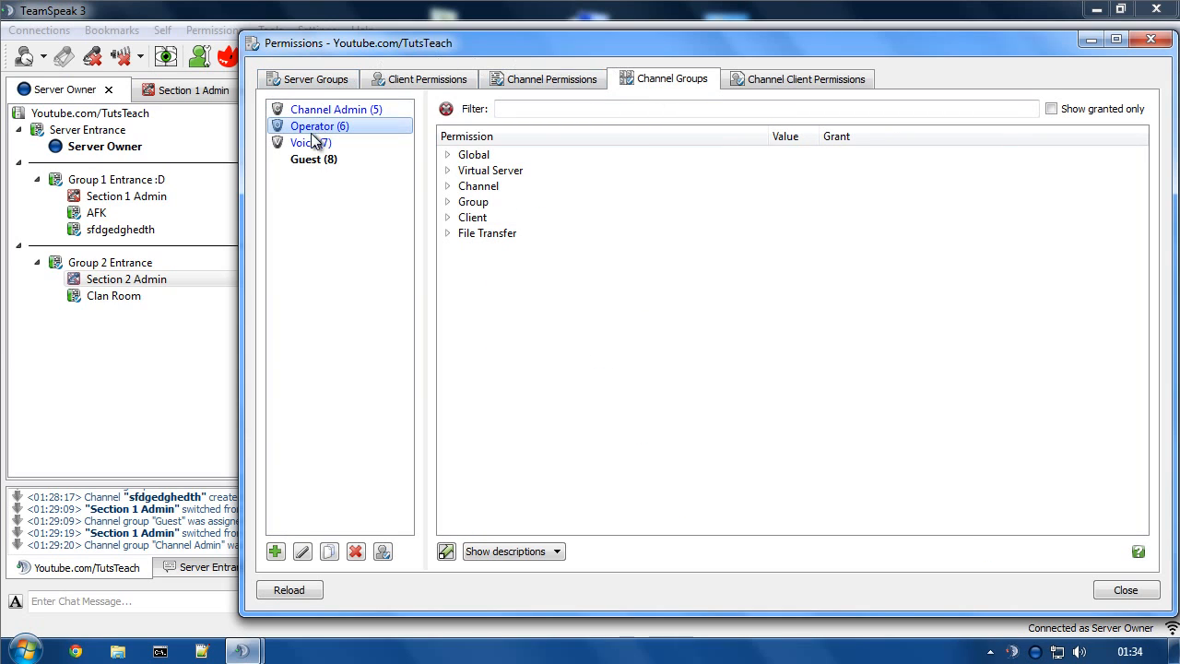
{"action": "left_click", "coordinate": [336, 109]}
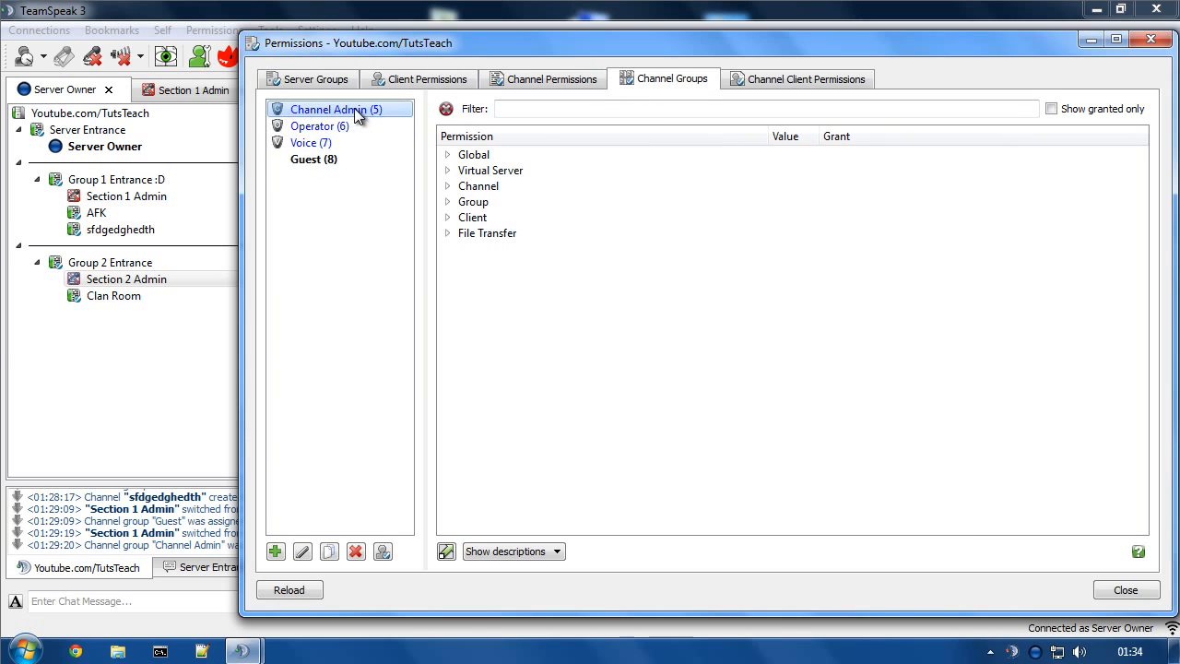
{"action": "mouse_move", "coordinate": [313, 102]}
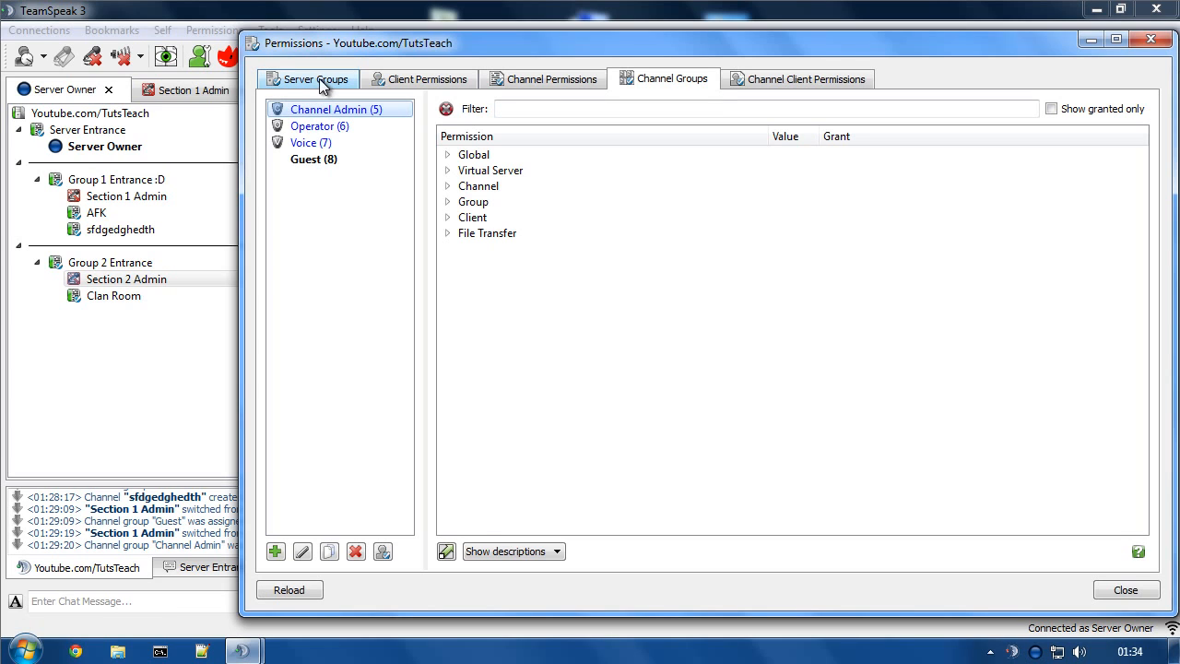
{"action": "left_click", "coordinate": [308, 77]}
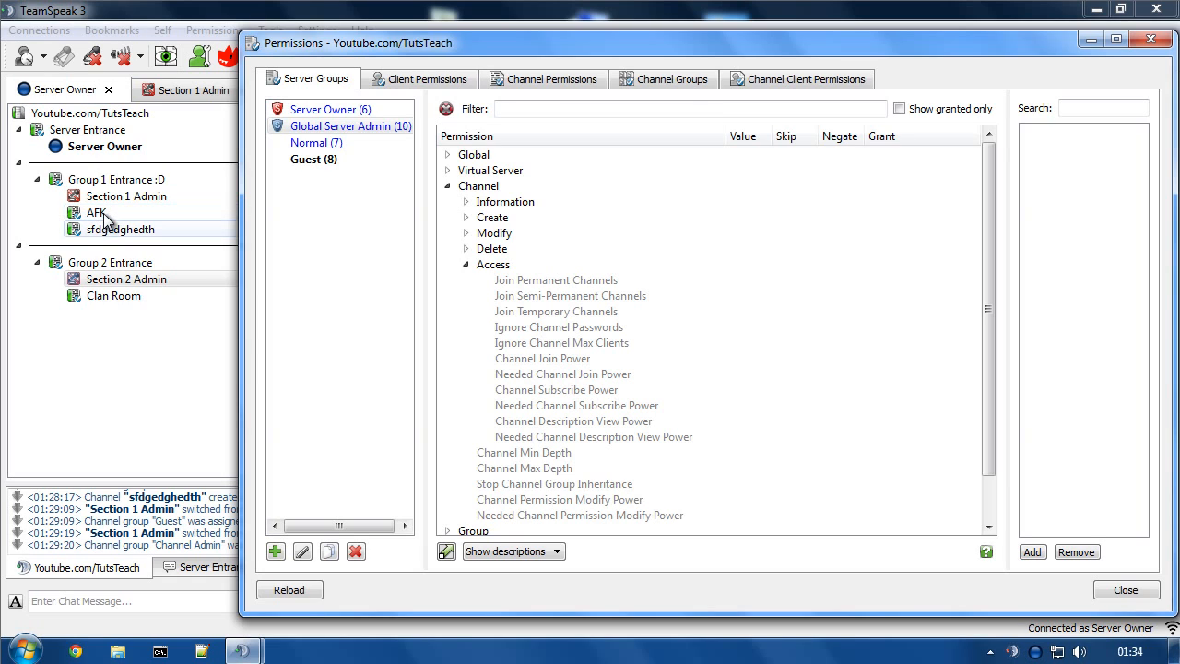
Step: Recheck Channel > Access for the server group, then collapse the Channel category
{"action": "left_click", "coordinate": [96, 214]}
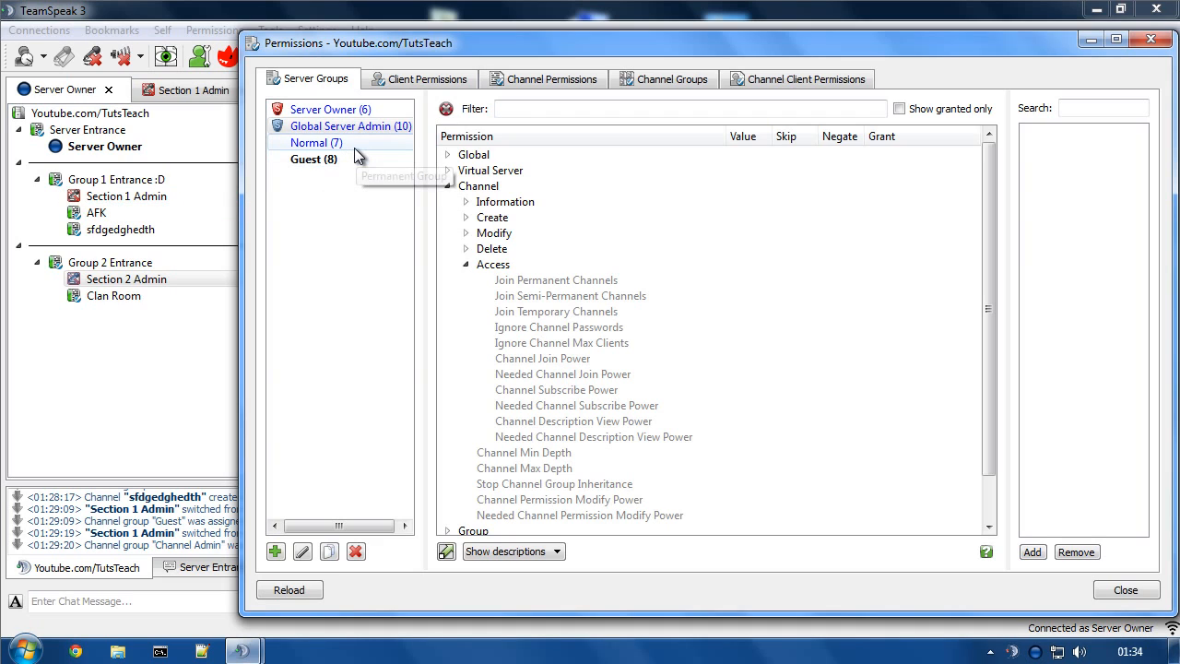
{"action": "left_click", "coordinate": [350, 125]}
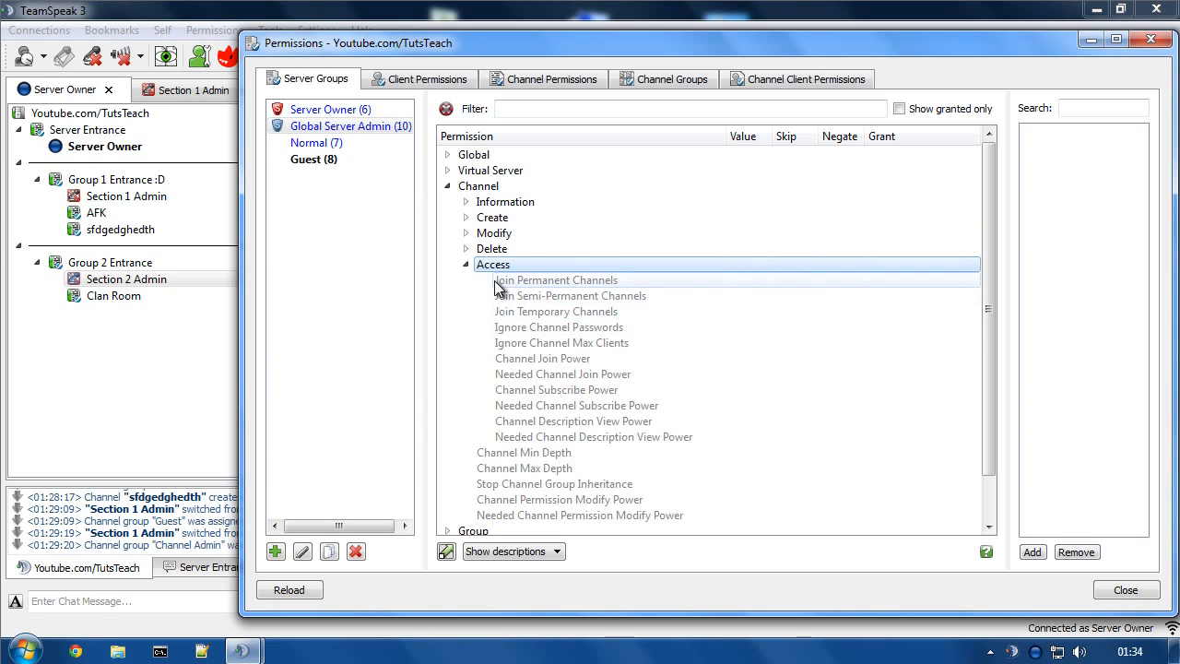
{"action": "left_click", "coordinate": [495, 266]}
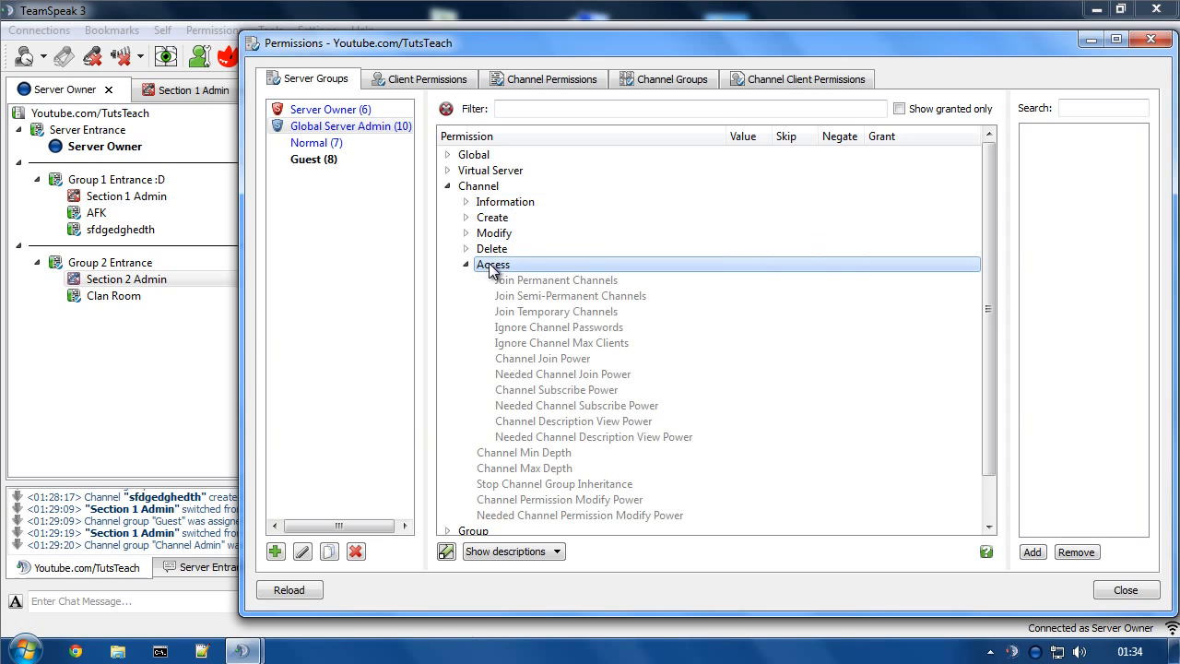
{"action": "left_click", "coordinate": [351, 125]}
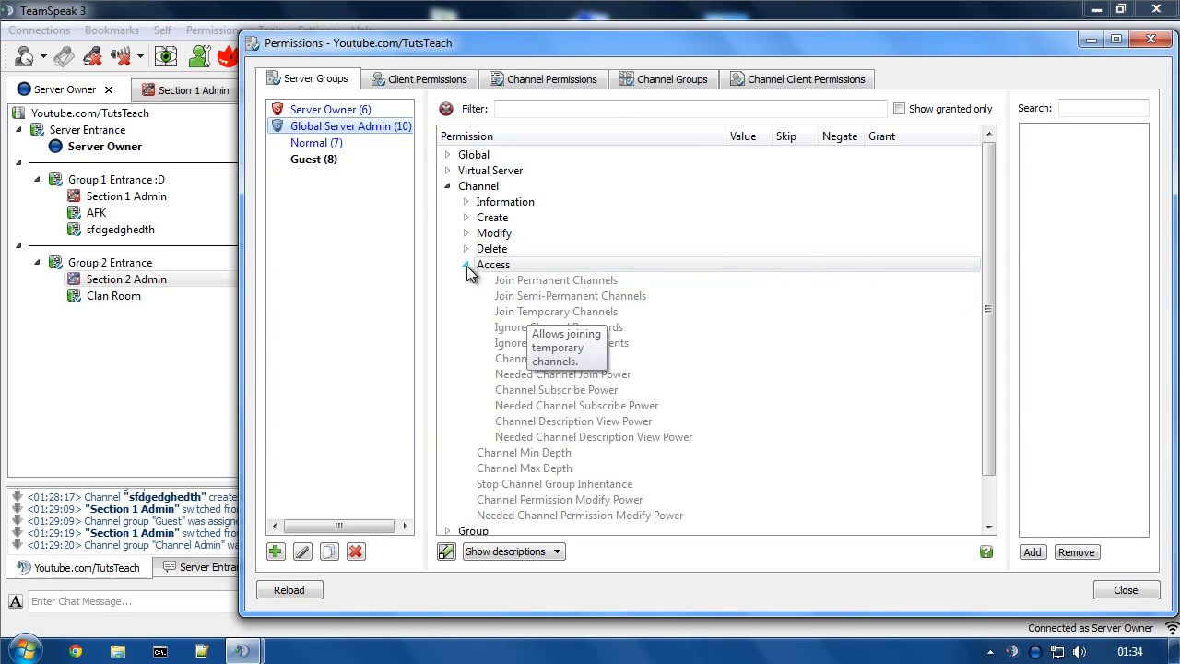
{"action": "mouse_move", "coordinate": [450, 190]}
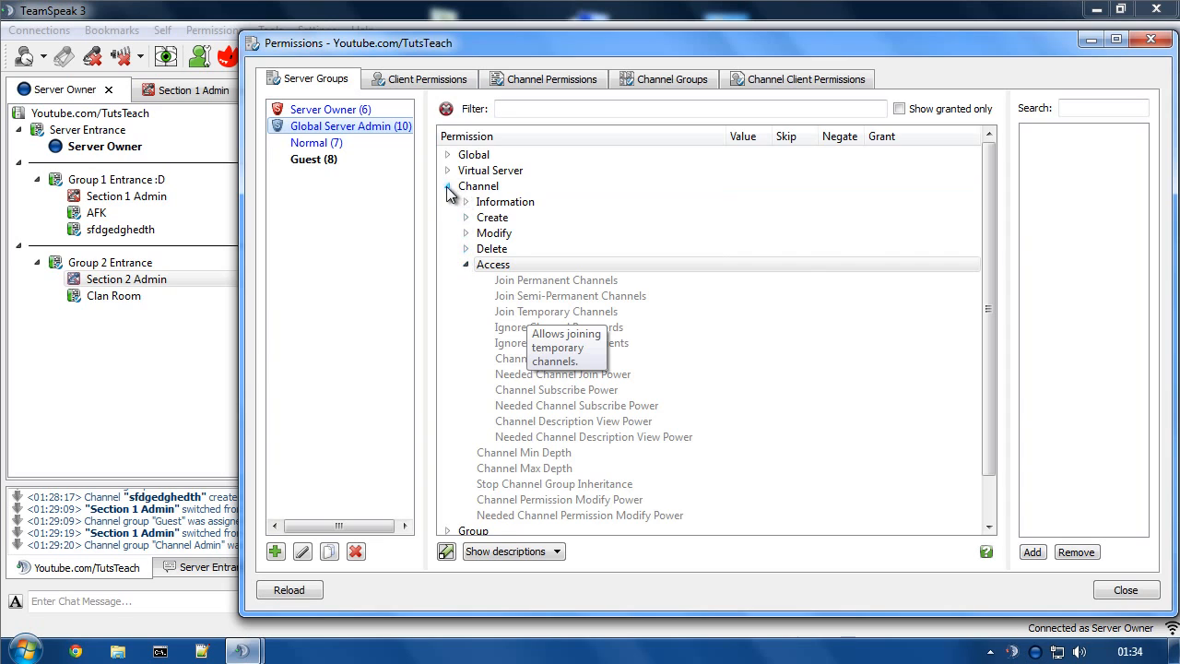
{"action": "left_click", "coordinate": [446, 185]}
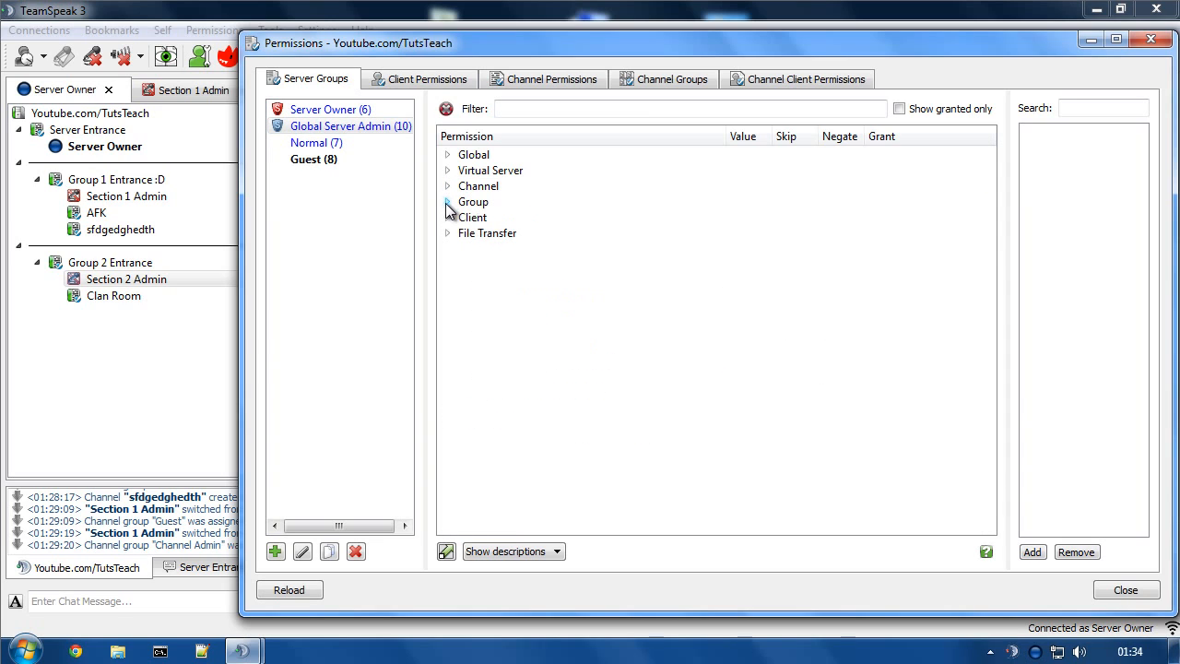
Step: Confirm Server Owner's Skip Channel Group Permissions is unticked under Client > Modify, then view Client Permissions
{"action": "left_click", "coordinate": [447, 218]}
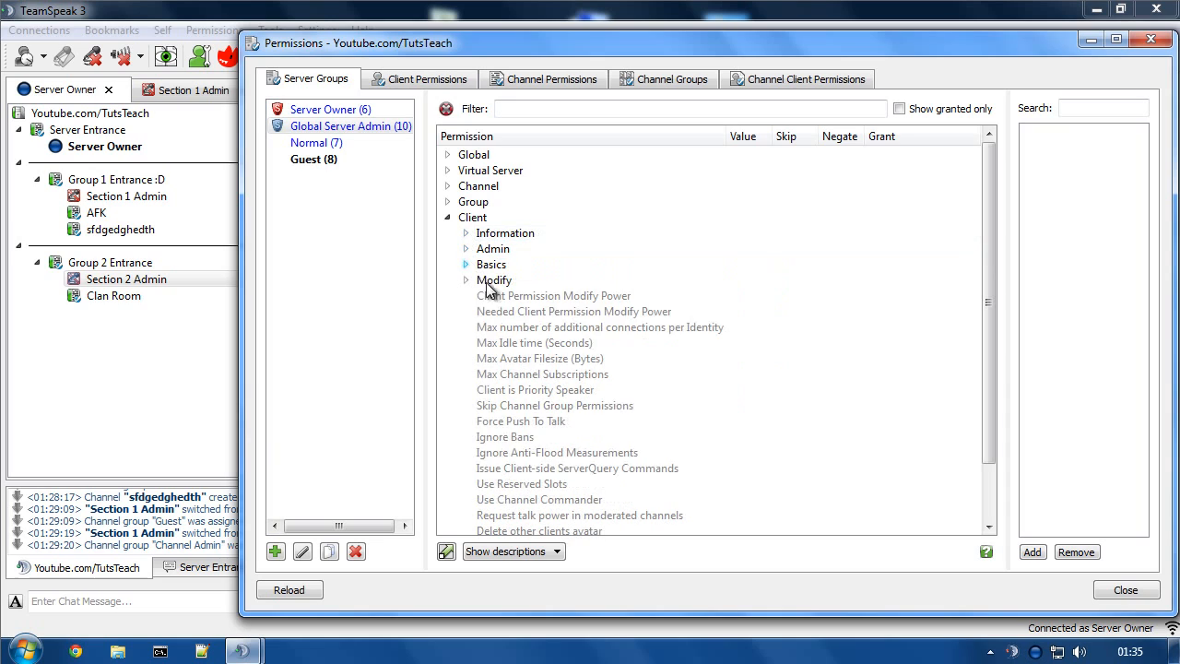
{"action": "left_click", "coordinate": [553, 405]}
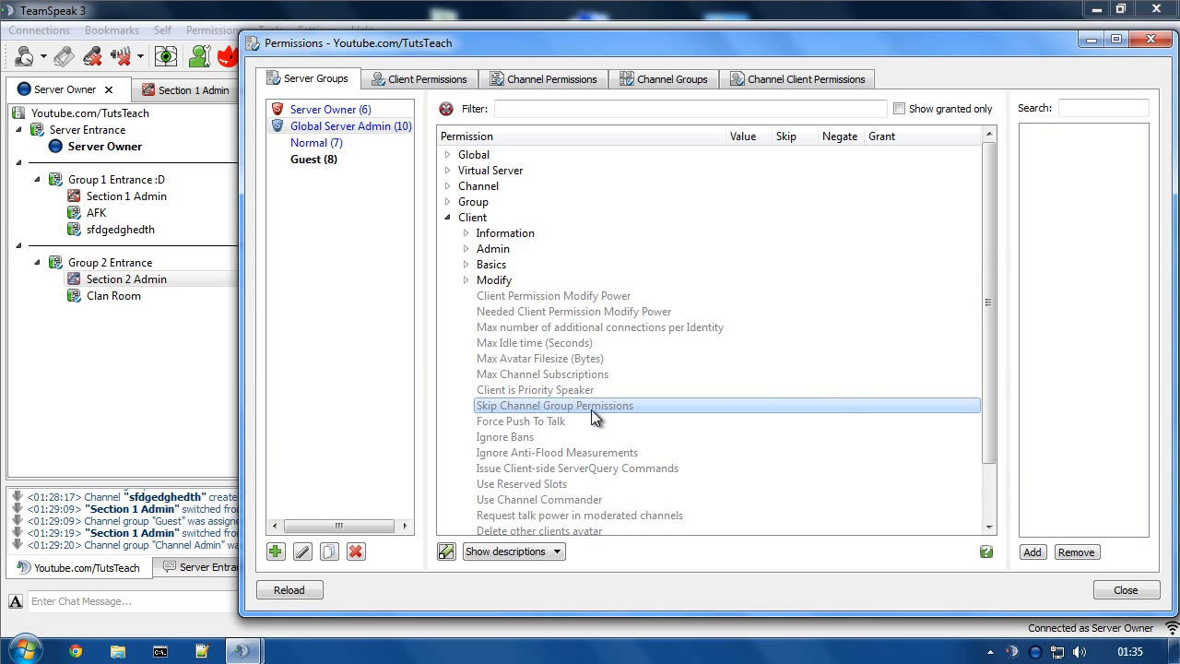
{"action": "mouse_move", "coordinate": [496, 413]}
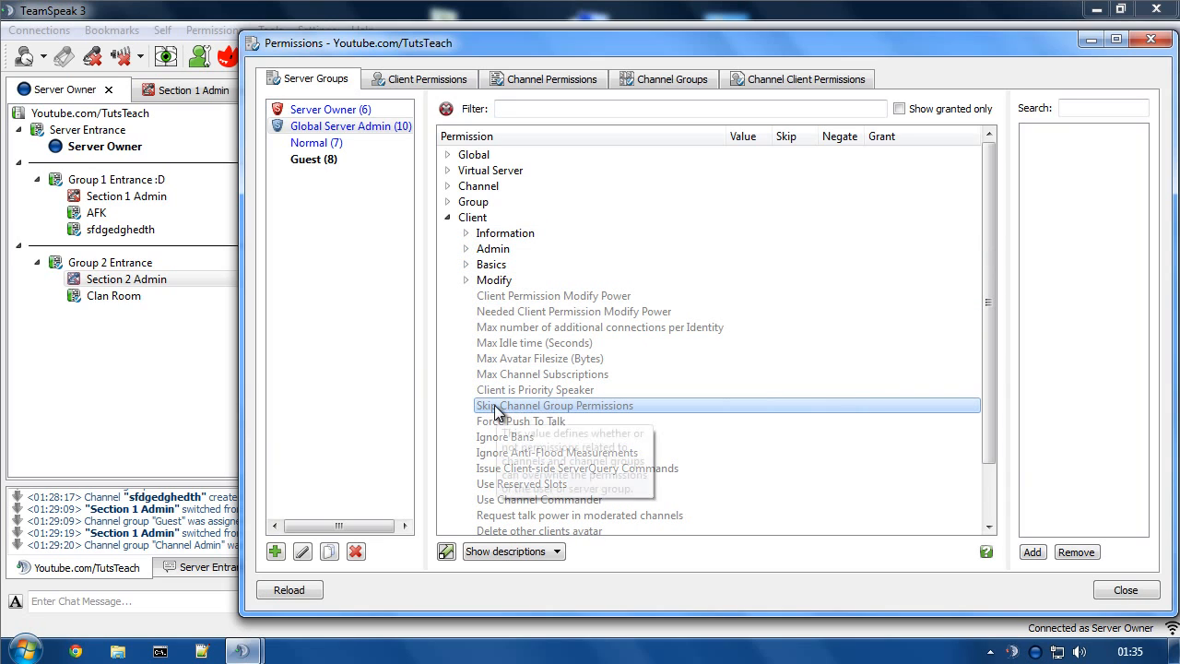
{"action": "mouse_move", "coordinate": [498, 411]}
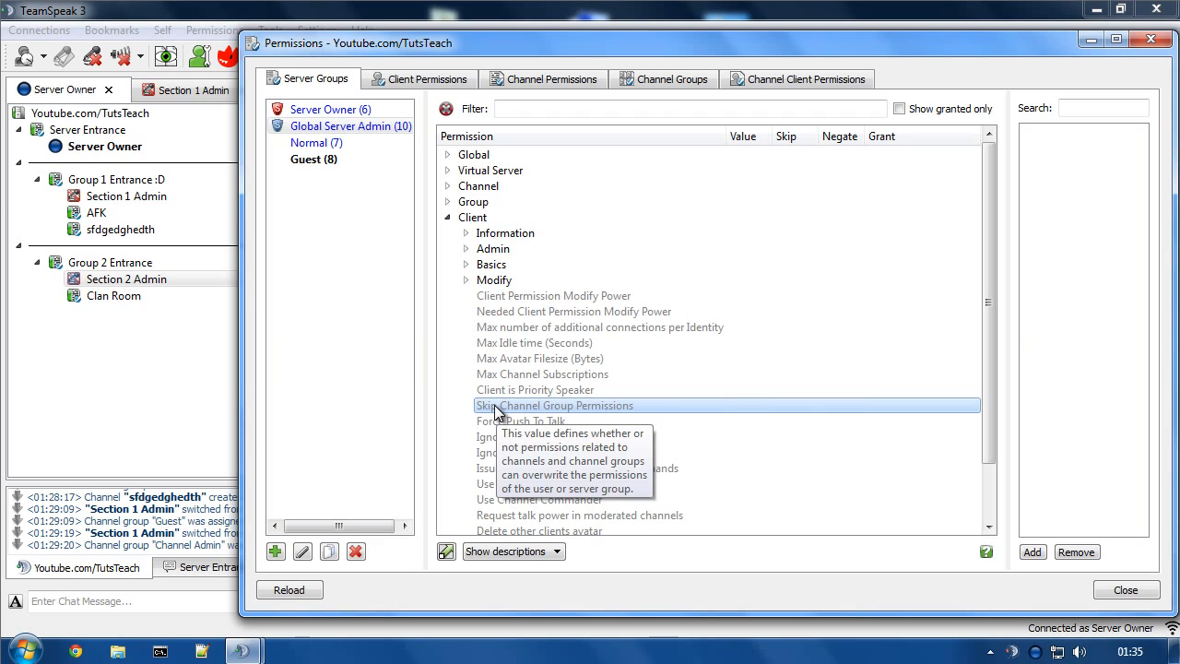
{"action": "mouse_move", "coordinate": [509, 412]}
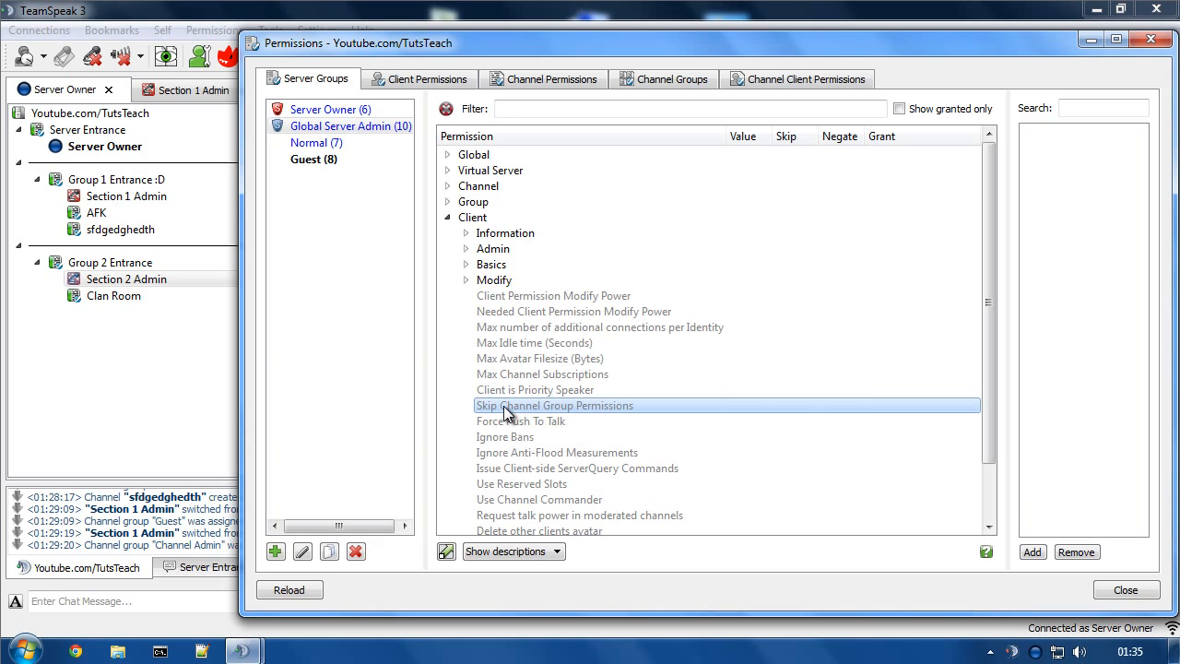
{"action": "left_click", "coordinate": [328, 109]}
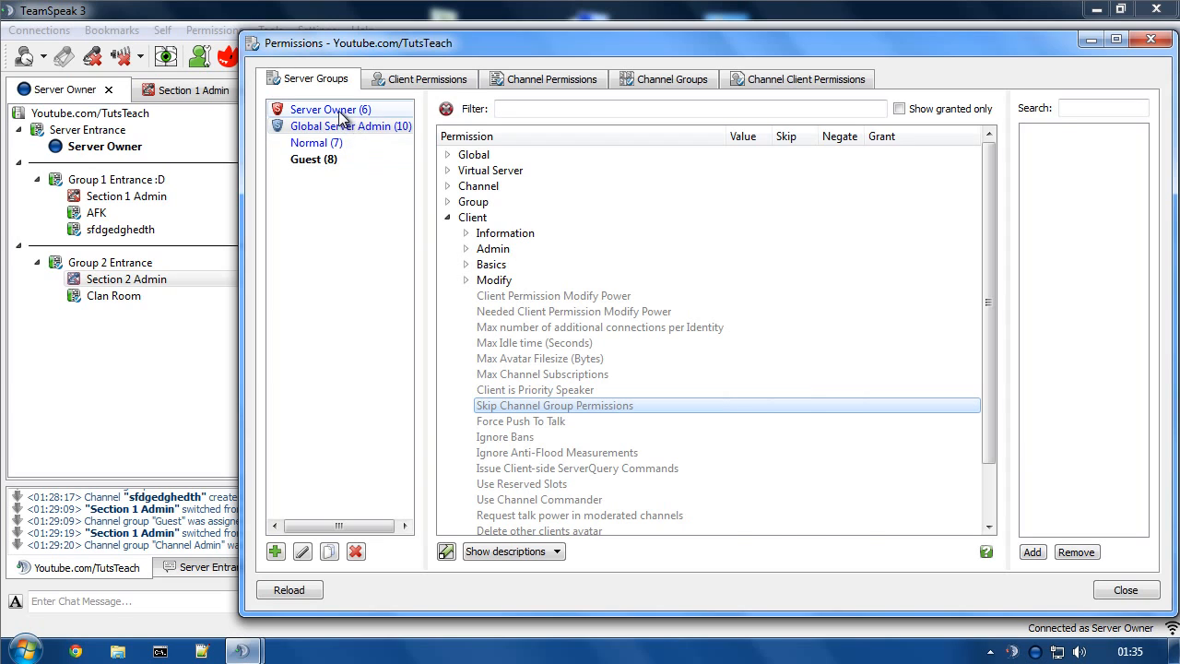
{"action": "left_click", "coordinate": [328, 109]}
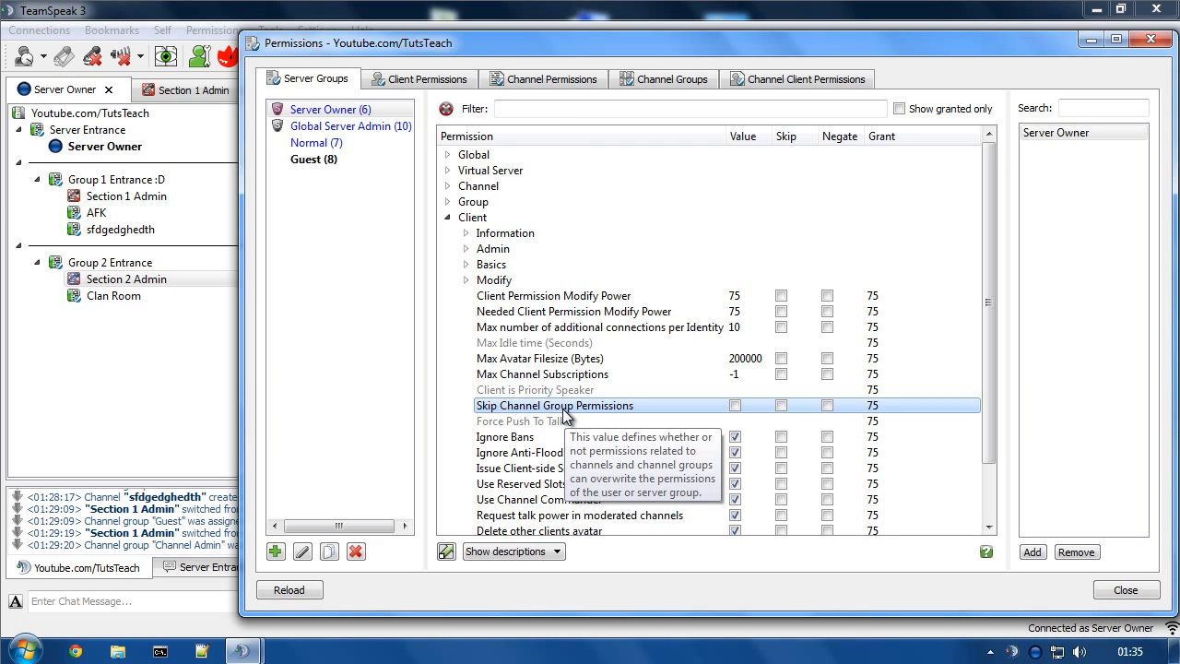
{"action": "mouse_move", "coordinate": [667, 413]}
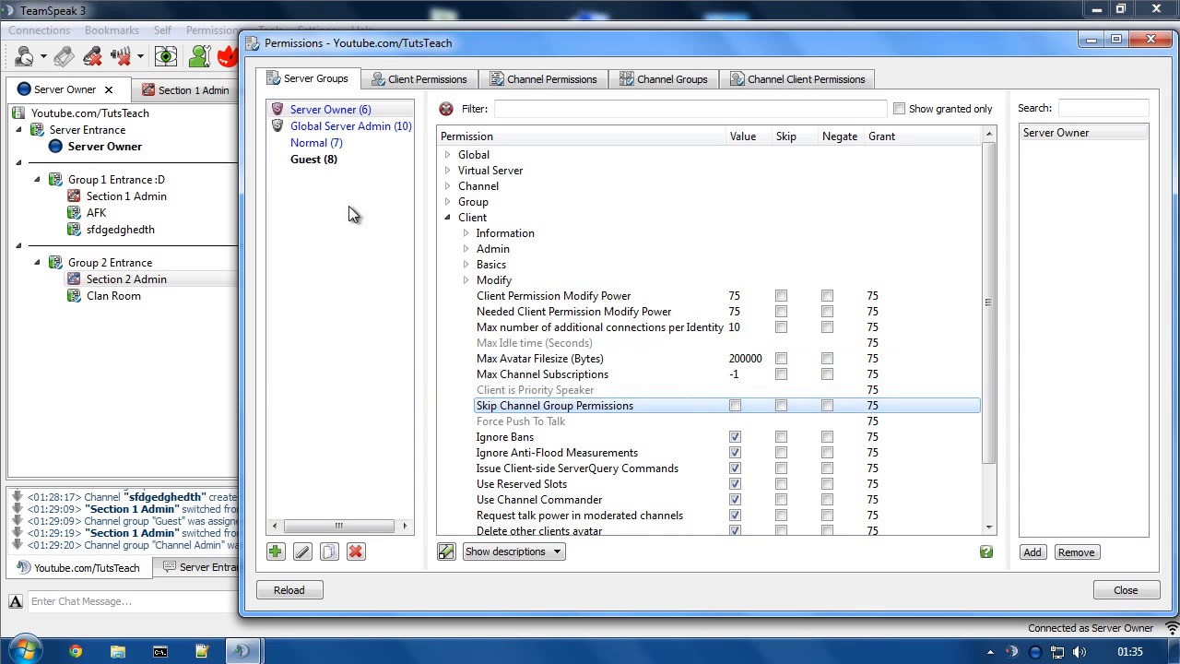
{"action": "left_click", "coordinate": [419, 78]}
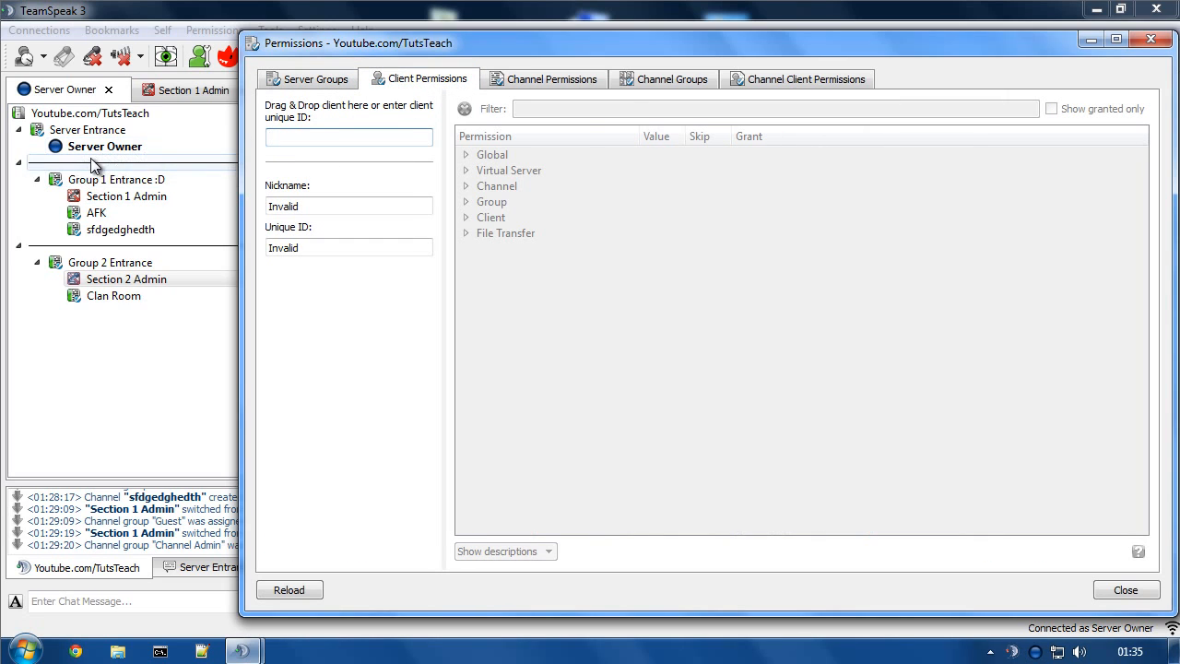
Step: Glance over Channel Admin and Guest groups, collapse Client, and close the Permissions window
{"action": "left_click", "coordinate": [671, 77]}
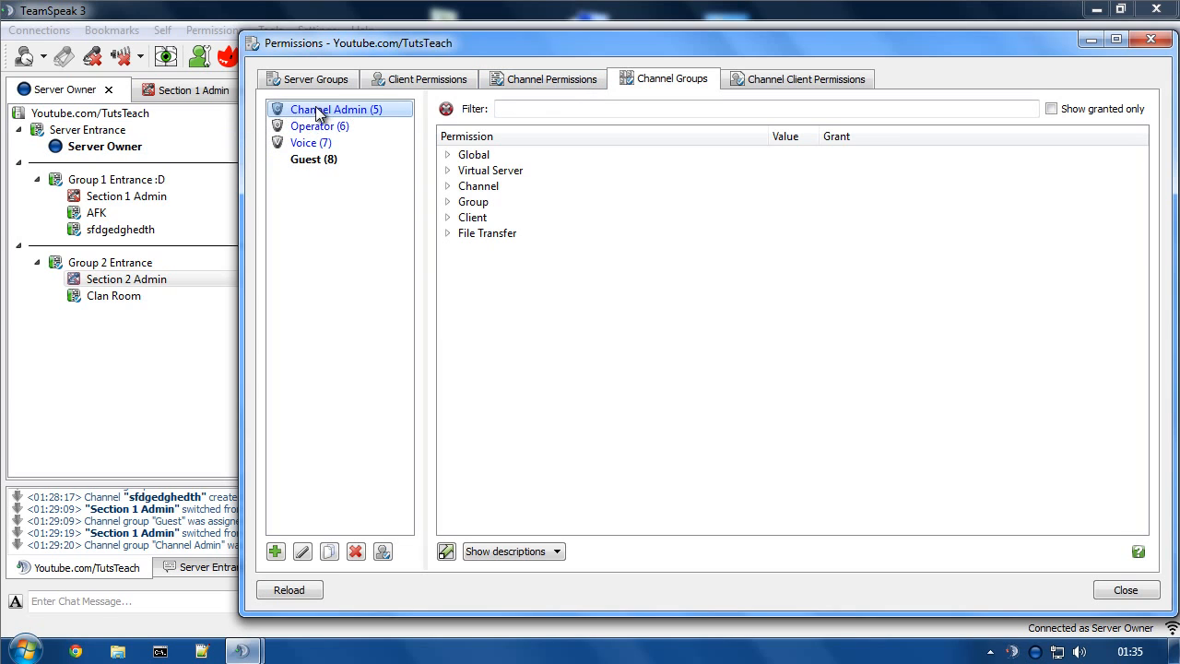
{"action": "mouse_move", "coordinate": [347, 114]}
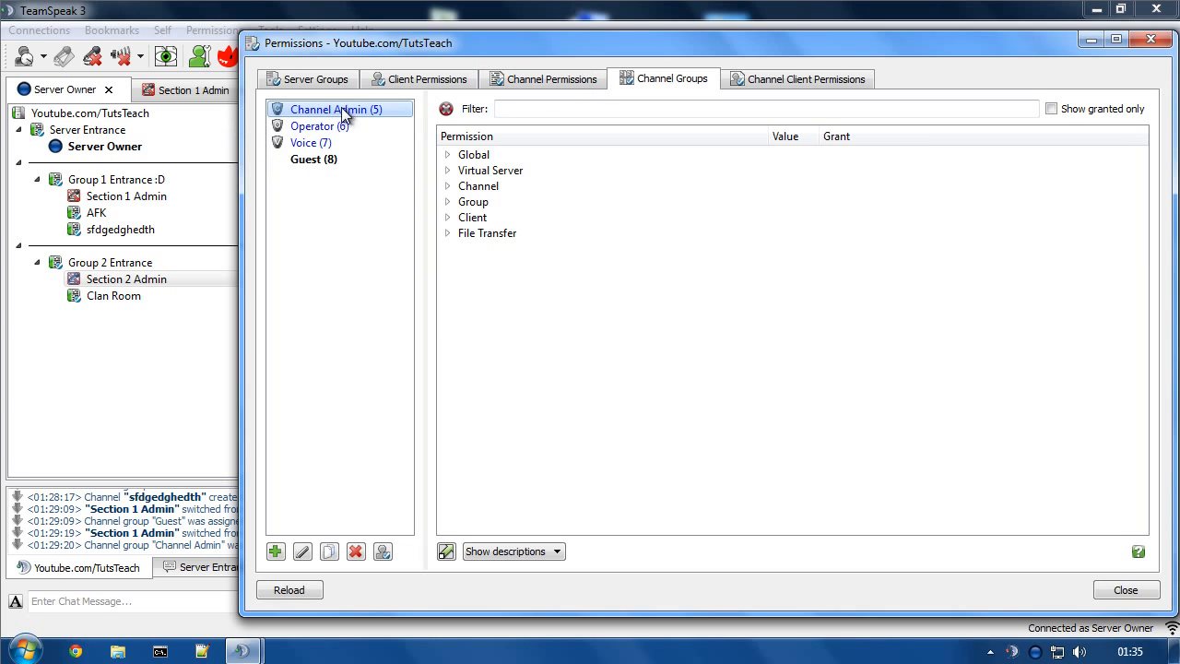
{"action": "left_click", "coordinate": [308, 77]}
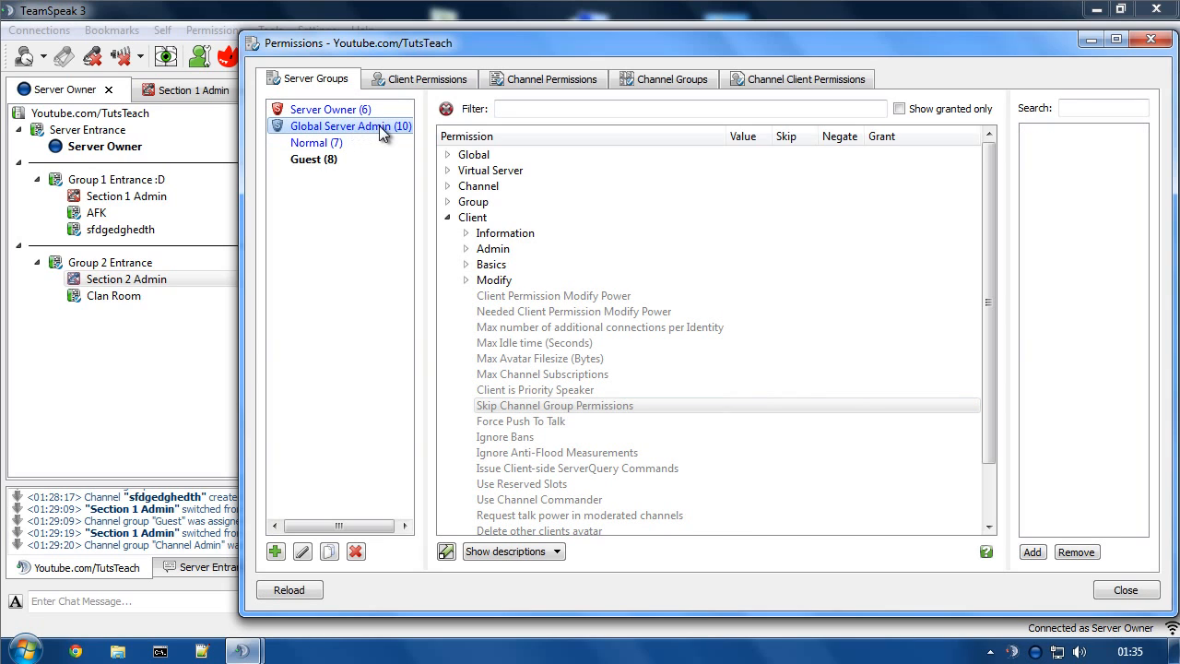
{"action": "left_click", "coordinate": [313, 158]}
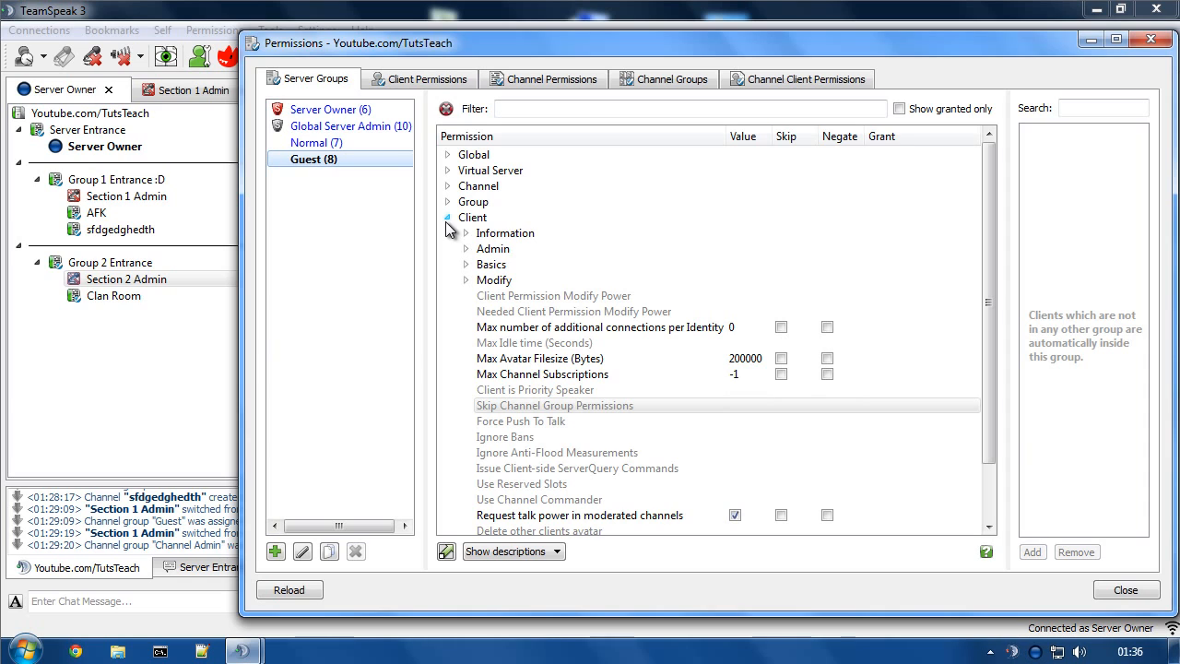
{"action": "left_click", "coordinate": [447, 217]}
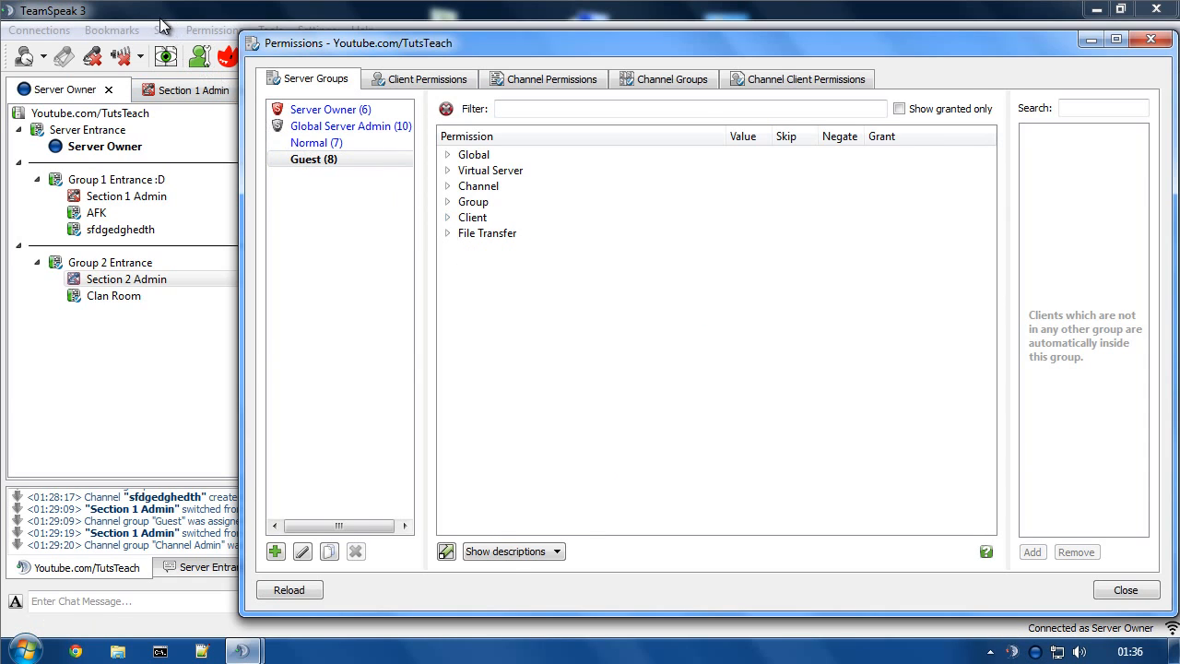
{"action": "left_click", "coordinate": [1125, 590]}
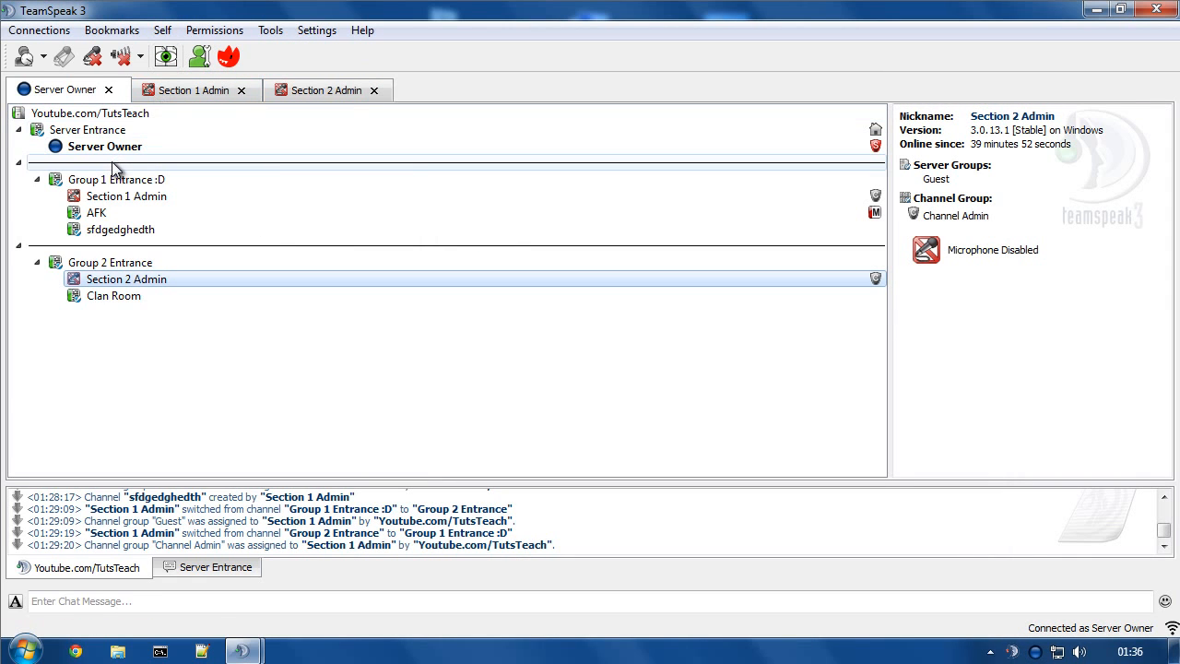
{"action": "mouse_move", "coordinate": [151, 176]}
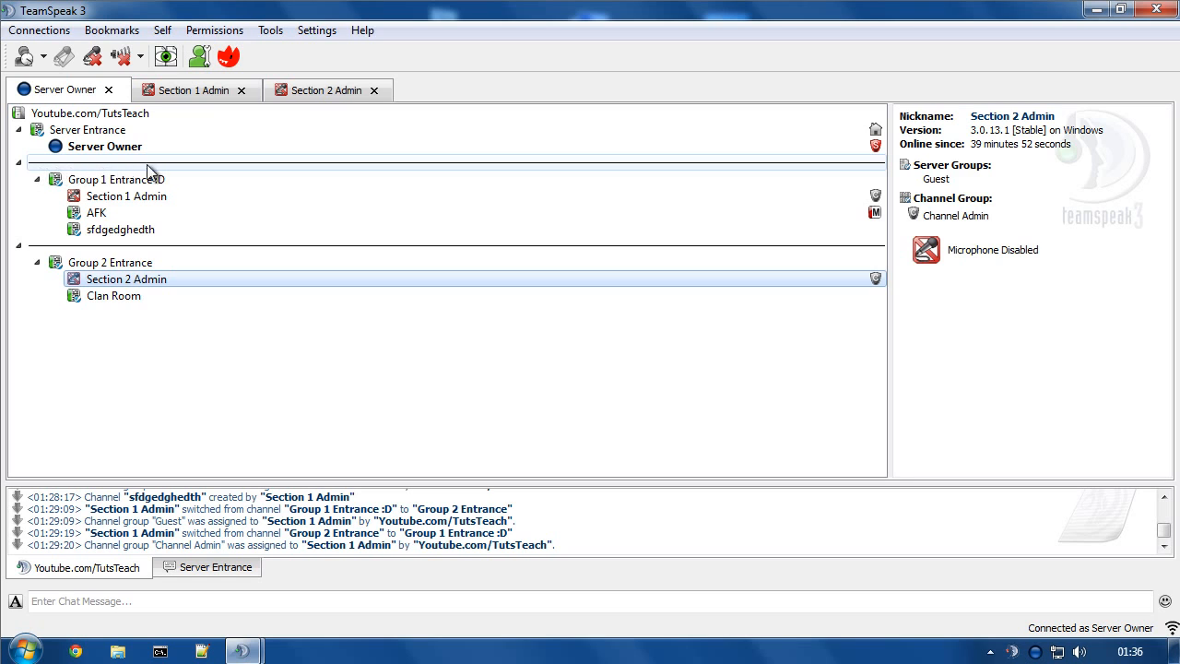
{"action": "mouse_move", "coordinate": [144, 173]}
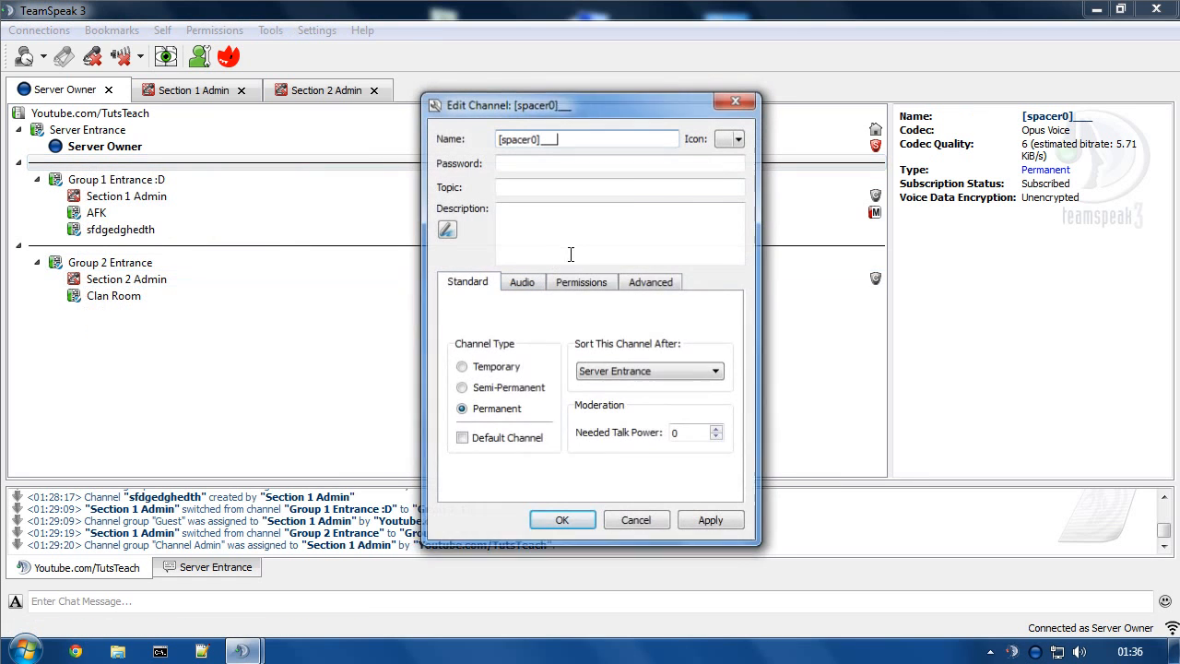
{"action": "left_click", "coordinate": [649, 281]}
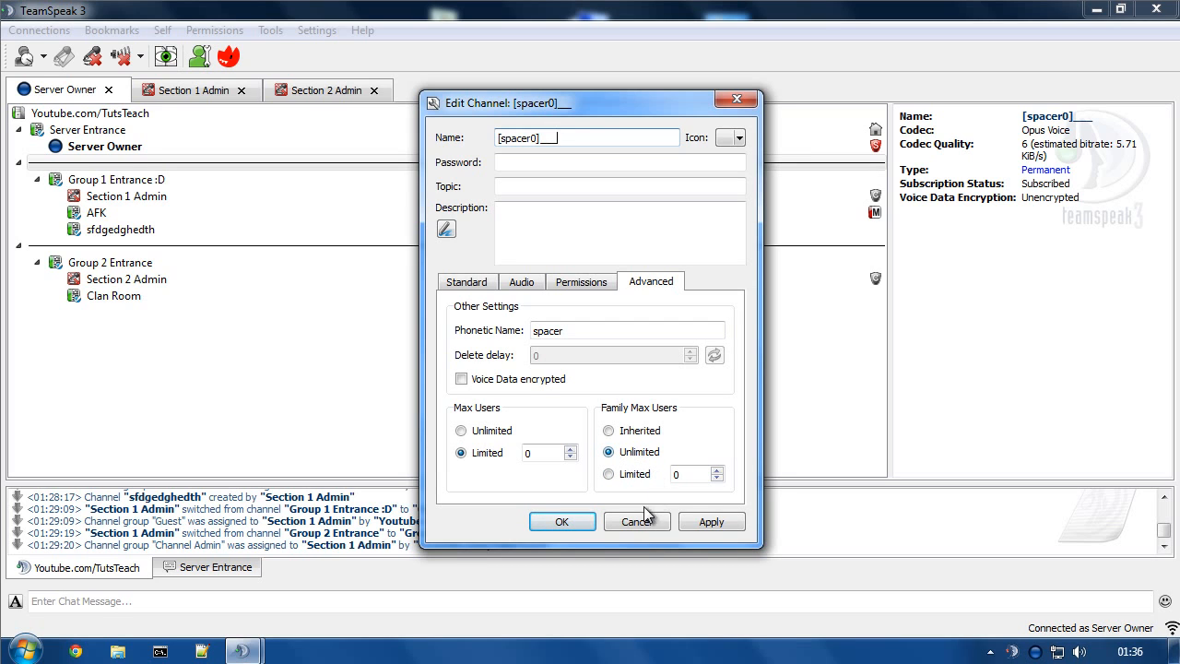
{"action": "left_click", "coordinate": [638, 520]}
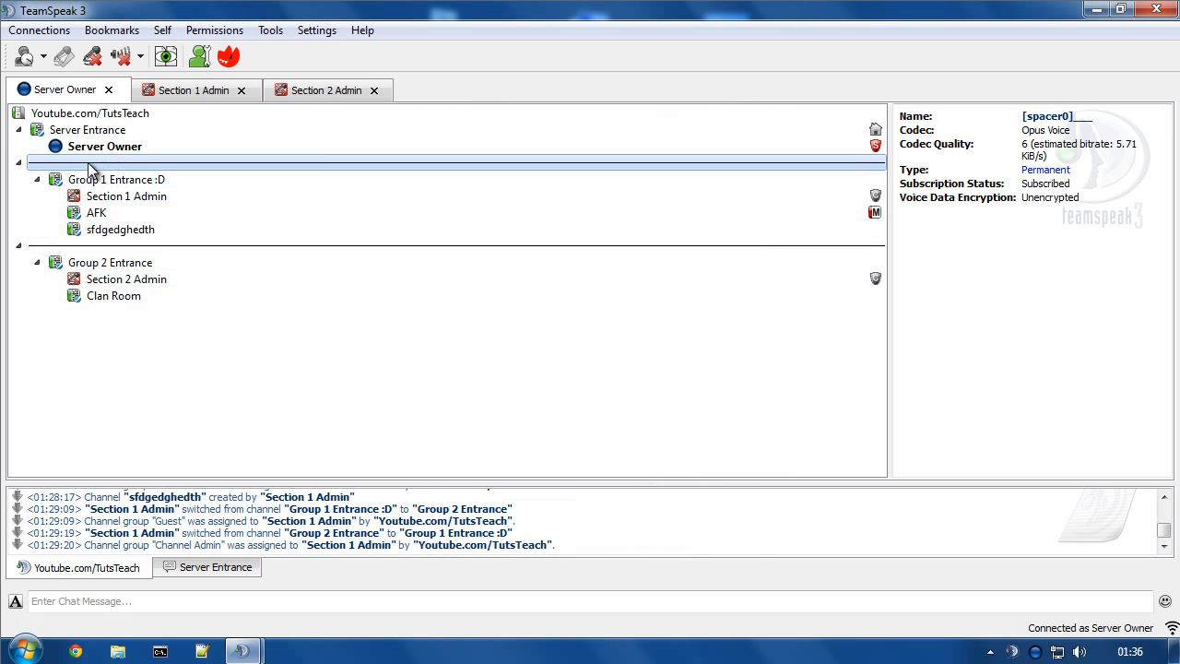
{"action": "left_click", "coordinate": [118, 179]}
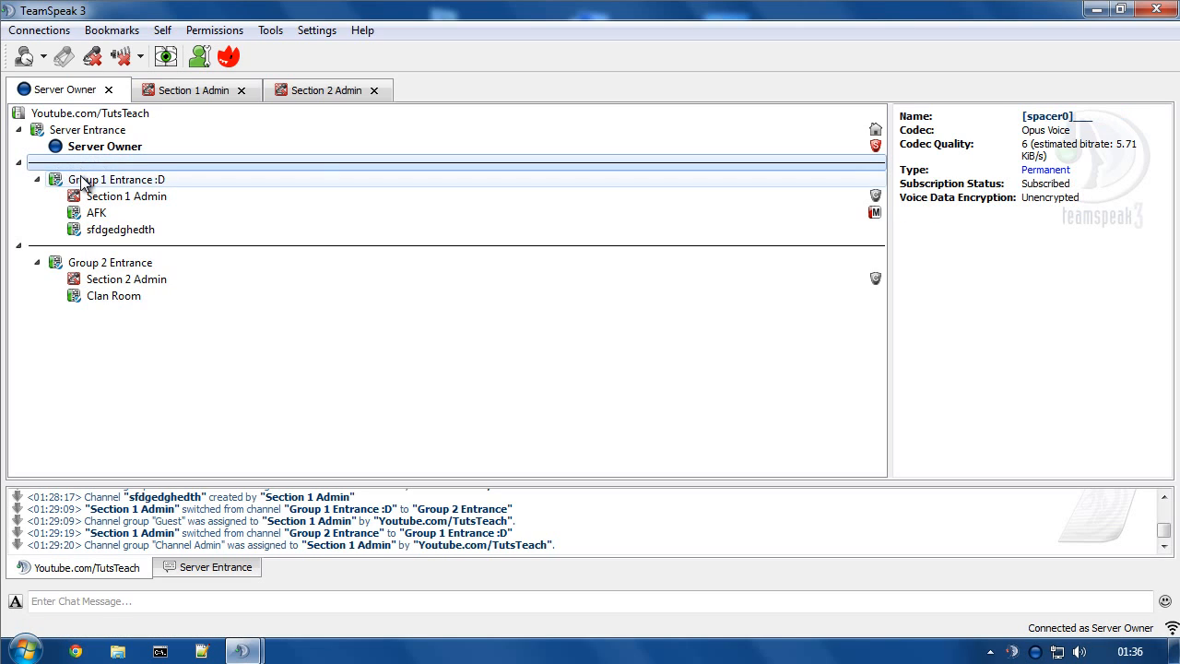
{"action": "left_click", "coordinate": [115, 179]}
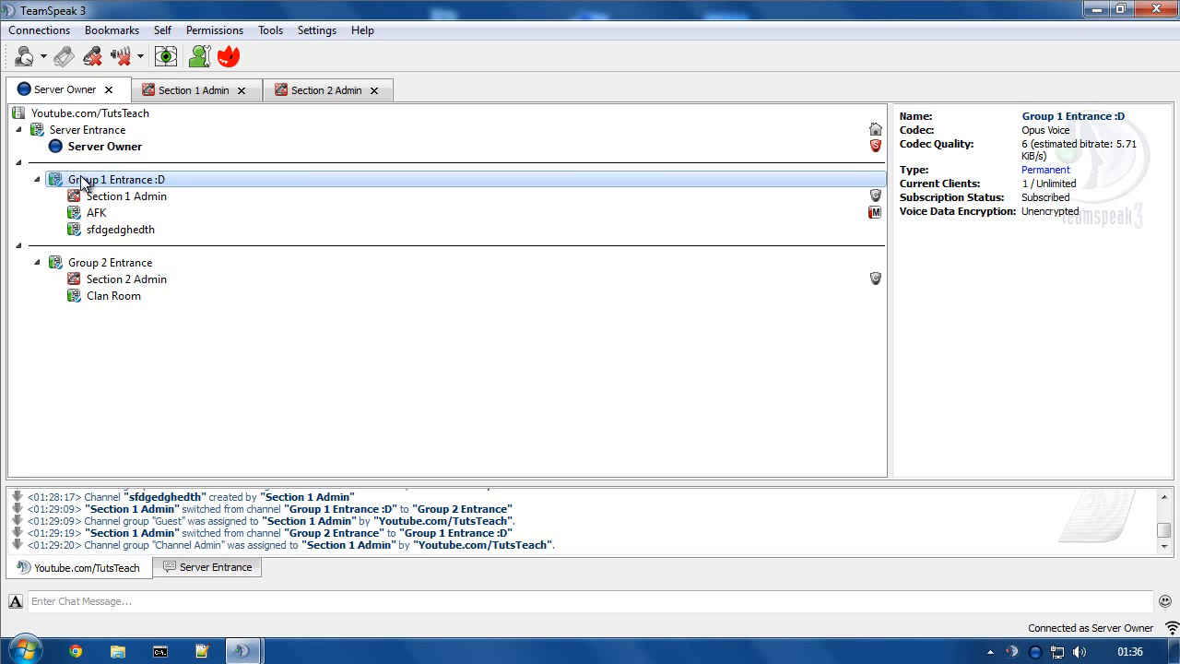
{"action": "right_click", "coordinate": [116, 179]}
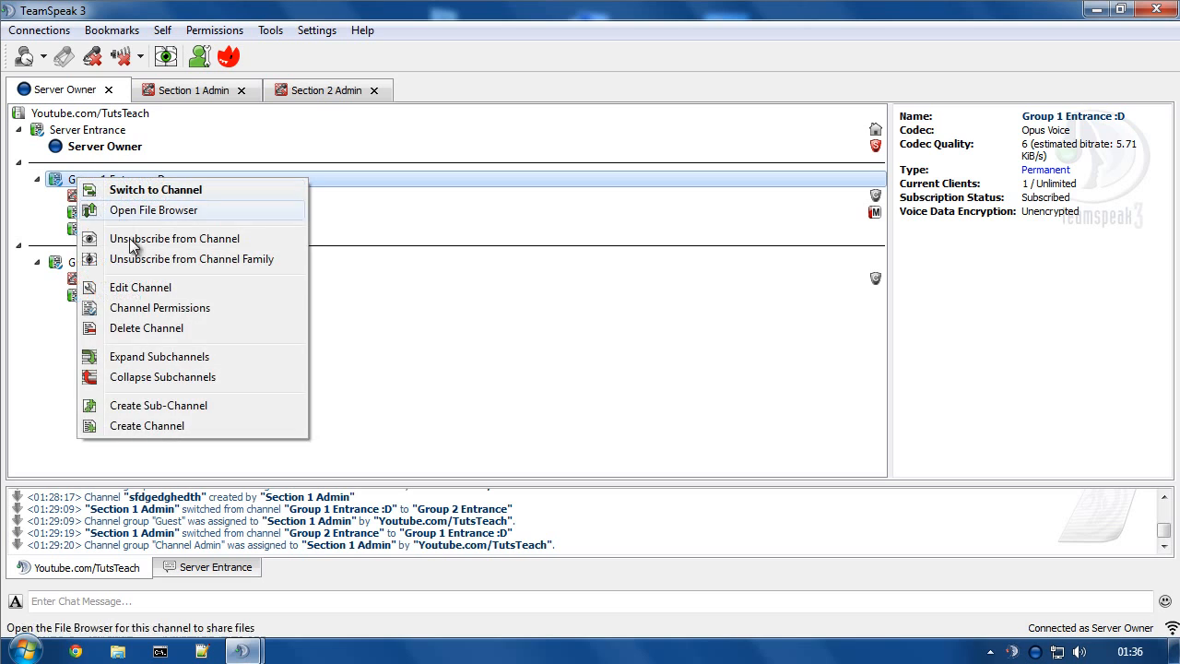
{"action": "left_click", "coordinate": [140, 288]}
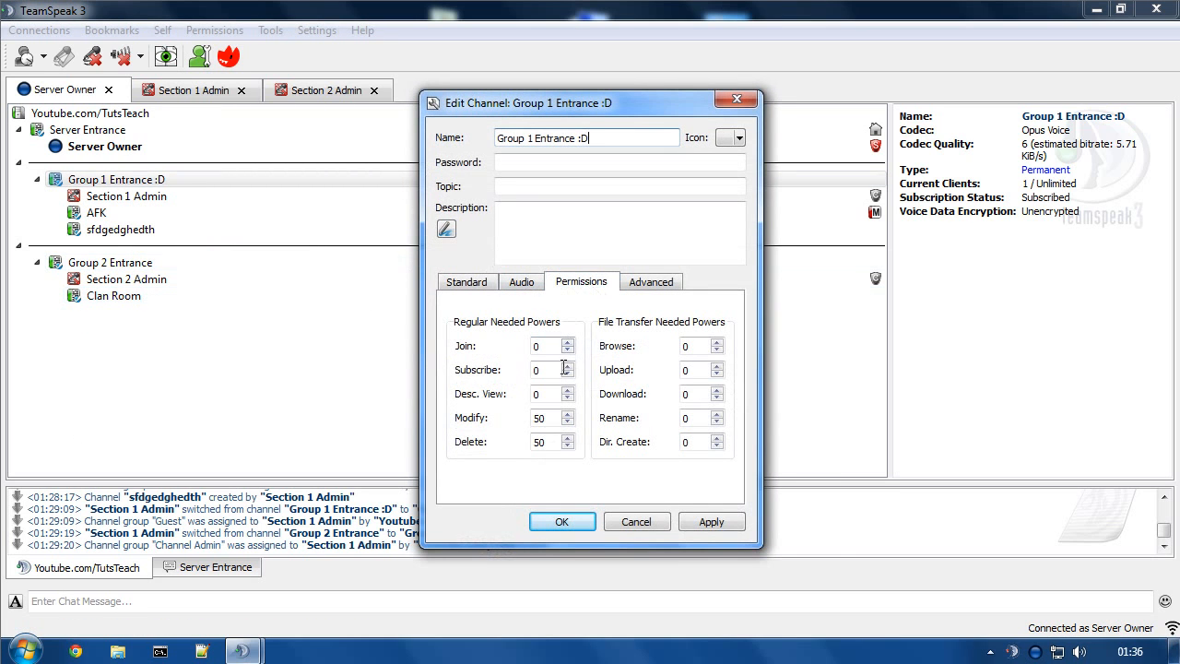
{"action": "right_click", "coordinate": [116, 179]}
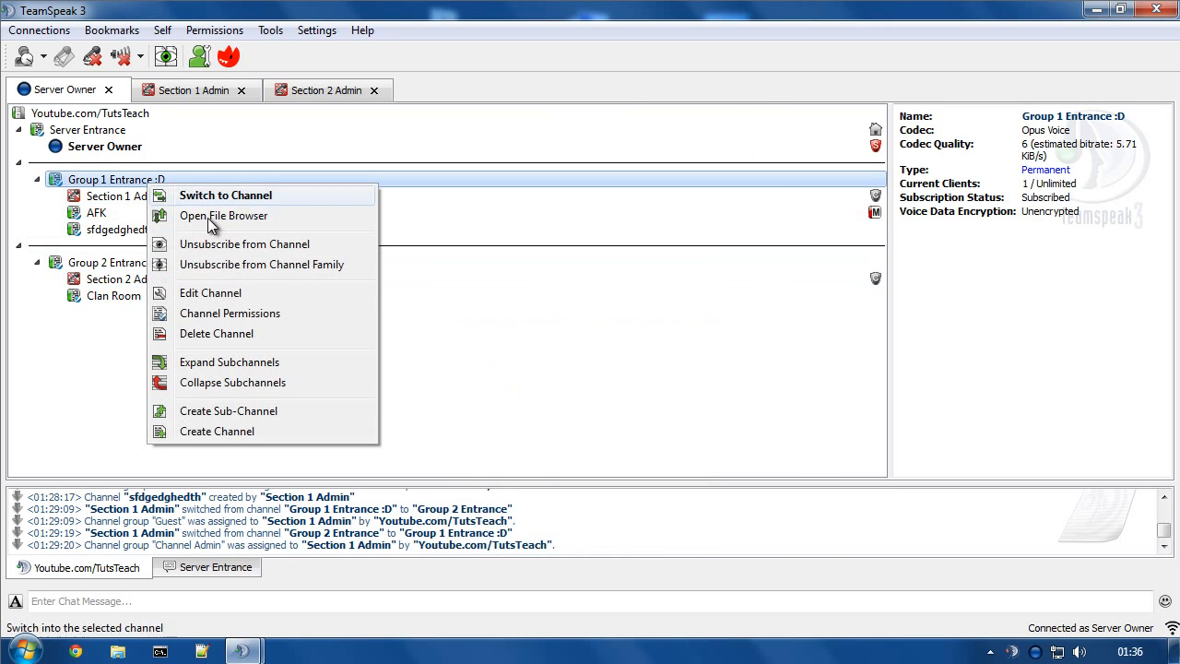
{"action": "left_click", "coordinate": [229, 313]}
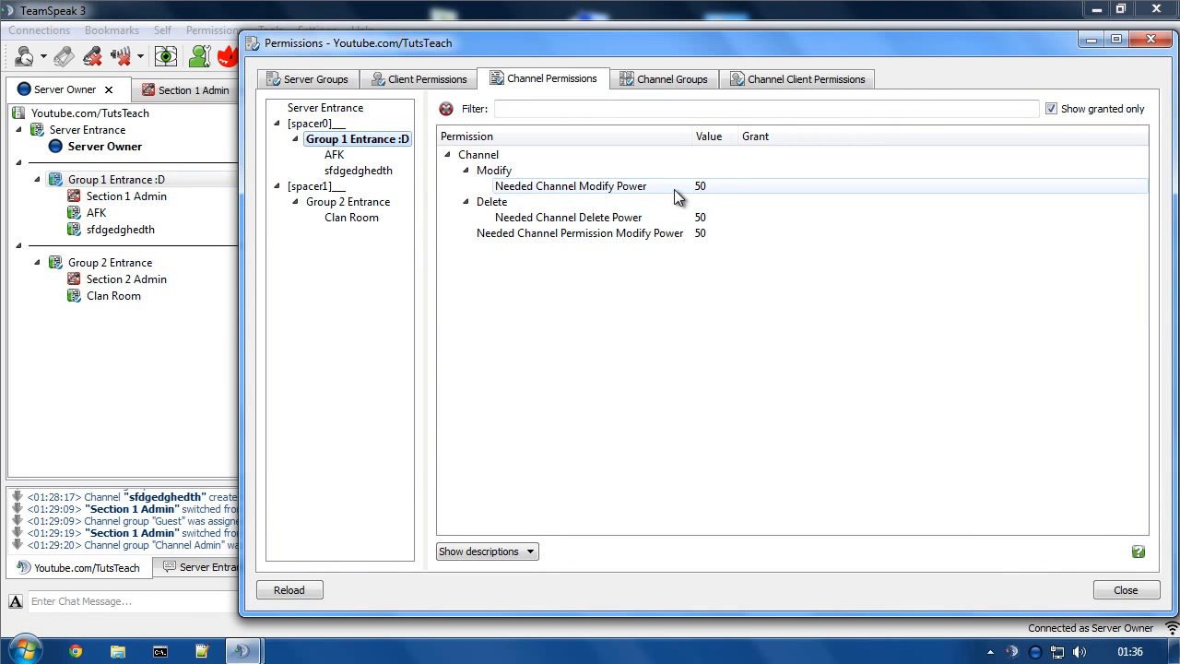
{"action": "mouse_move", "coordinate": [649, 194]}
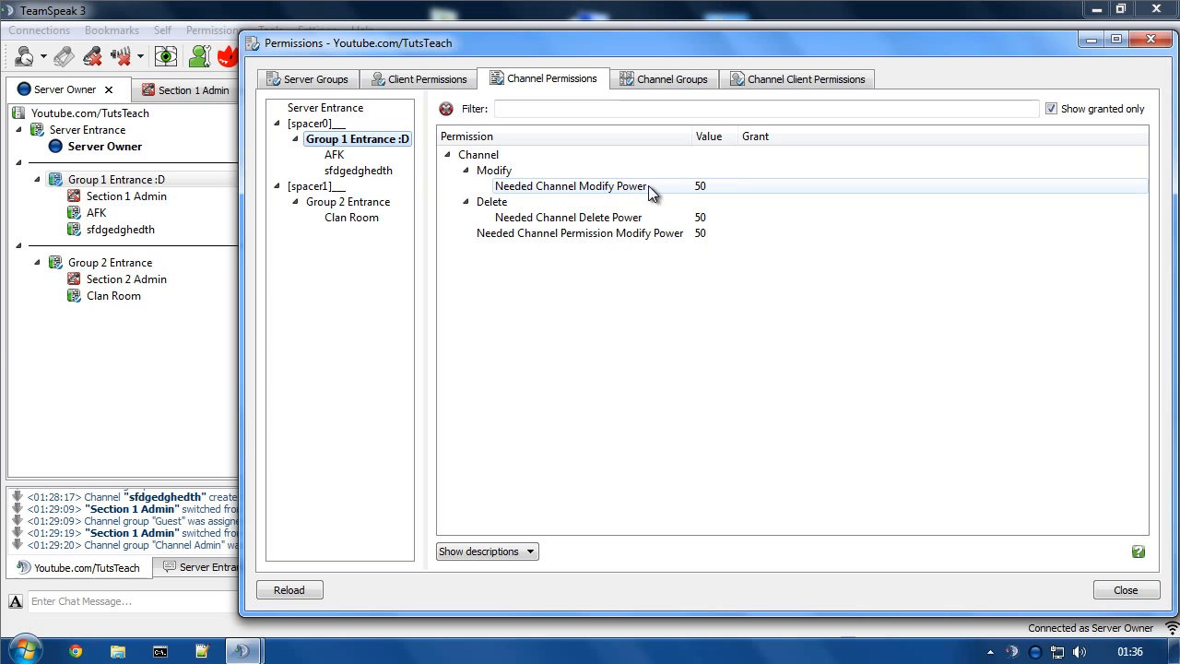
{"action": "left_click", "coordinate": [579, 232]}
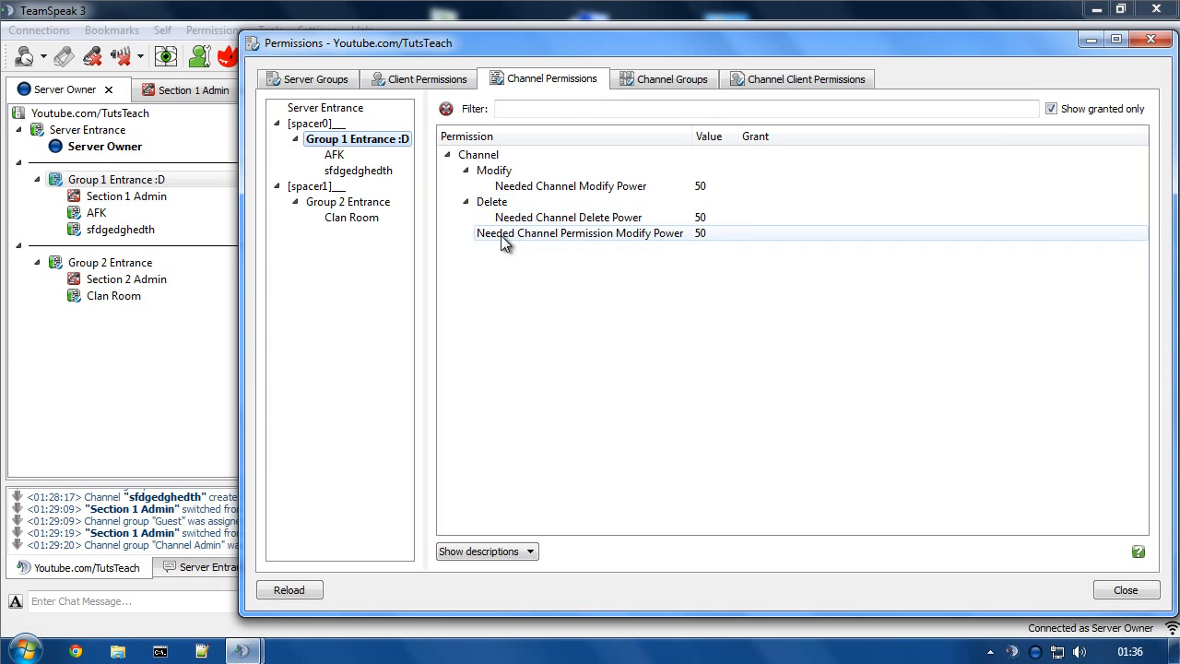
{"action": "mouse_move", "coordinate": [498, 240]}
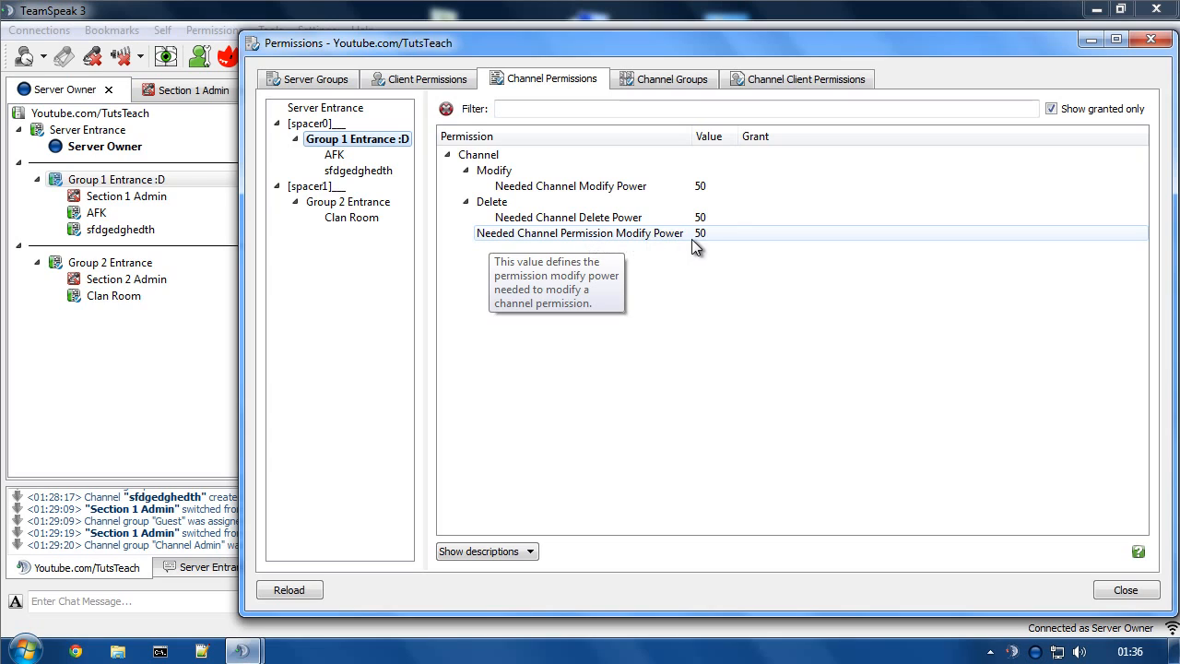
{"action": "mouse_move", "coordinate": [650, 151]}
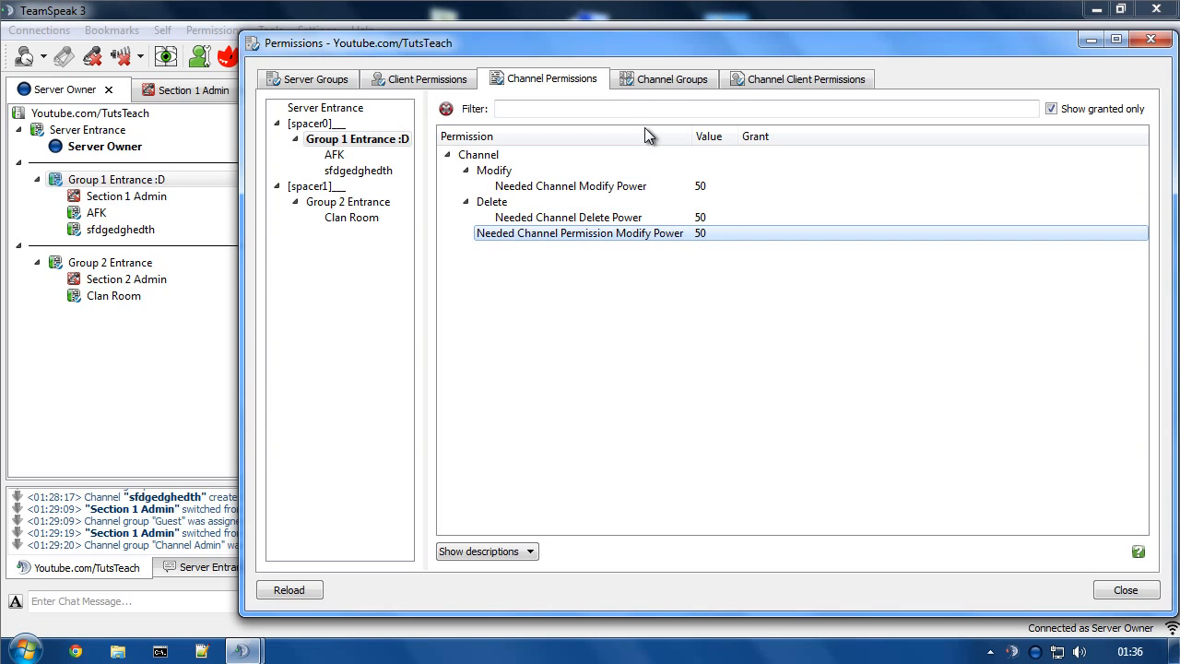
{"action": "left_click", "coordinate": [570, 185]}
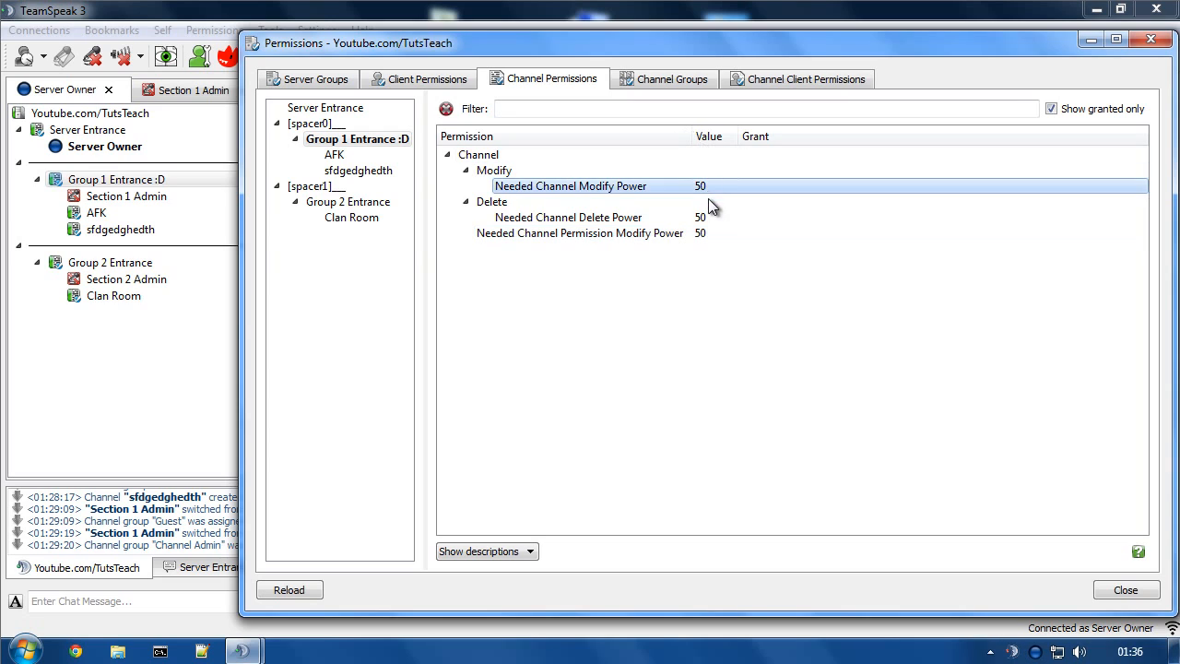
{"action": "left_click", "coordinate": [579, 232]}
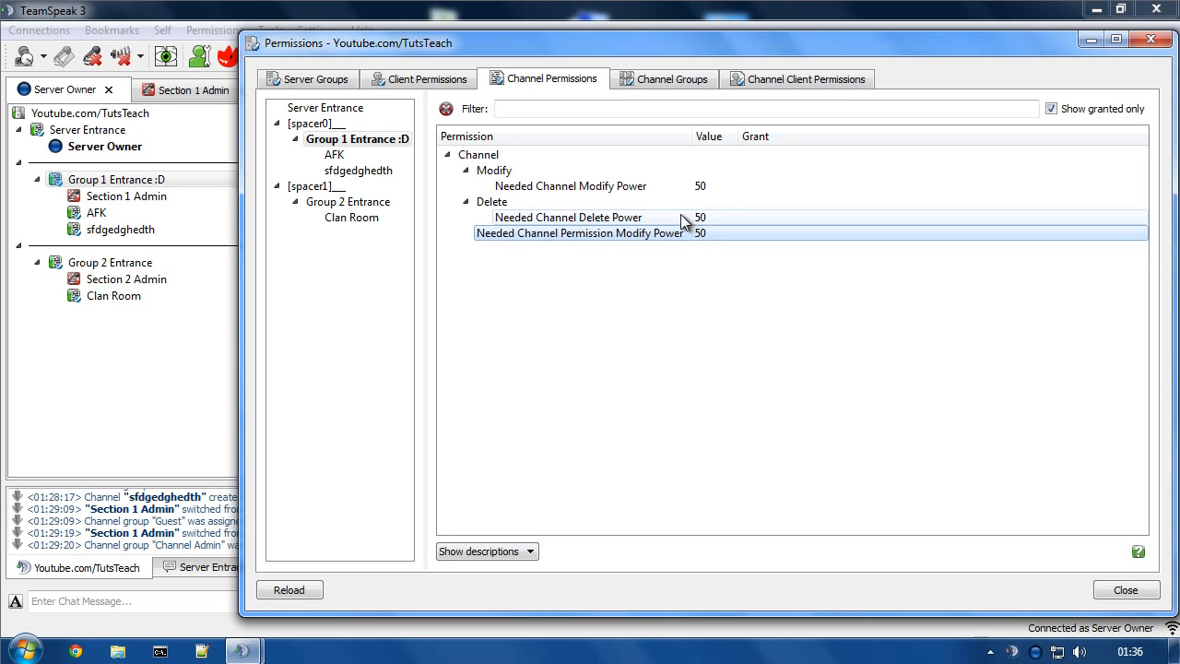
{"action": "left_click", "coordinate": [116, 179]}
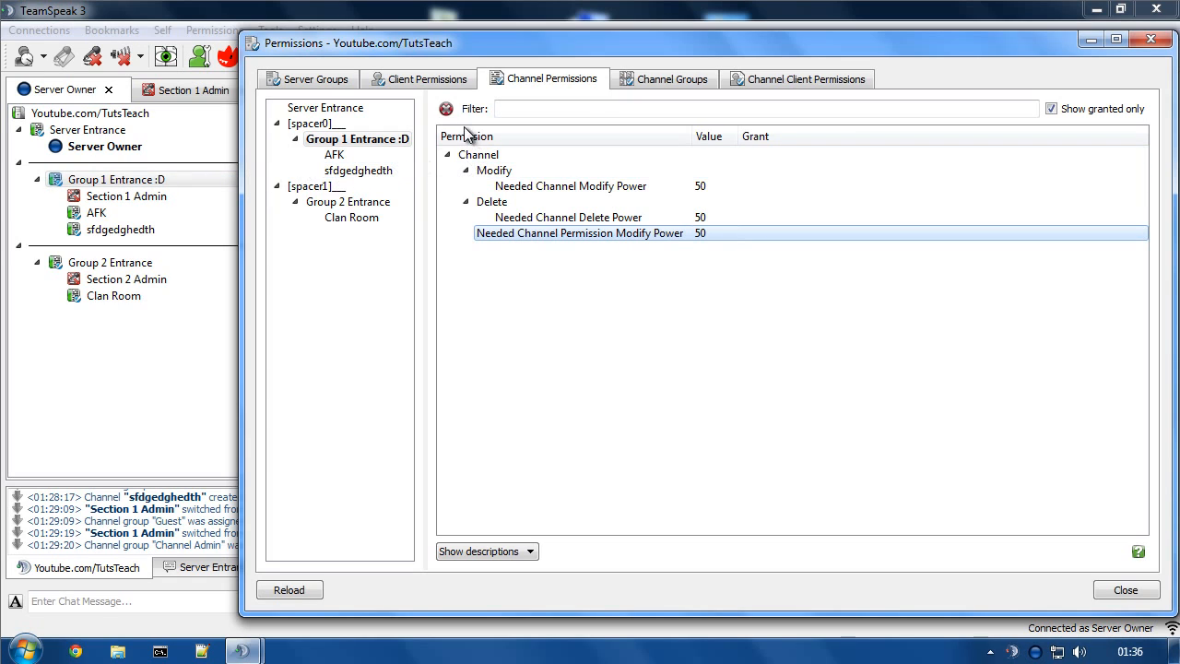
{"action": "mouse_move", "coordinate": [461, 151]}
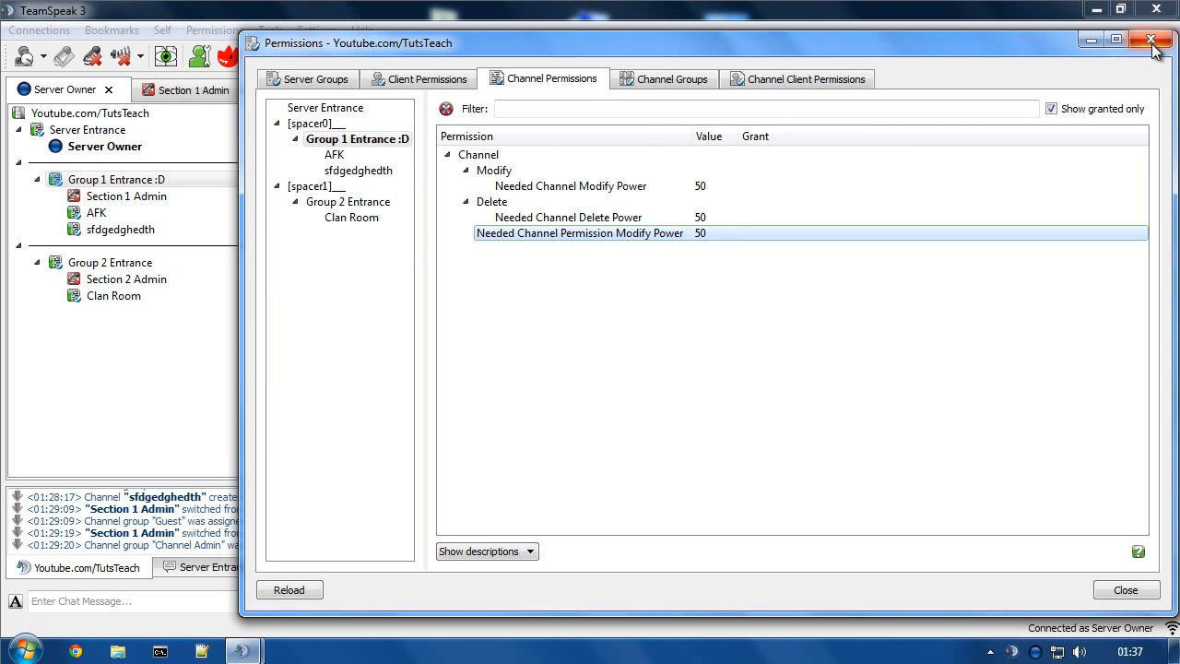
{"action": "left_click", "coordinate": [1151, 41]}
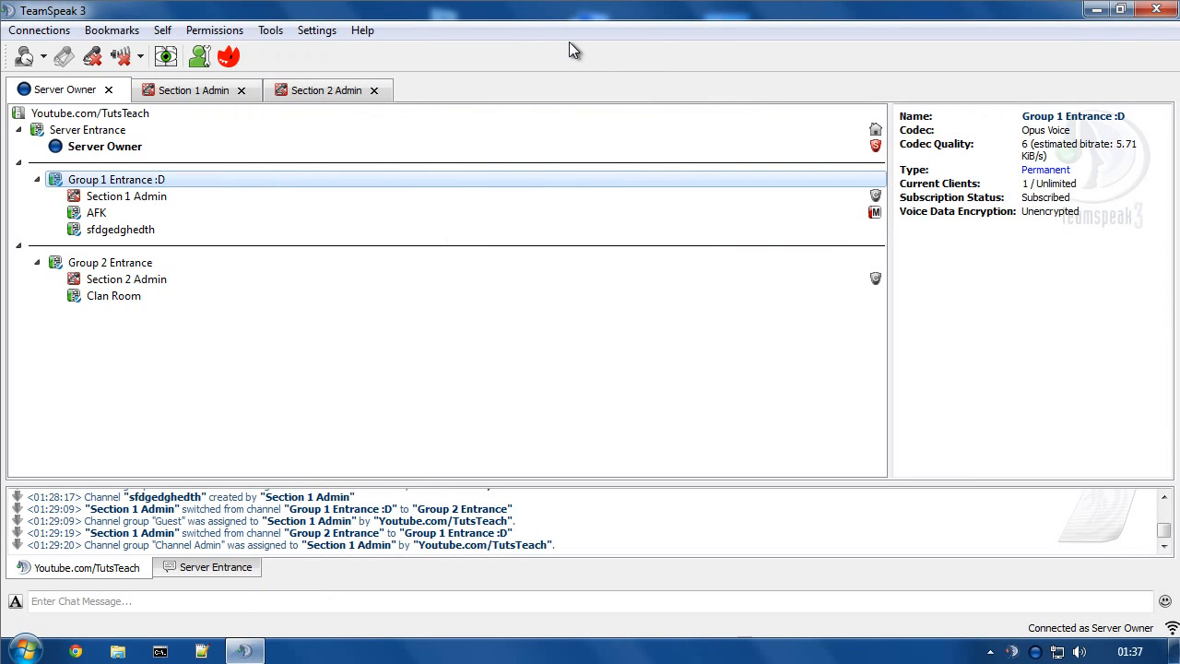